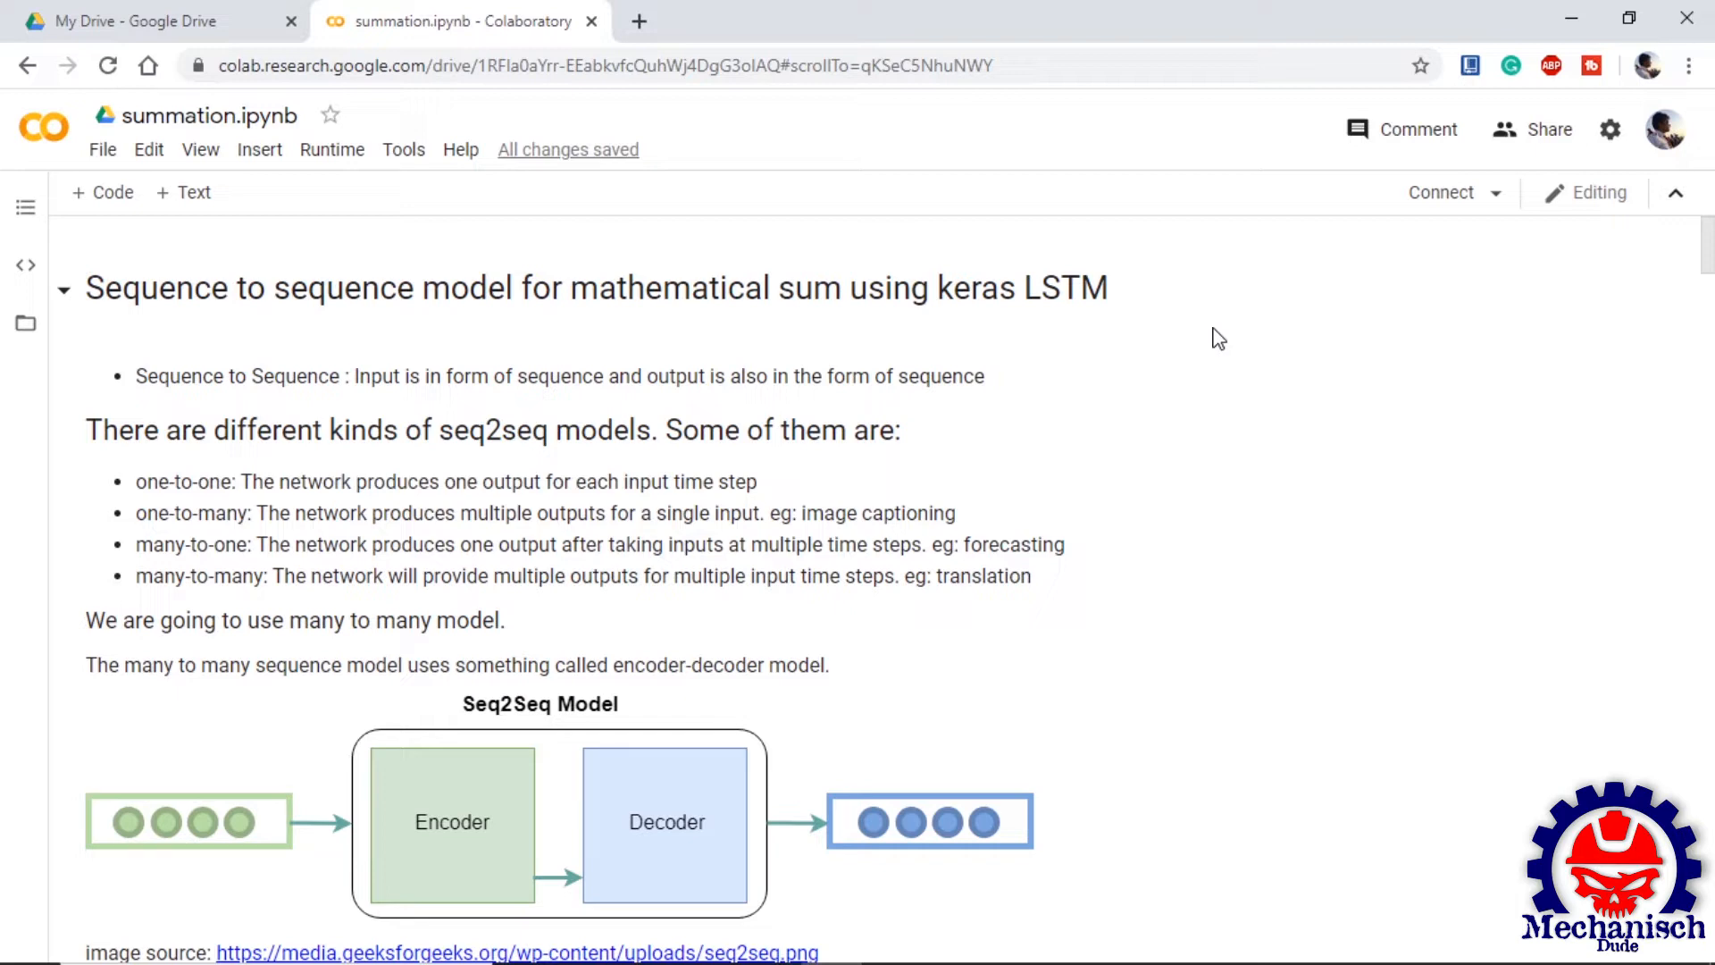
# Step: Search 22 + 22 in a new browser tab, confirm 44, and return to Colab
pyautogui.scroll(-3)
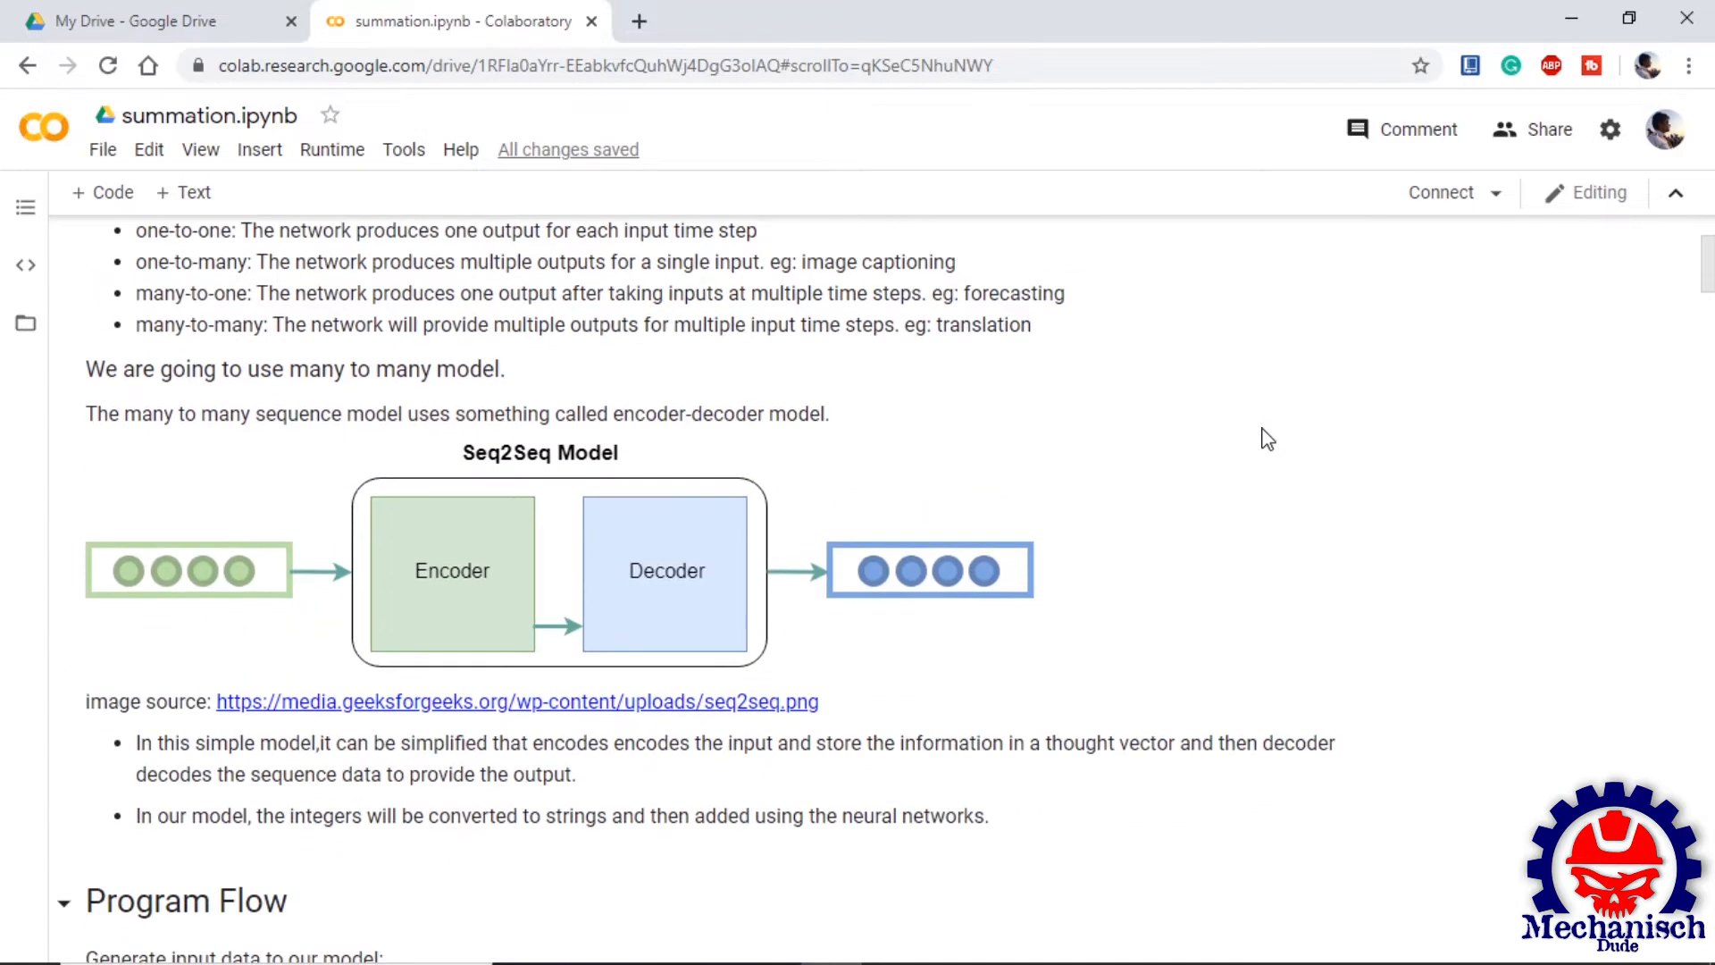
pyautogui.moveTo(463, 676)
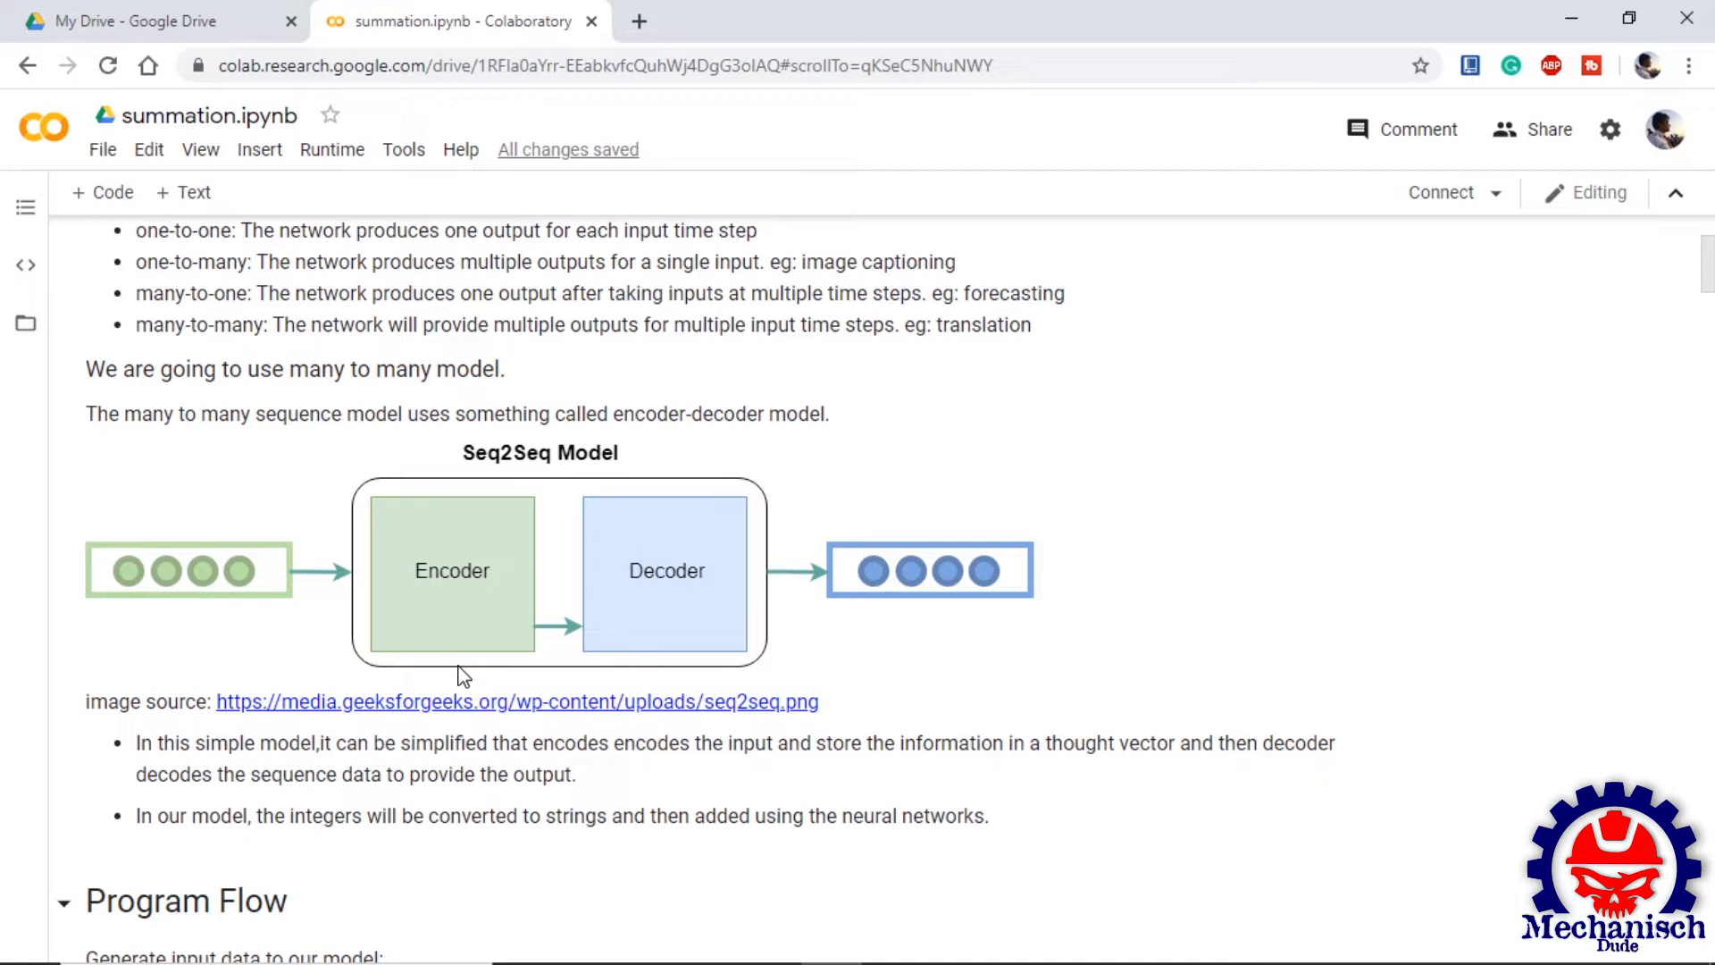
pyautogui.moveTo(440, 580)
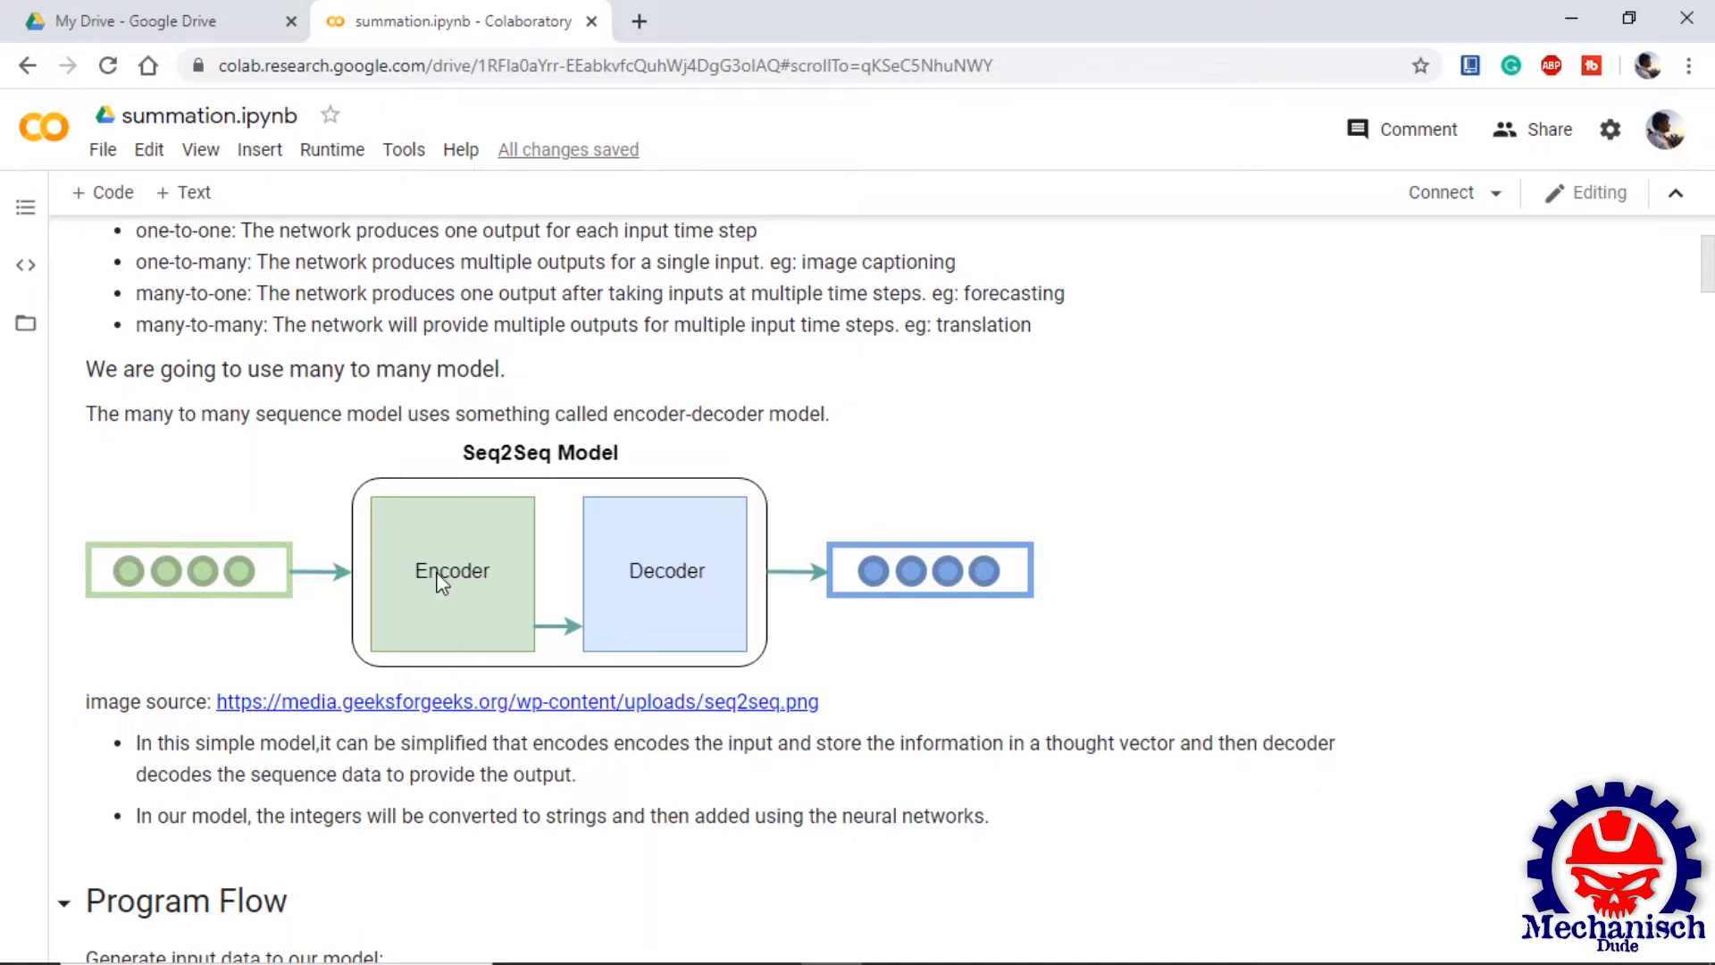
pyautogui.moveTo(245, 564)
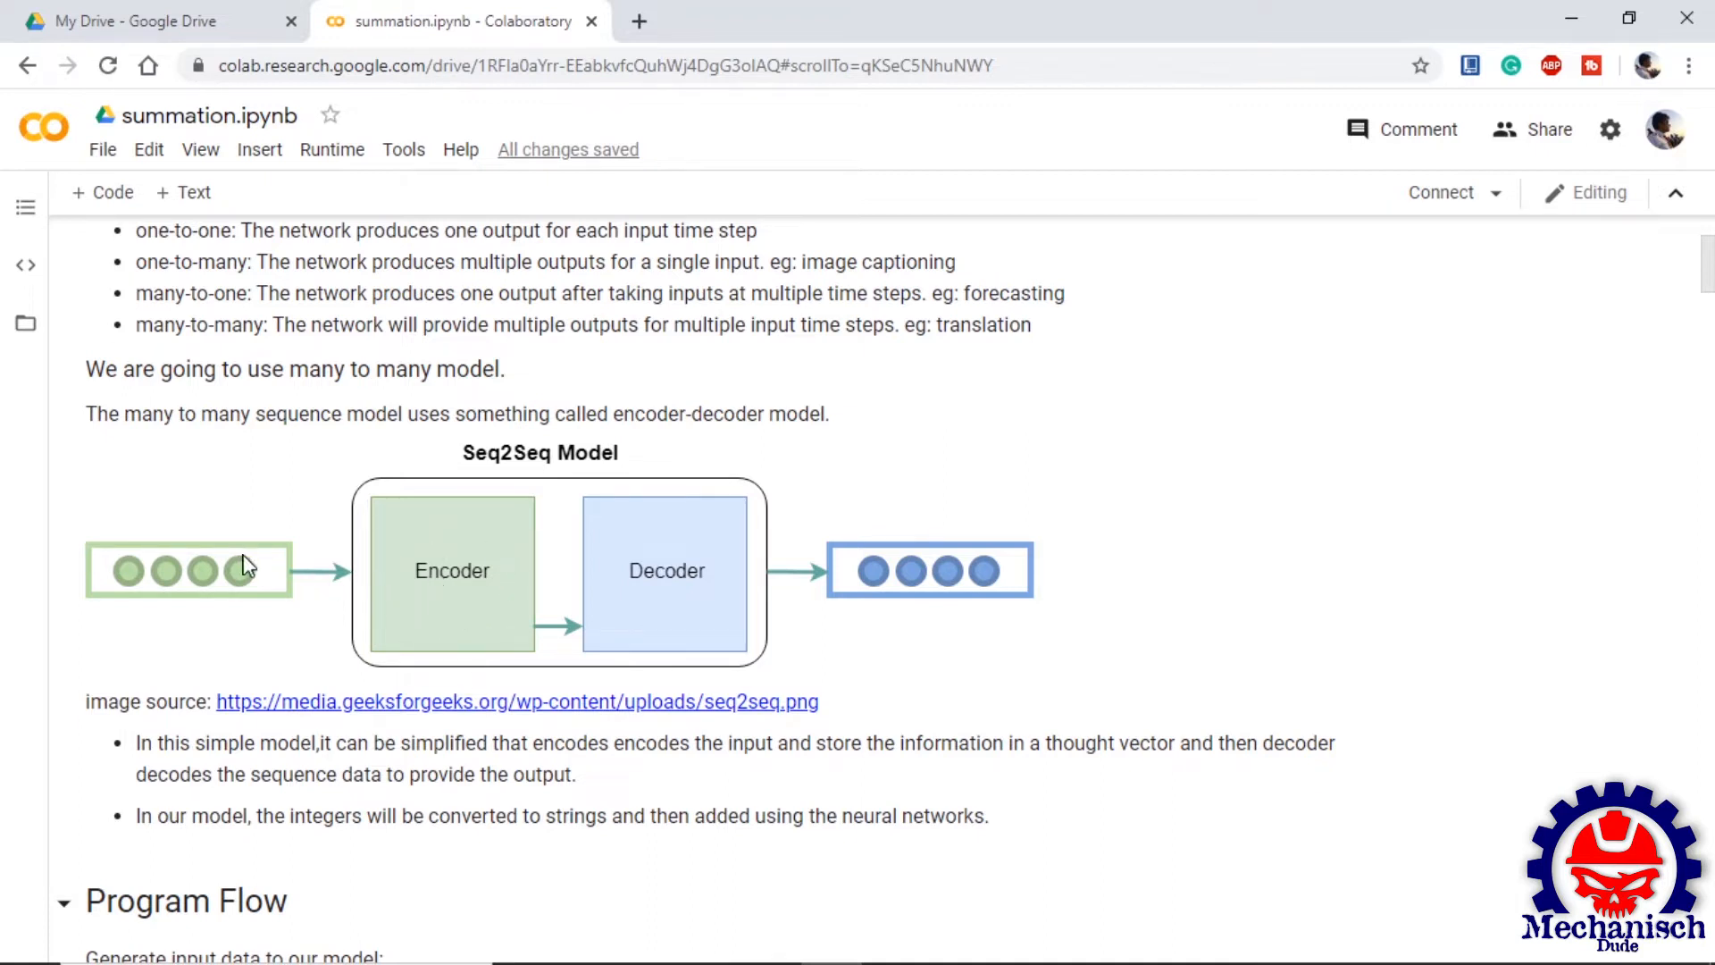
pyautogui.moveTo(471, 643)
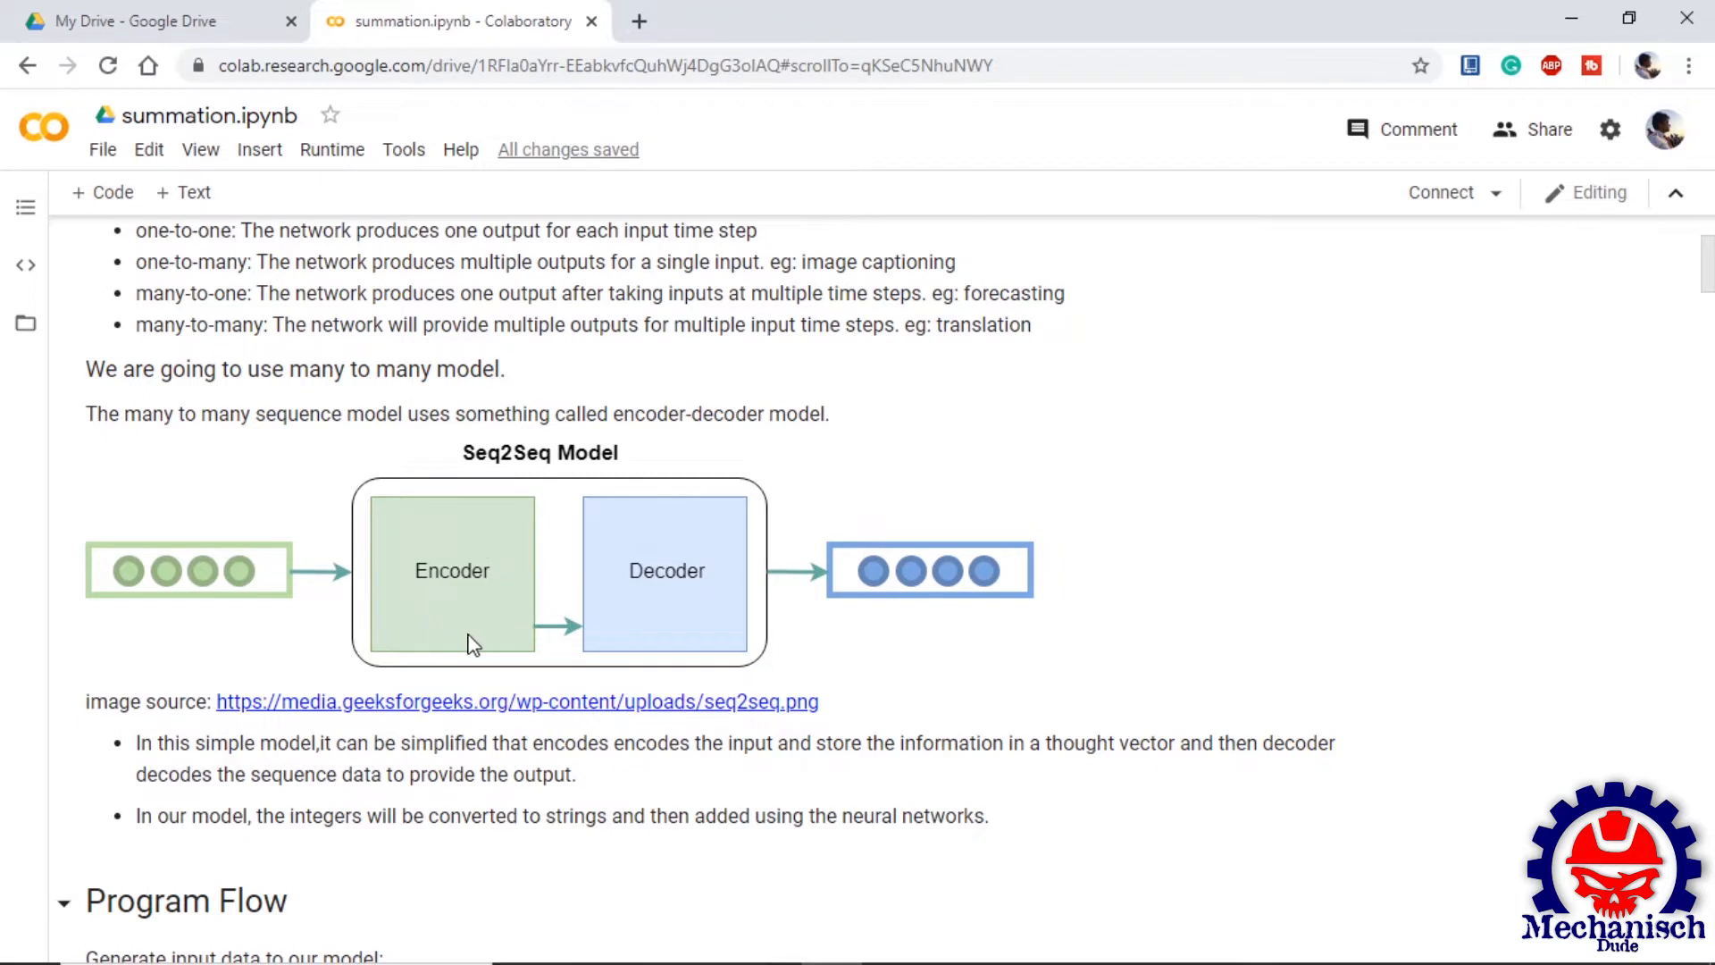
pyautogui.moveTo(641, 637)
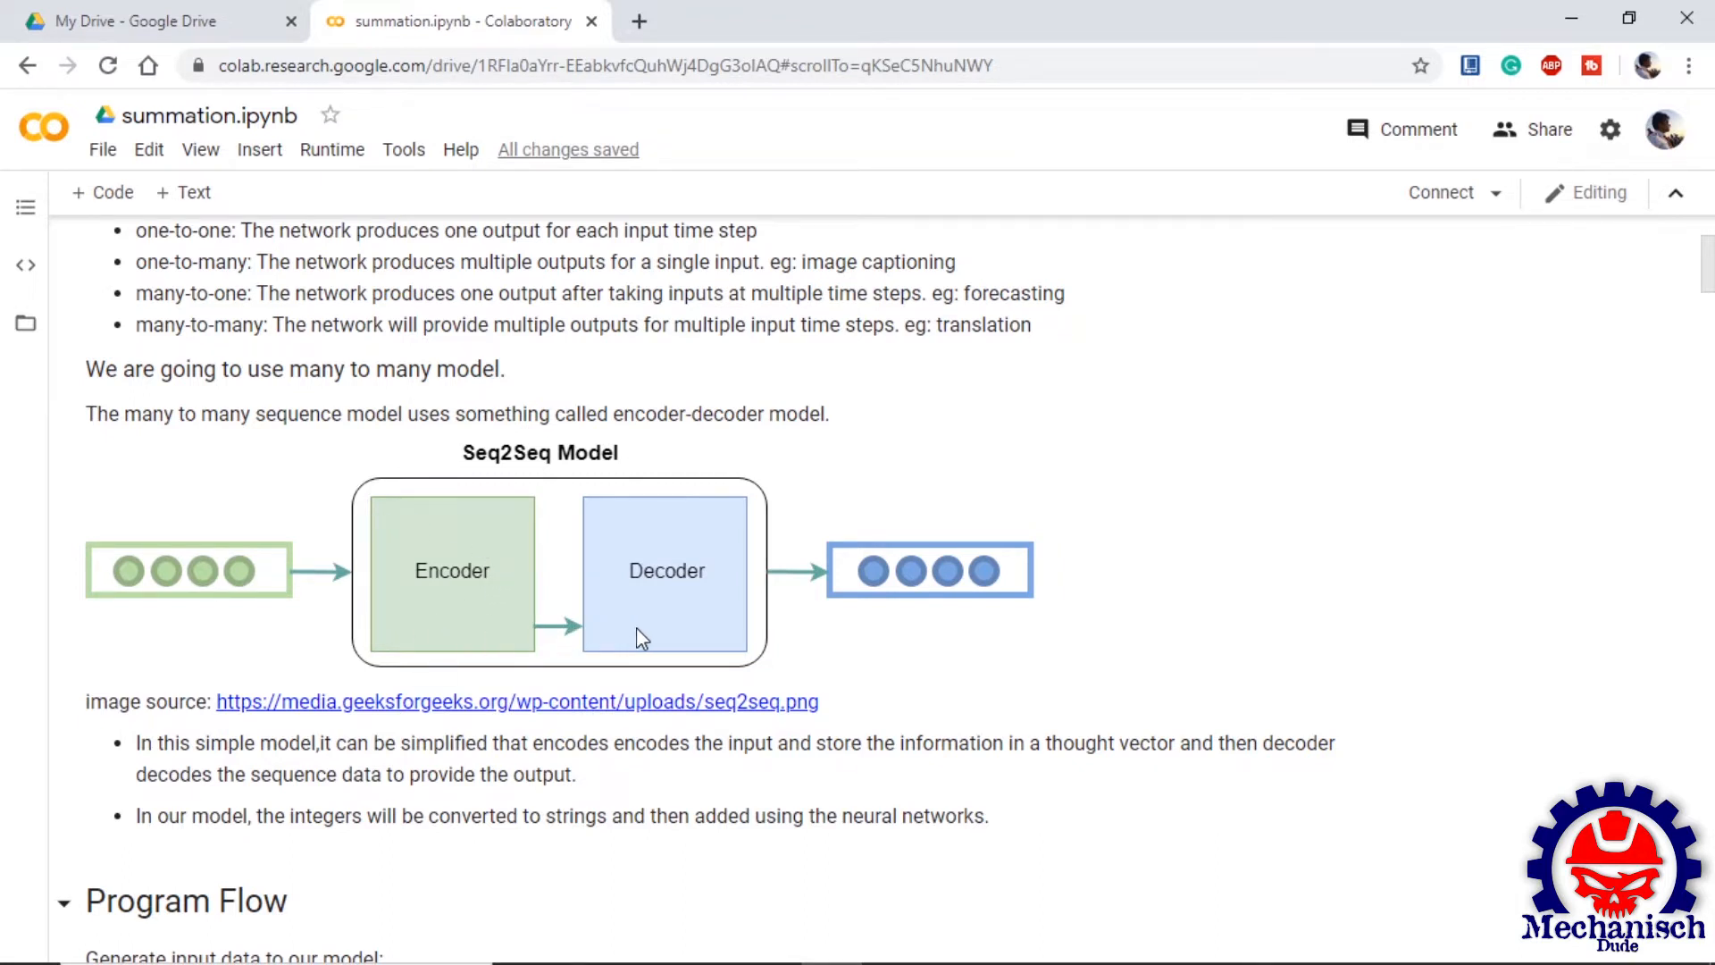
pyautogui.moveTo(672, 610)
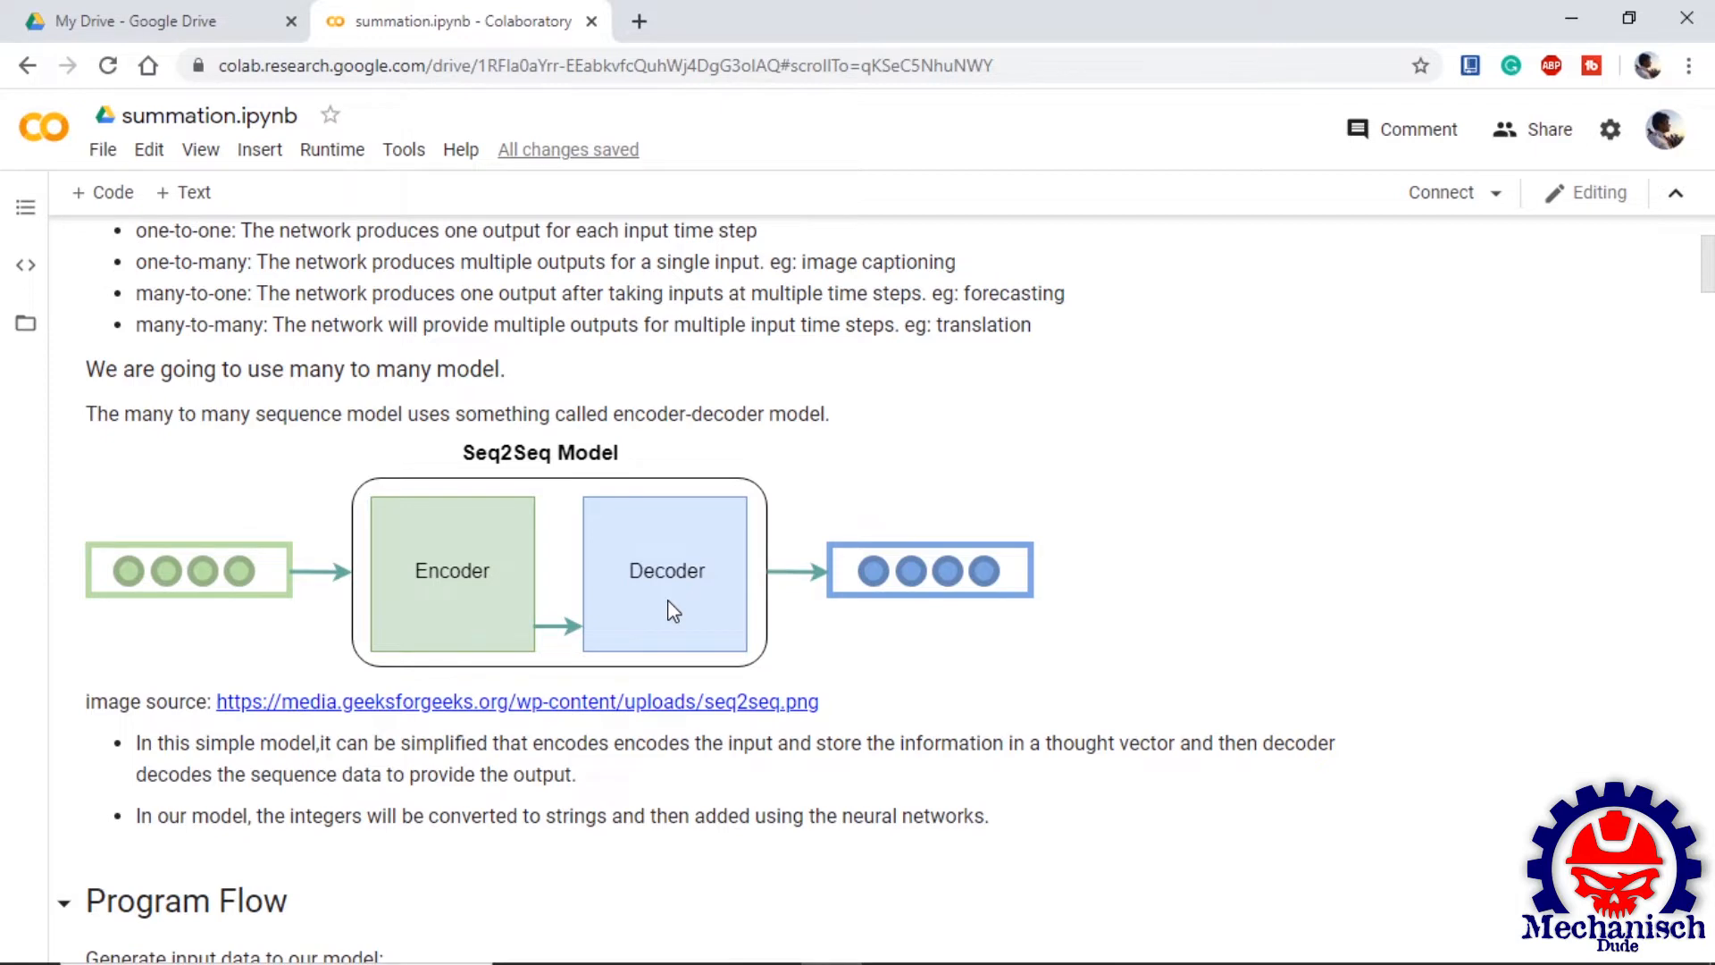
pyautogui.scroll(-3)
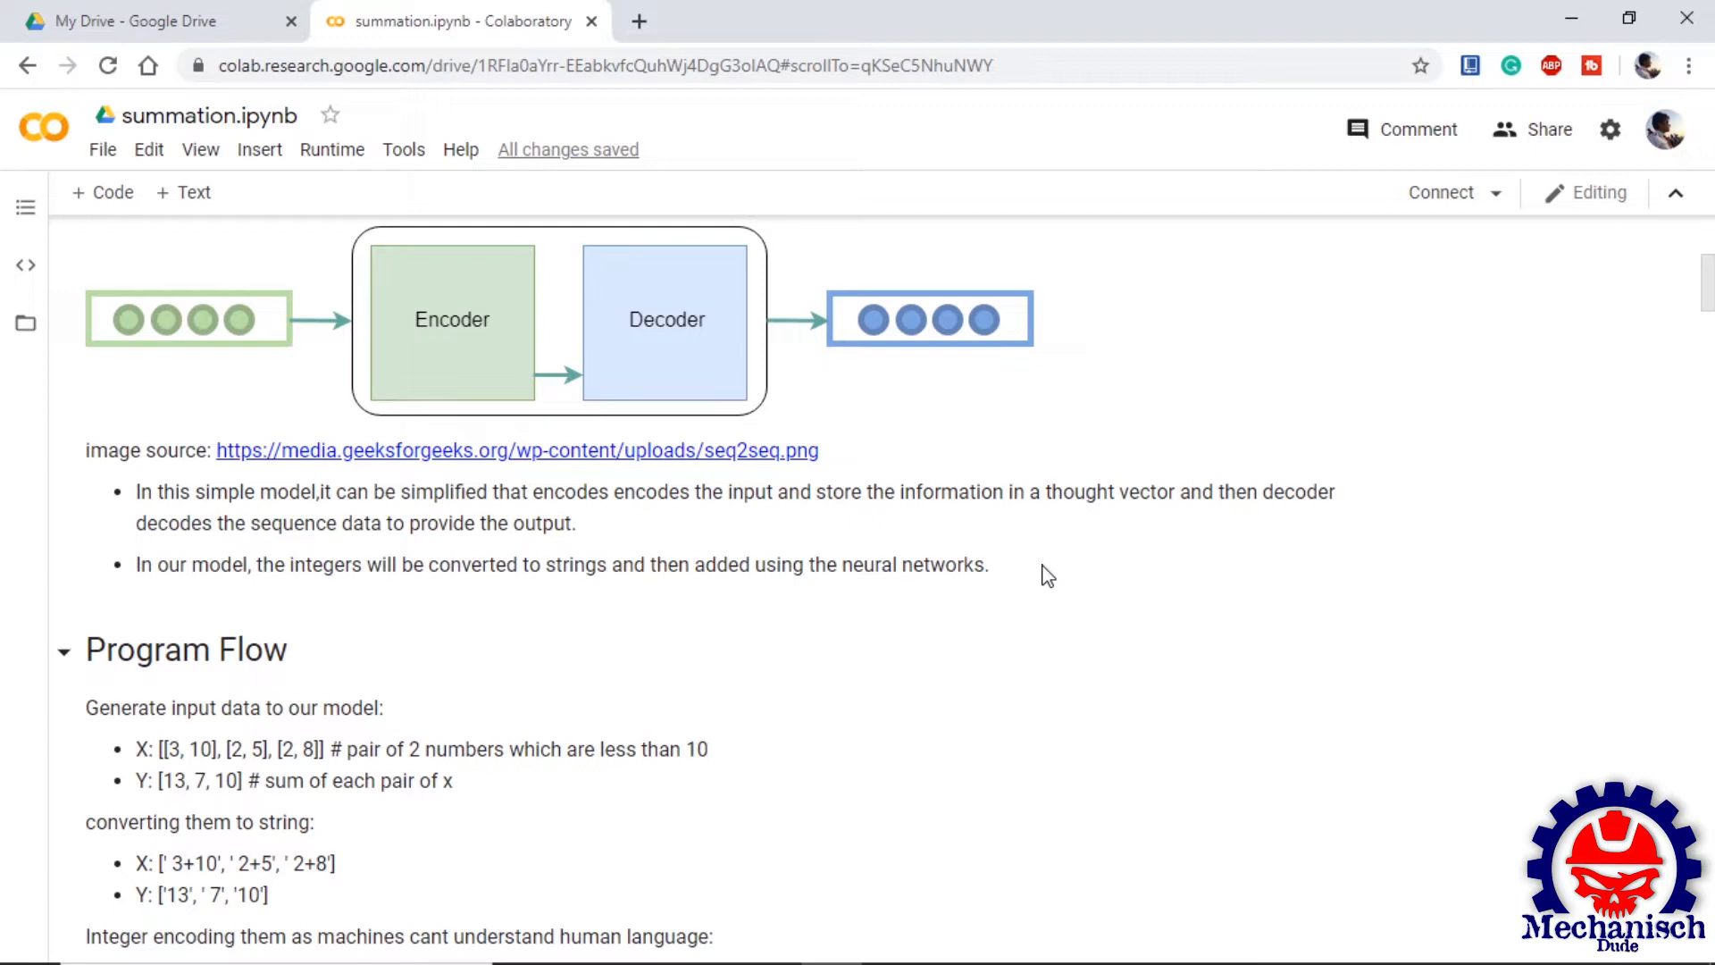
pyautogui.moveTo(1036, 583)
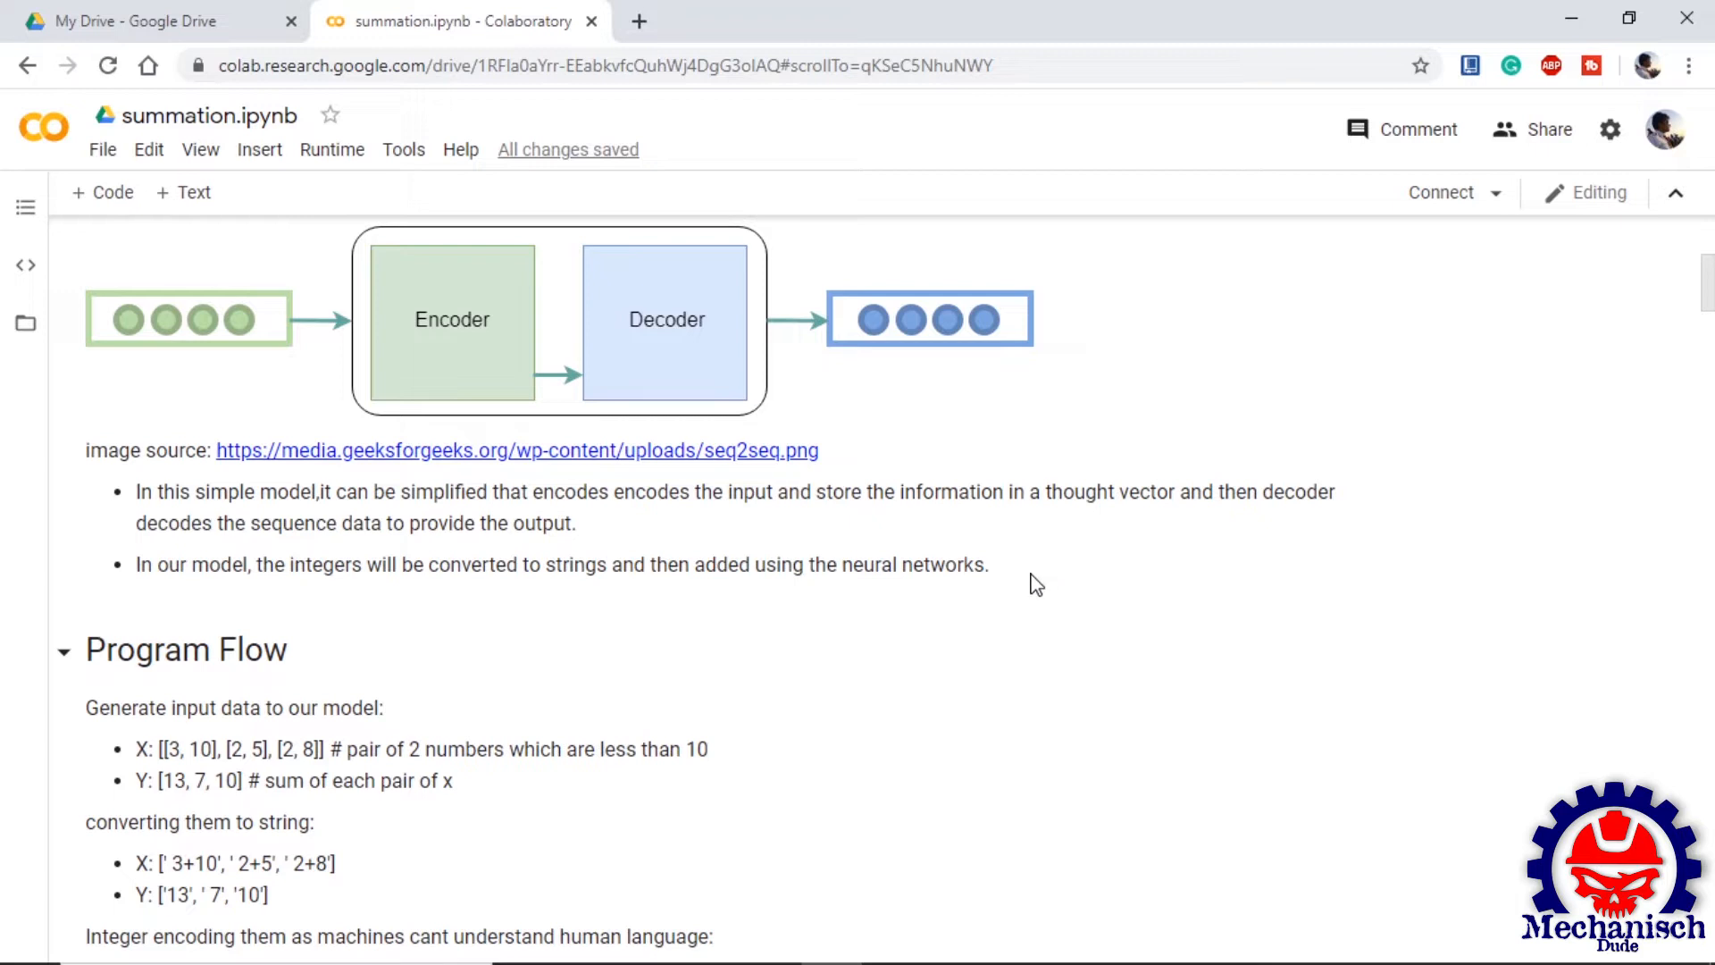
pyautogui.moveTo(640, 14)
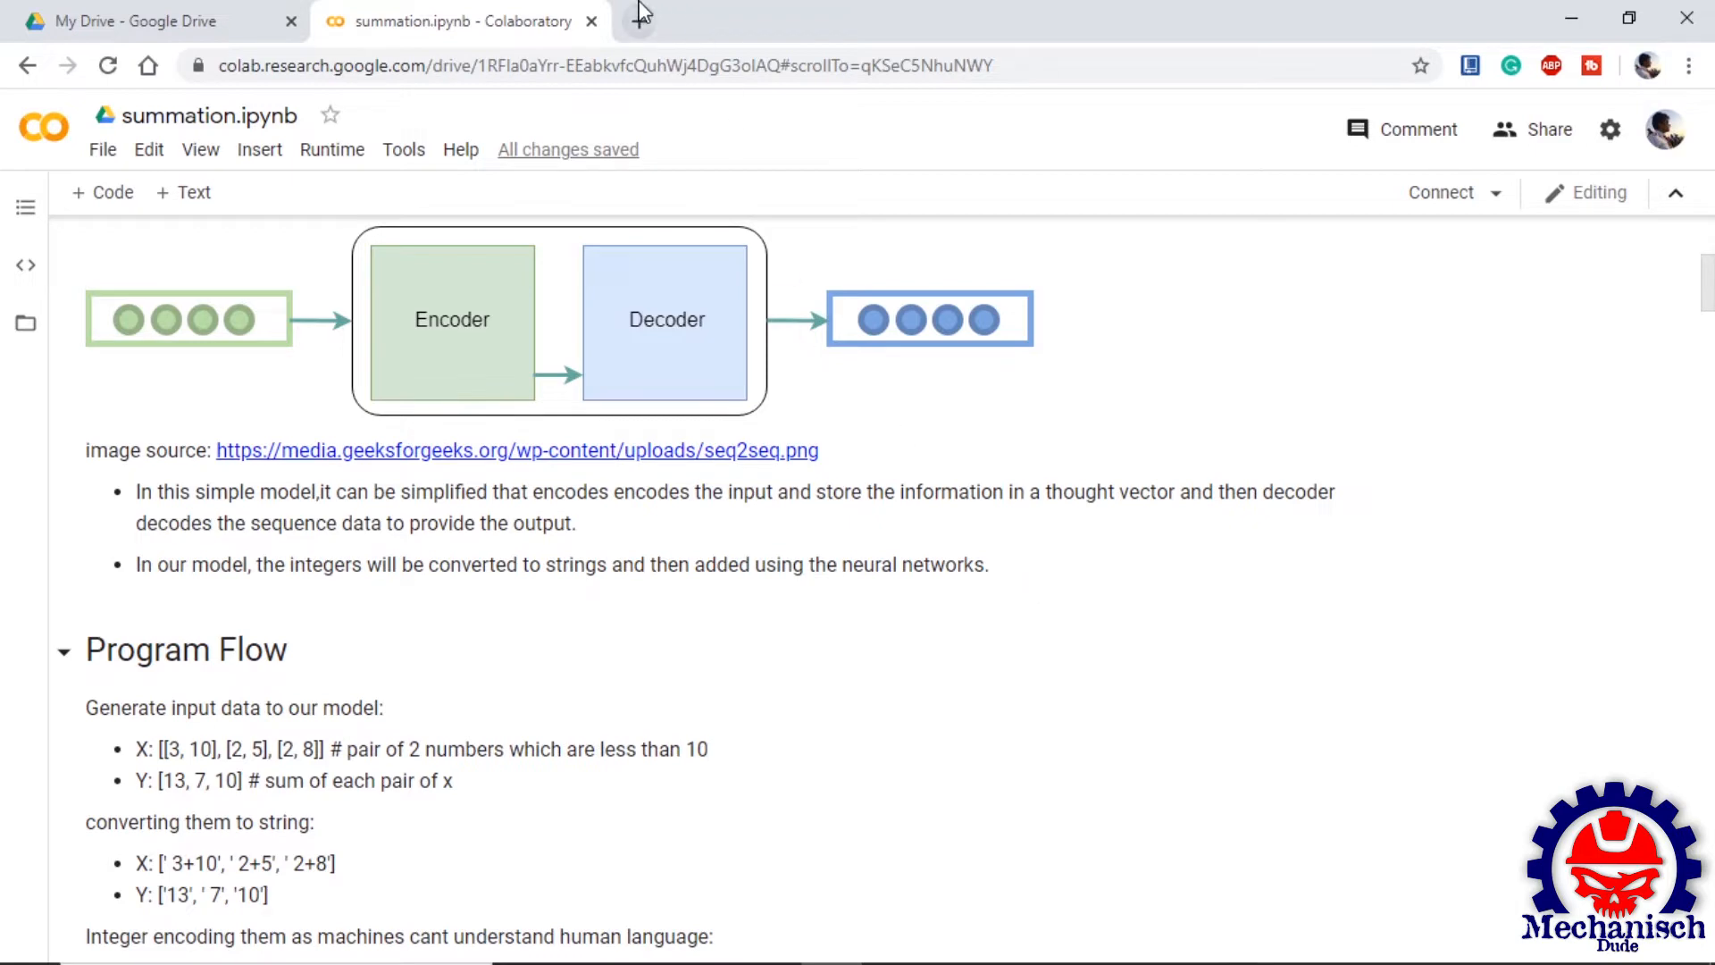
pyautogui.click(637, 21)
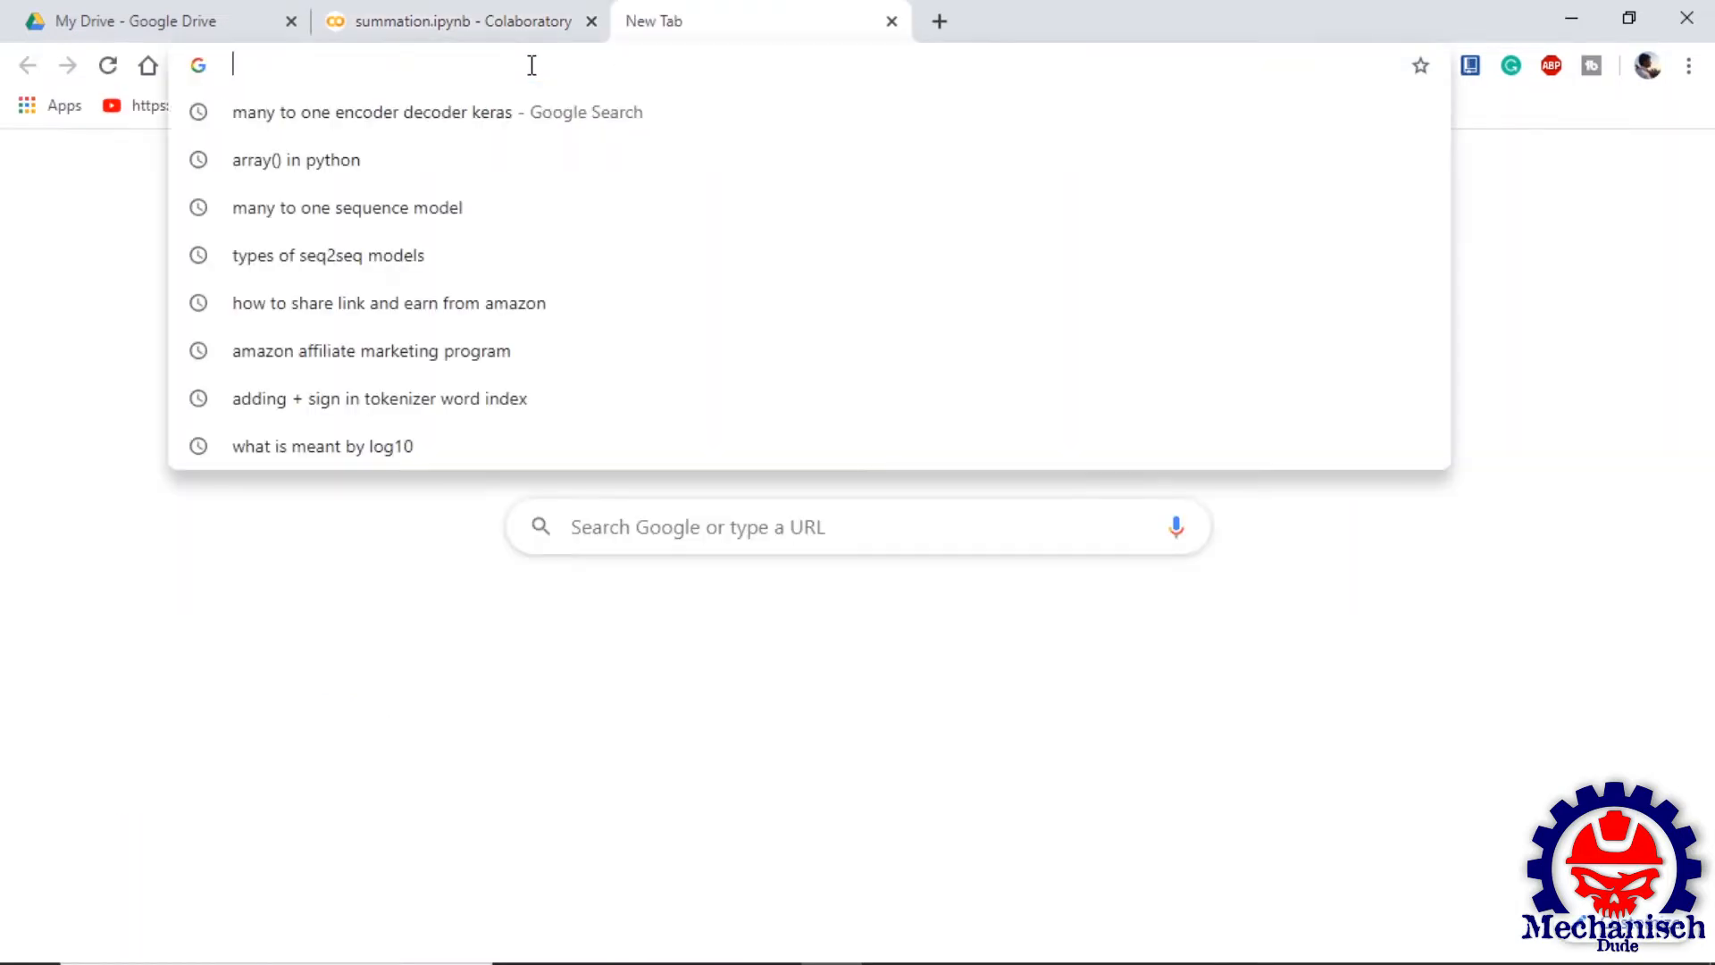
pyautogui.write('22')
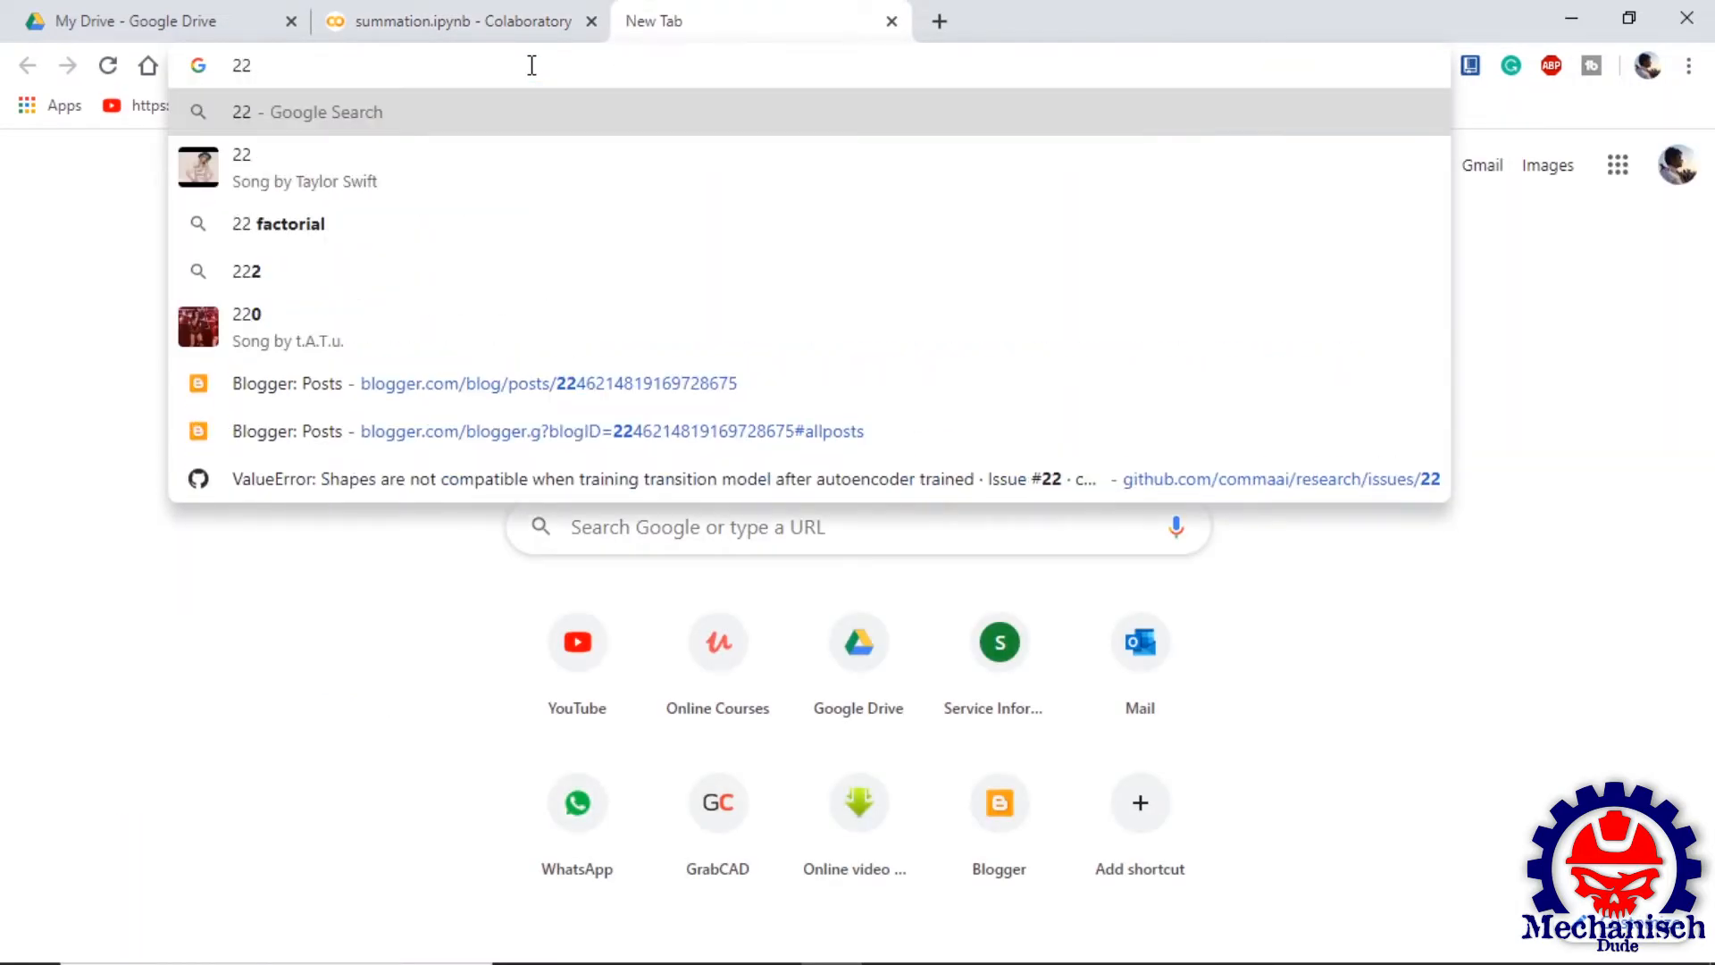
pyautogui.press('Return')
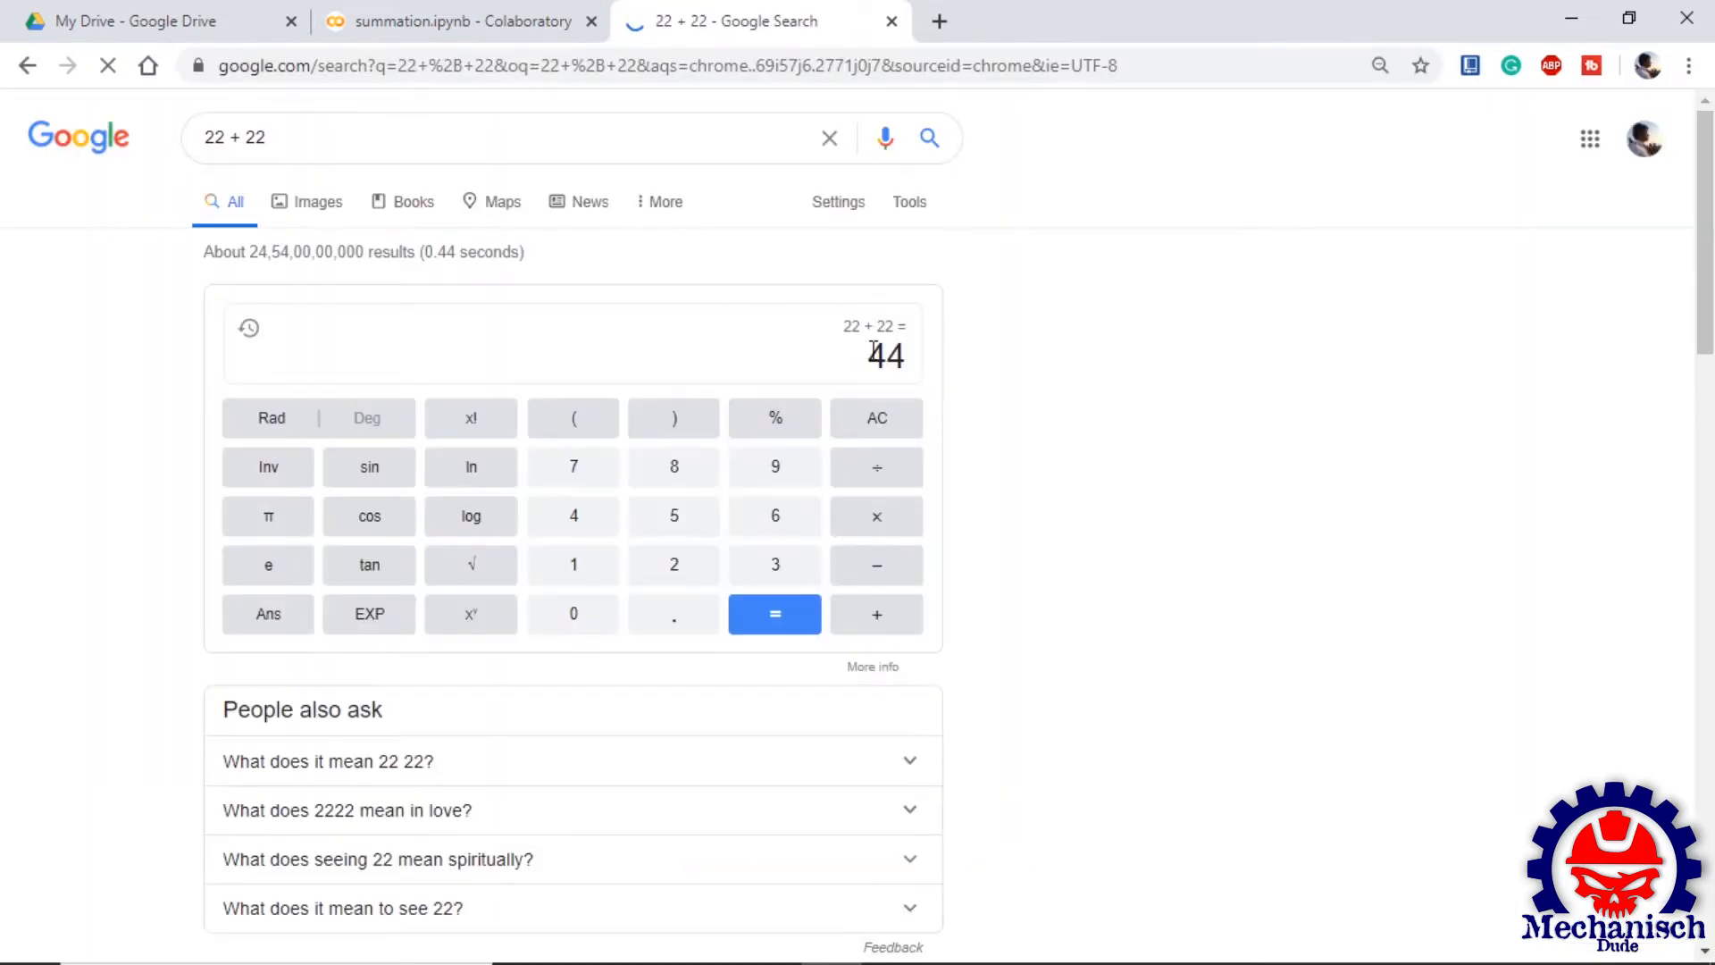
pyautogui.click(459, 20)
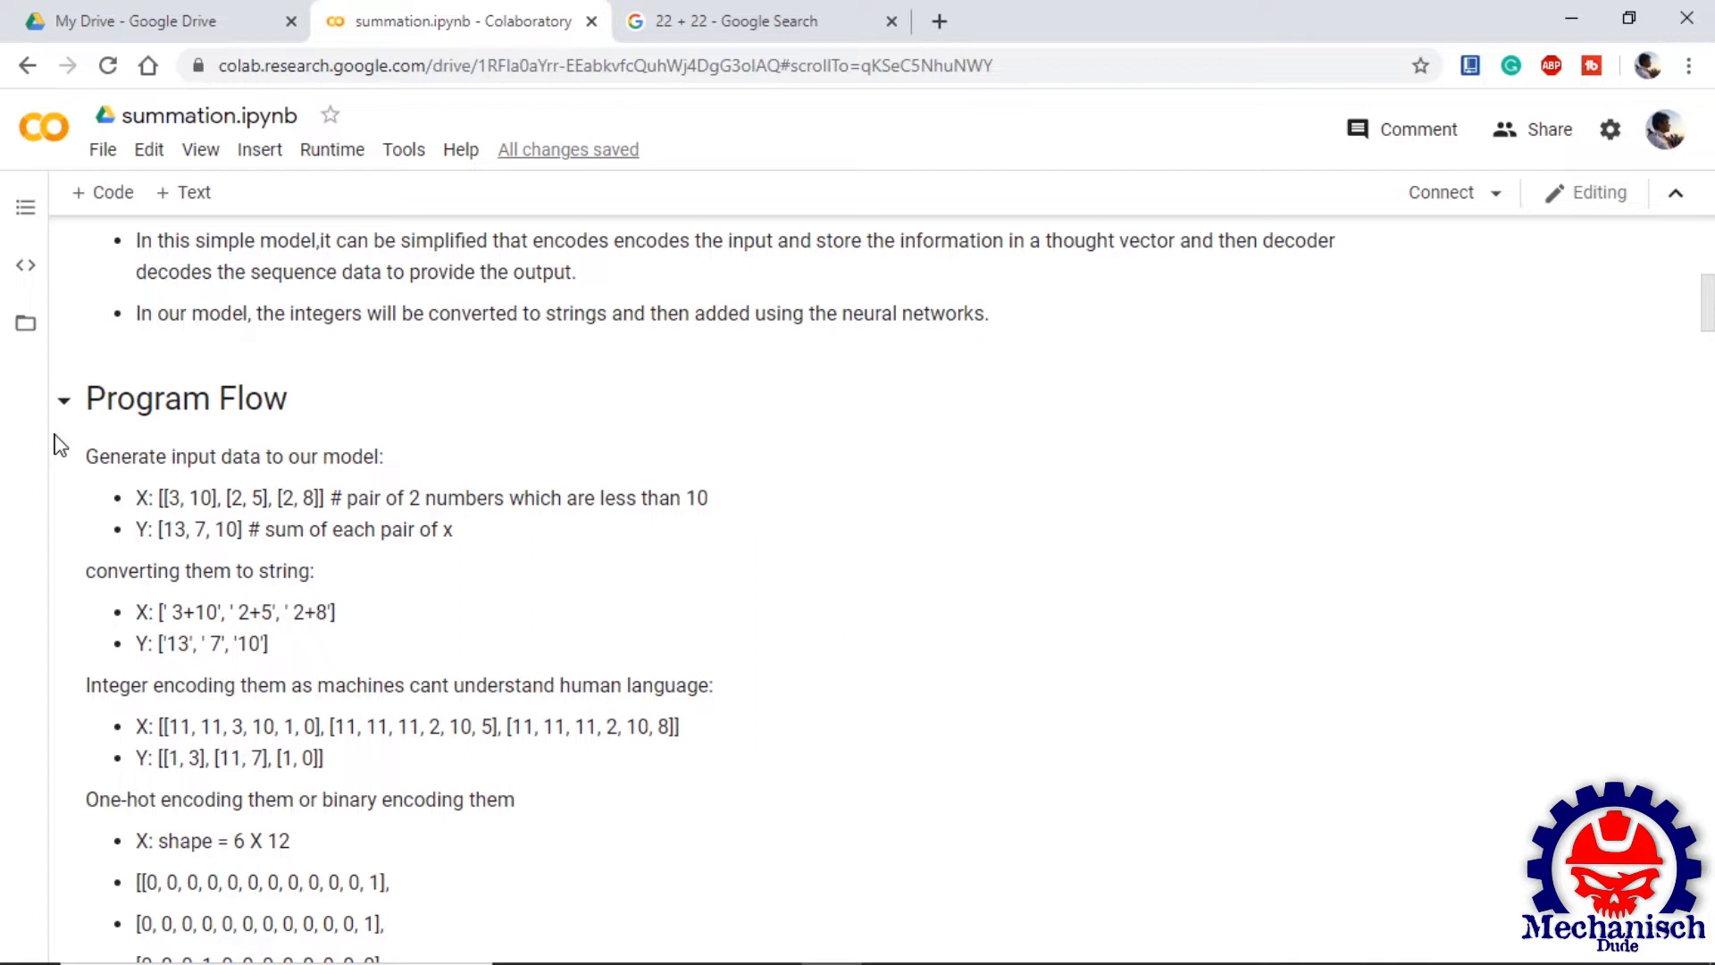
# Step: Highlight the first integer-encoded X sequence and the 6 X 12 shape in the overview
pyautogui.scroll(3)
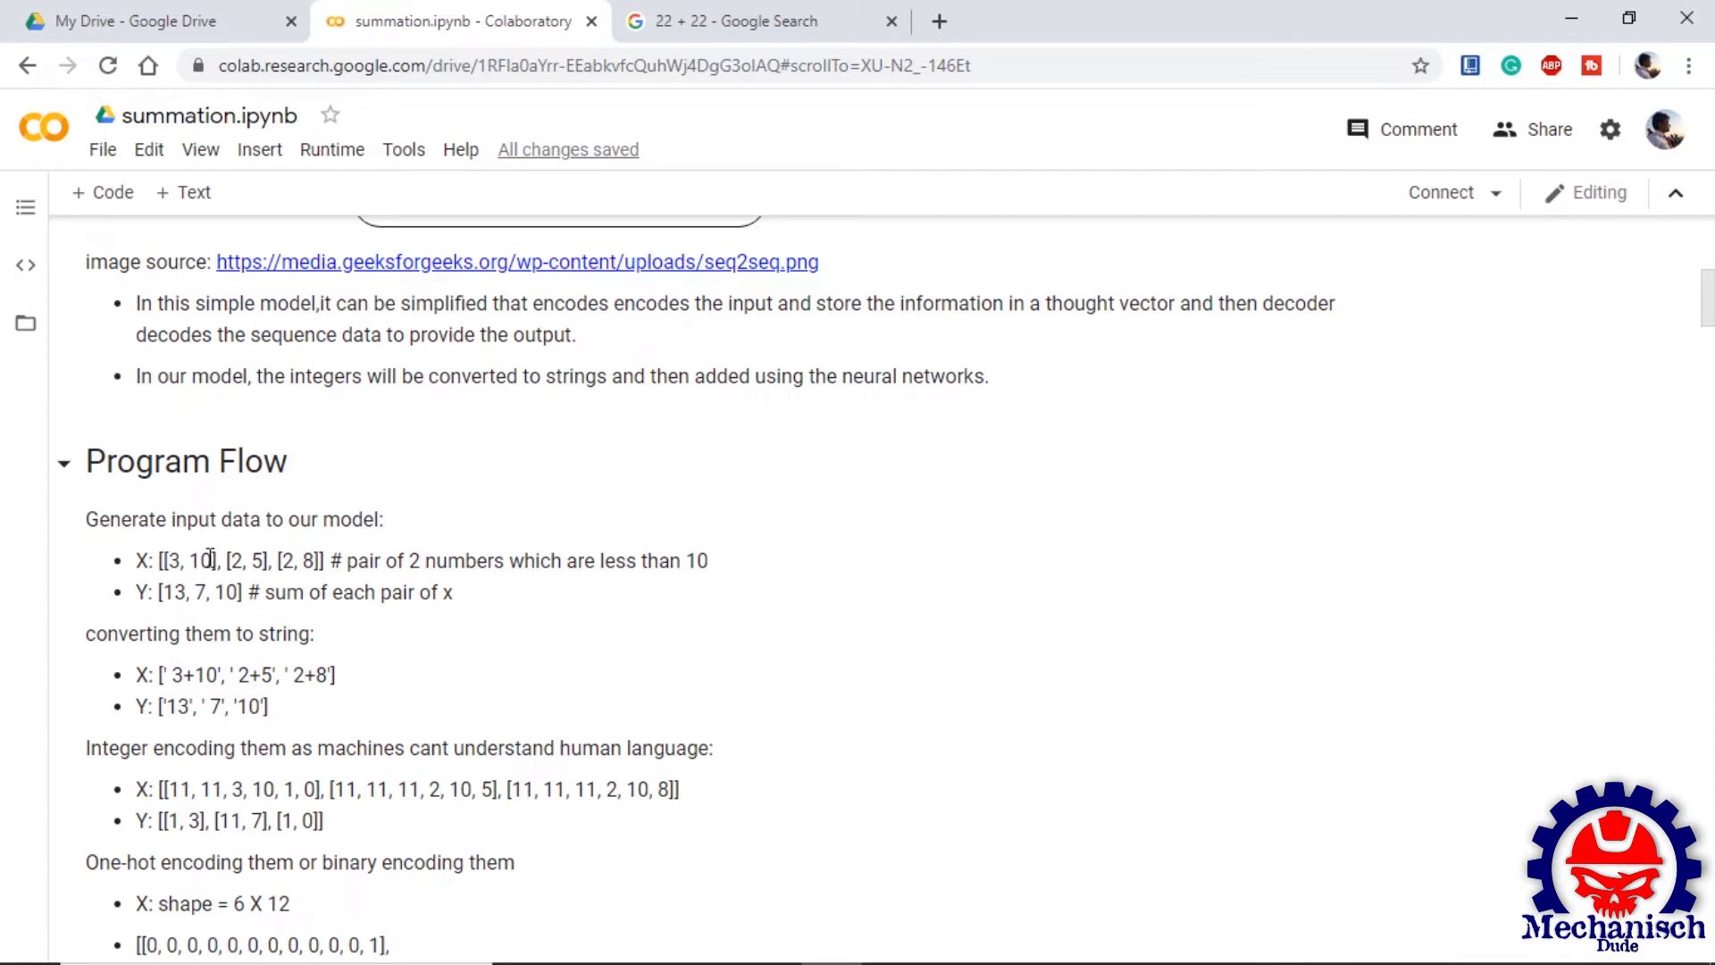
pyautogui.moveTo(98, 612)
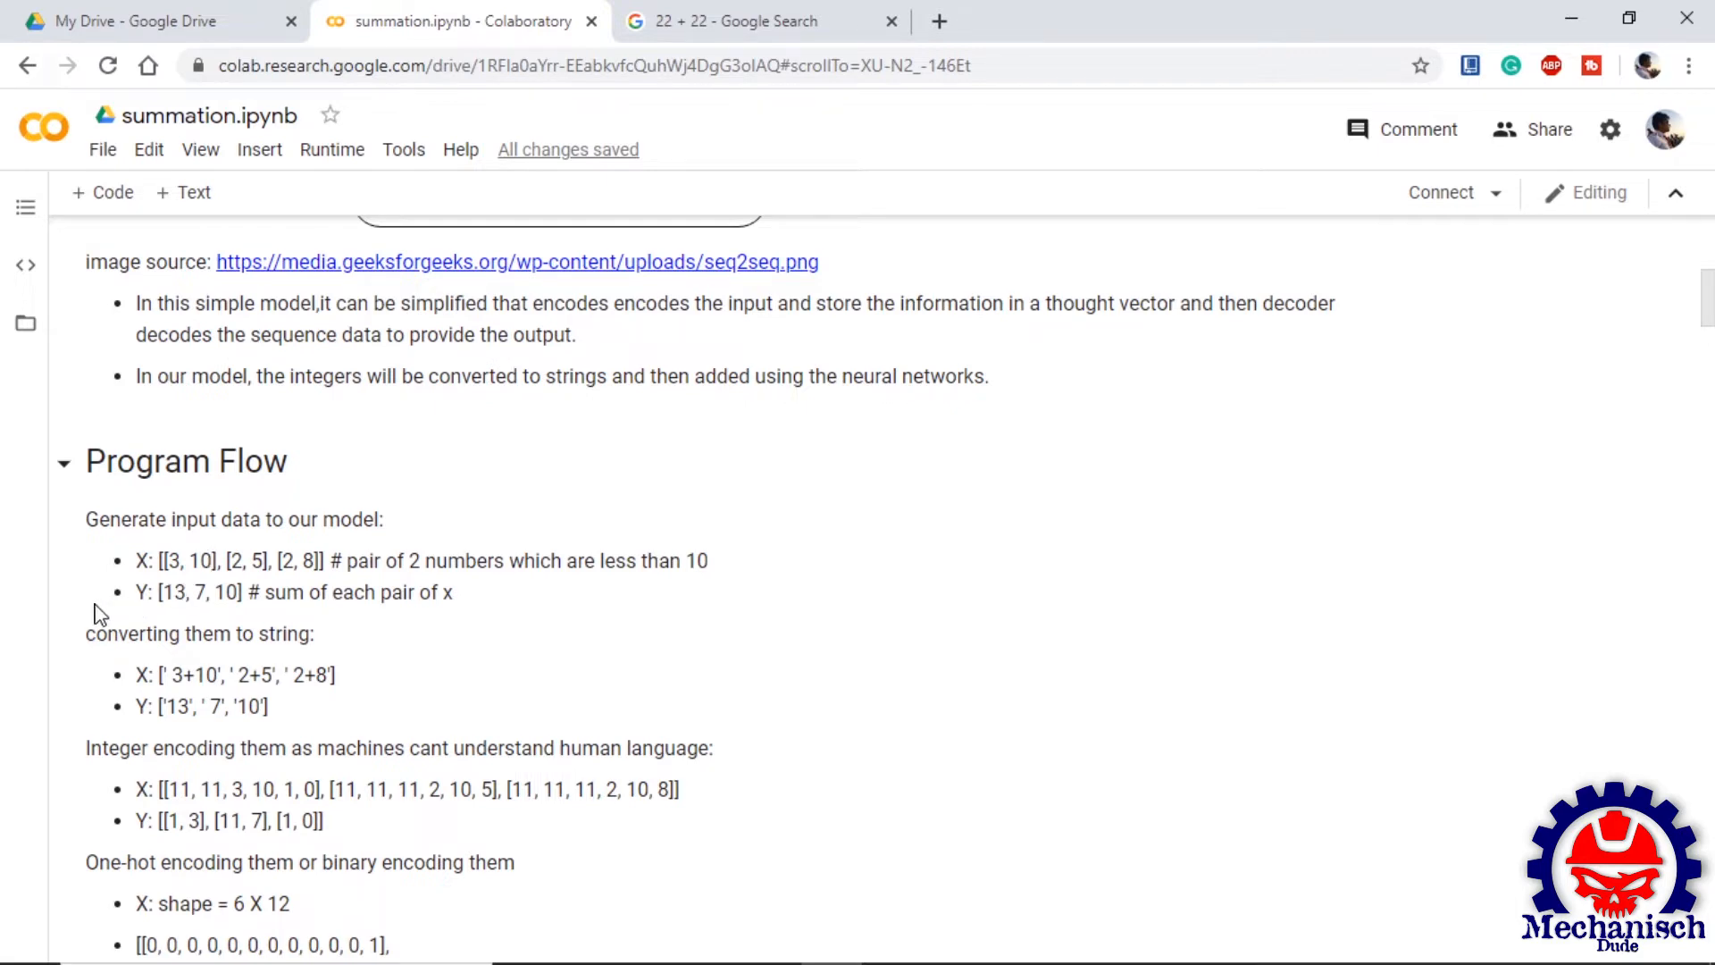
pyautogui.scroll(-3)
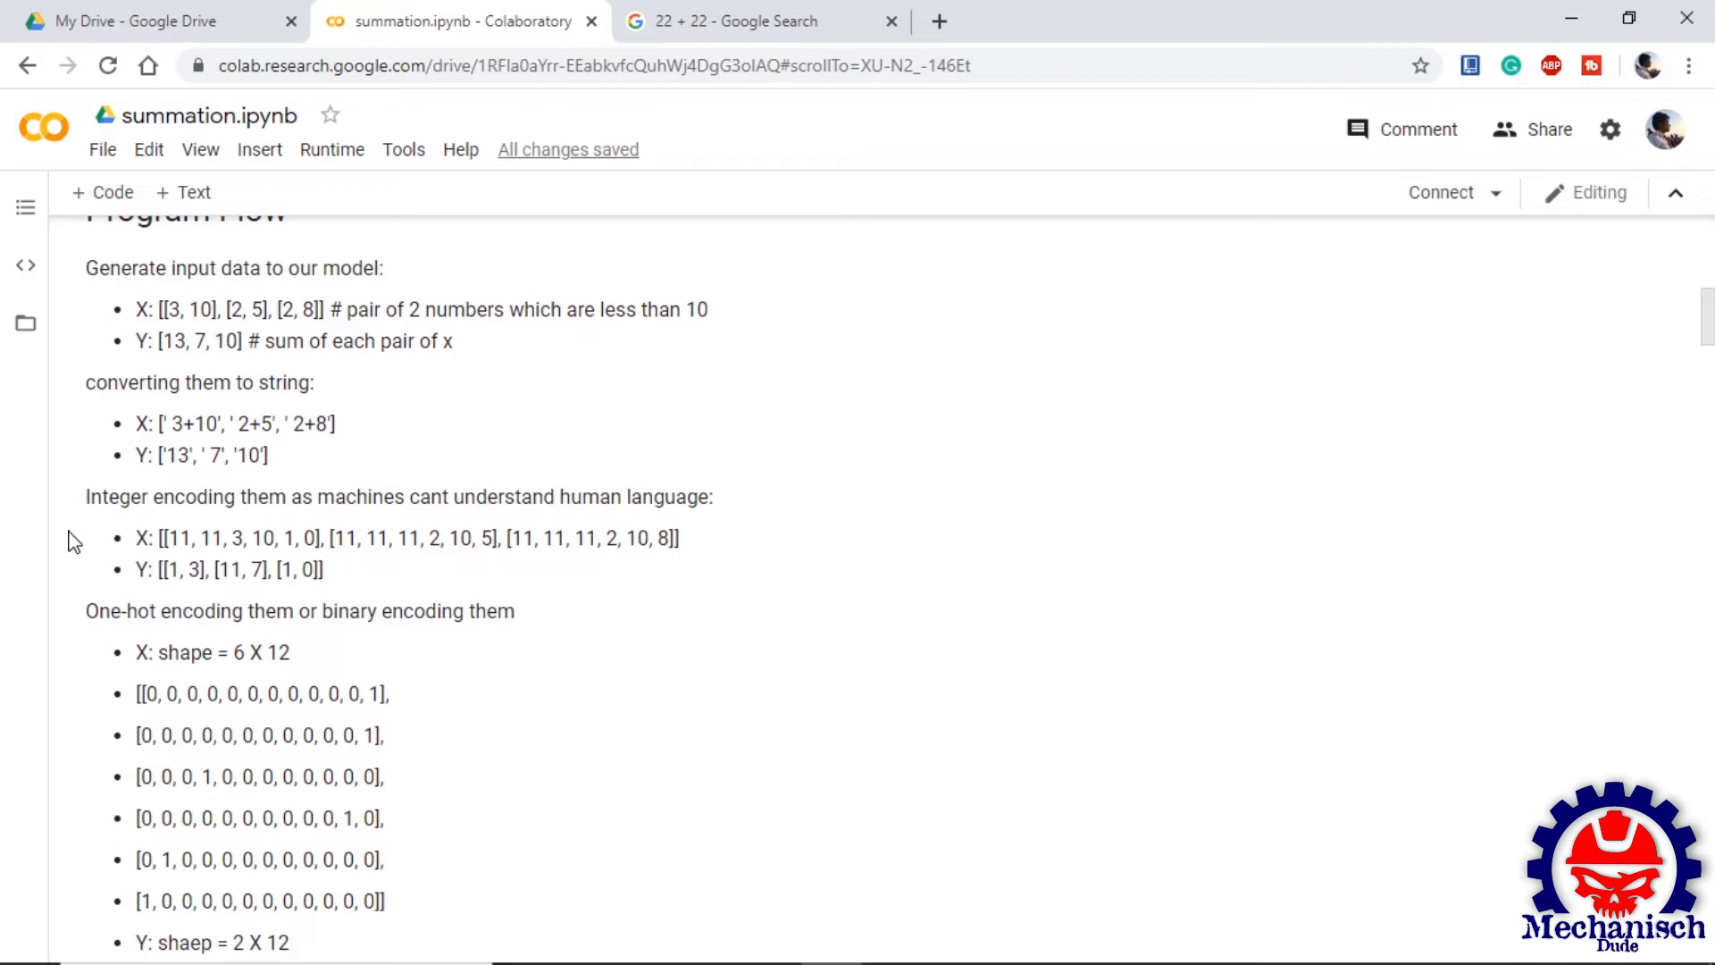
pyautogui.scroll(-3)
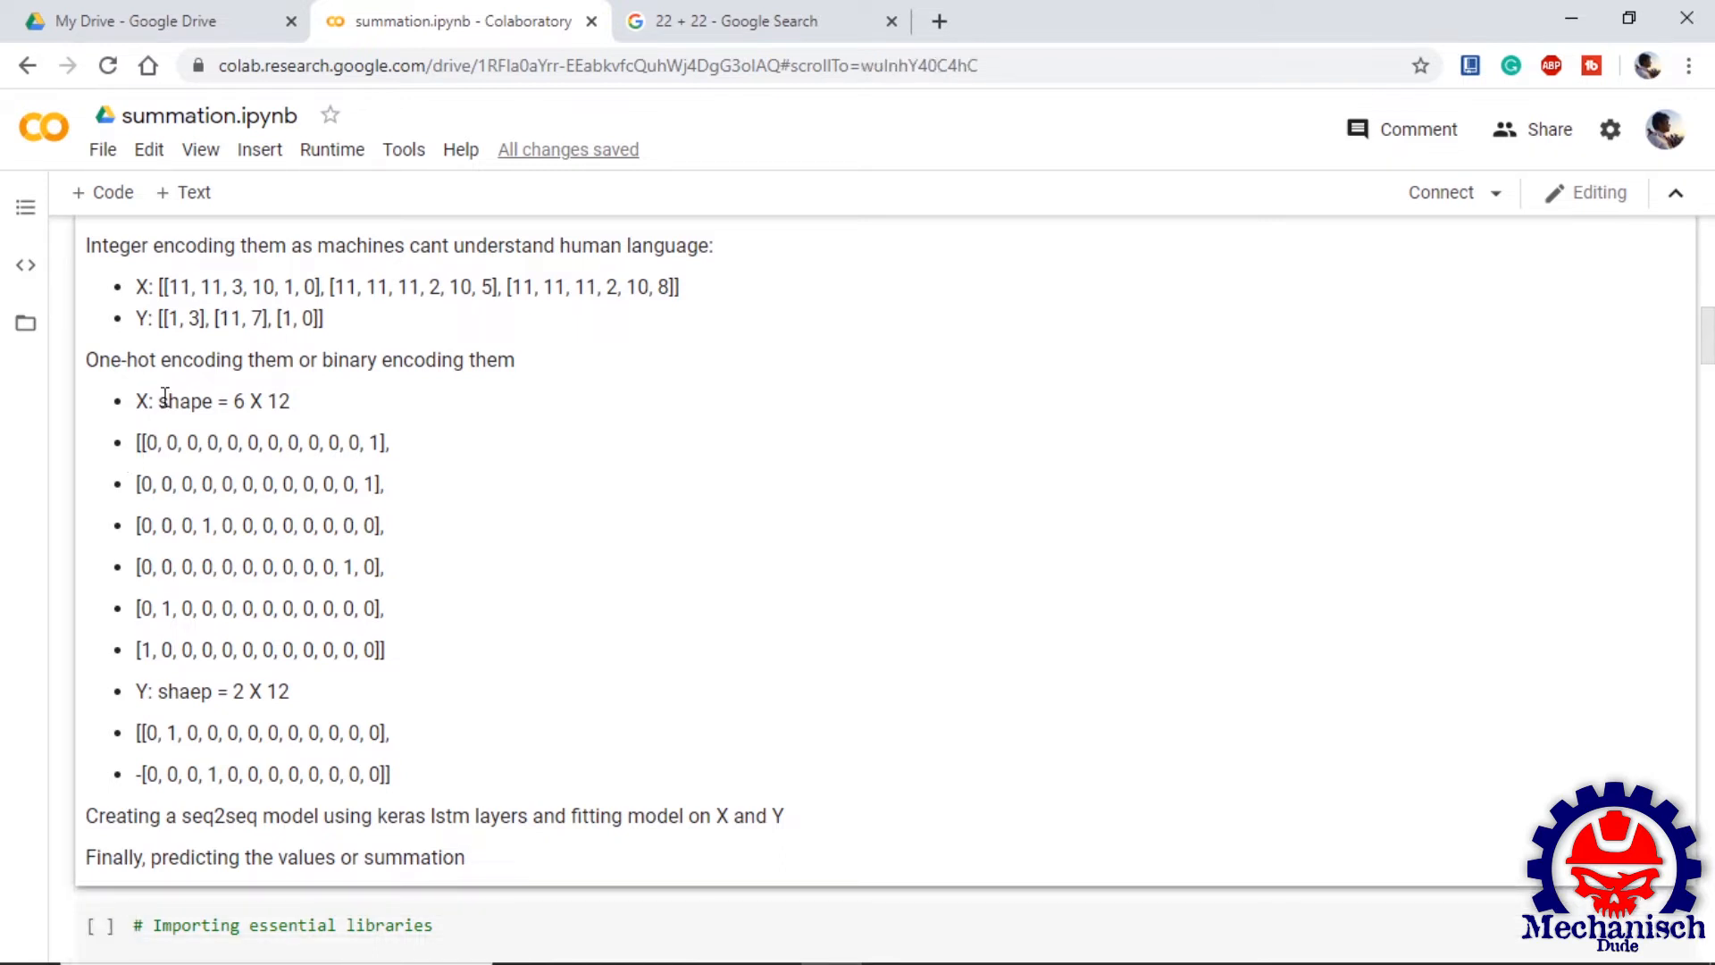
pyautogui.doubleClick(181, 287)
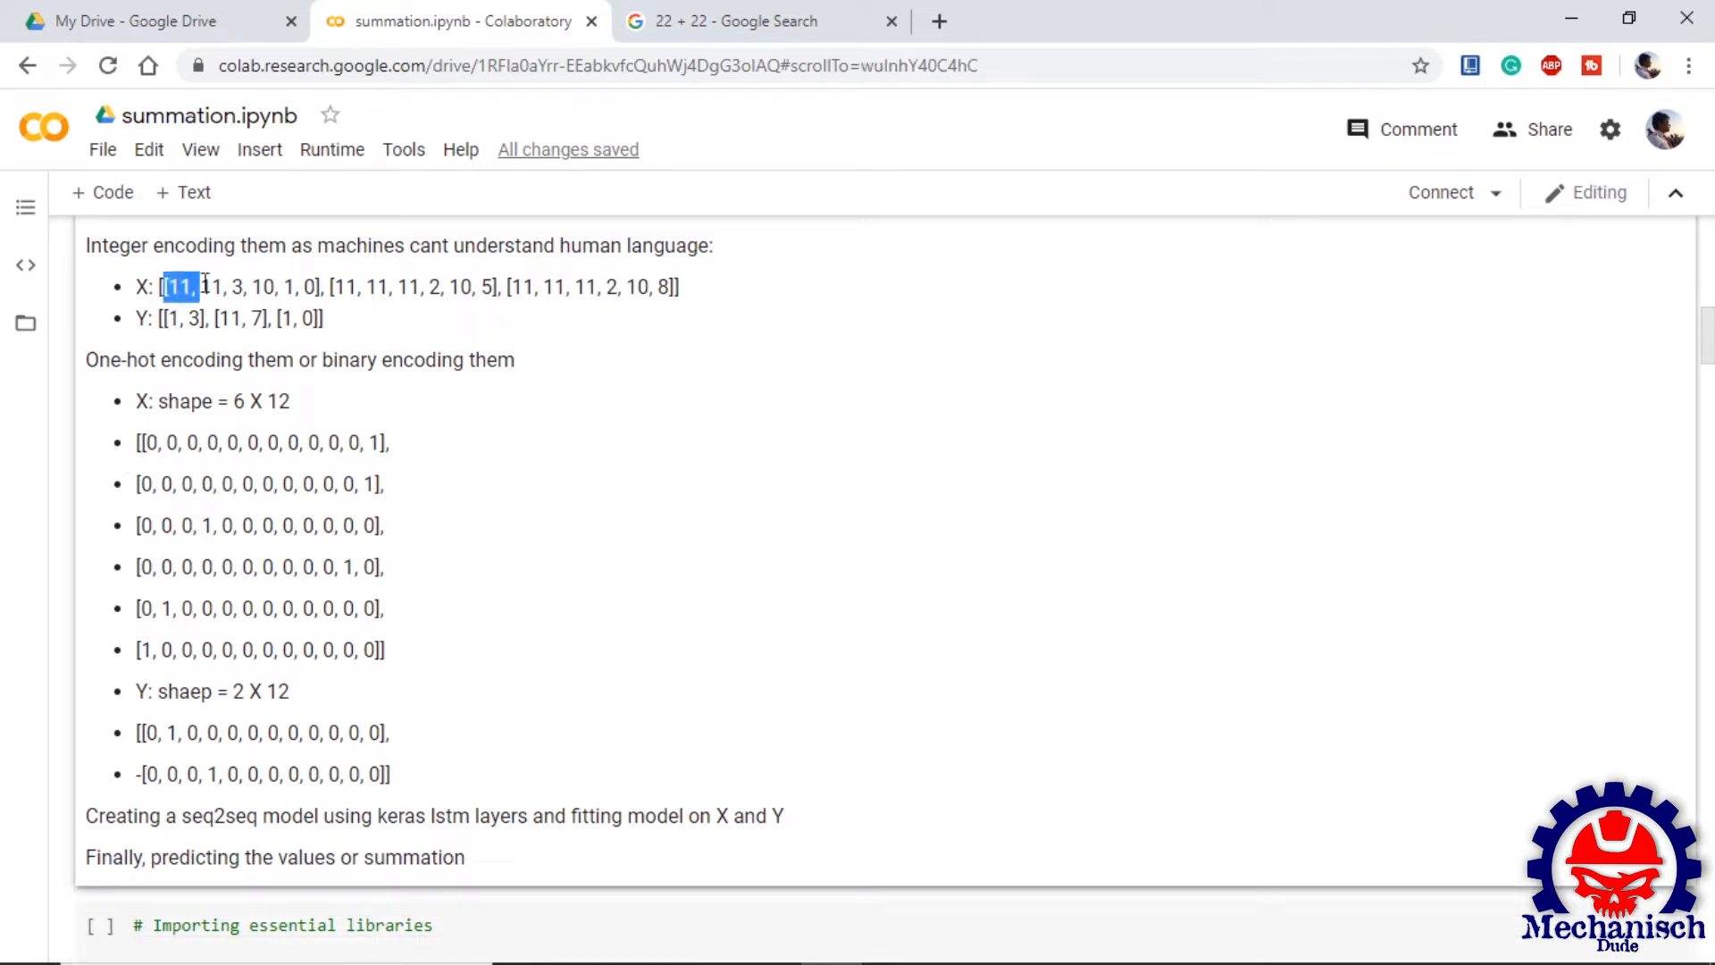
pyautogui.moveTo(164, 286); pyautogui.dragTo(317, 286)
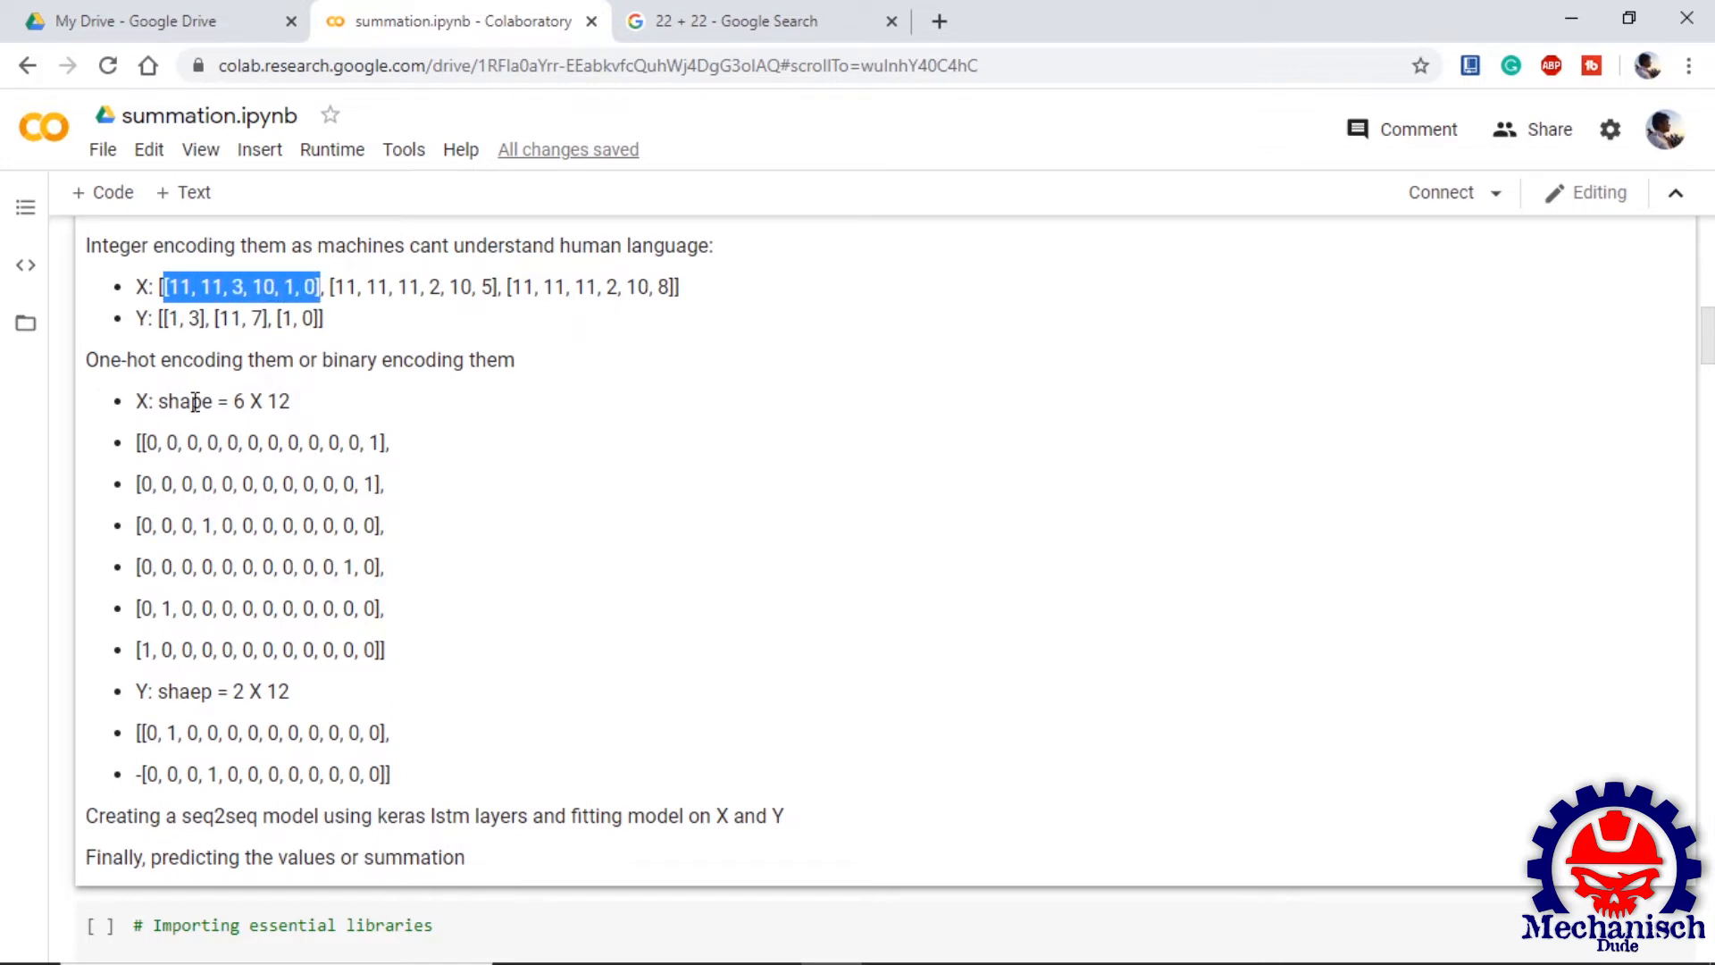
pyautogui.doubleClick(260, 401)
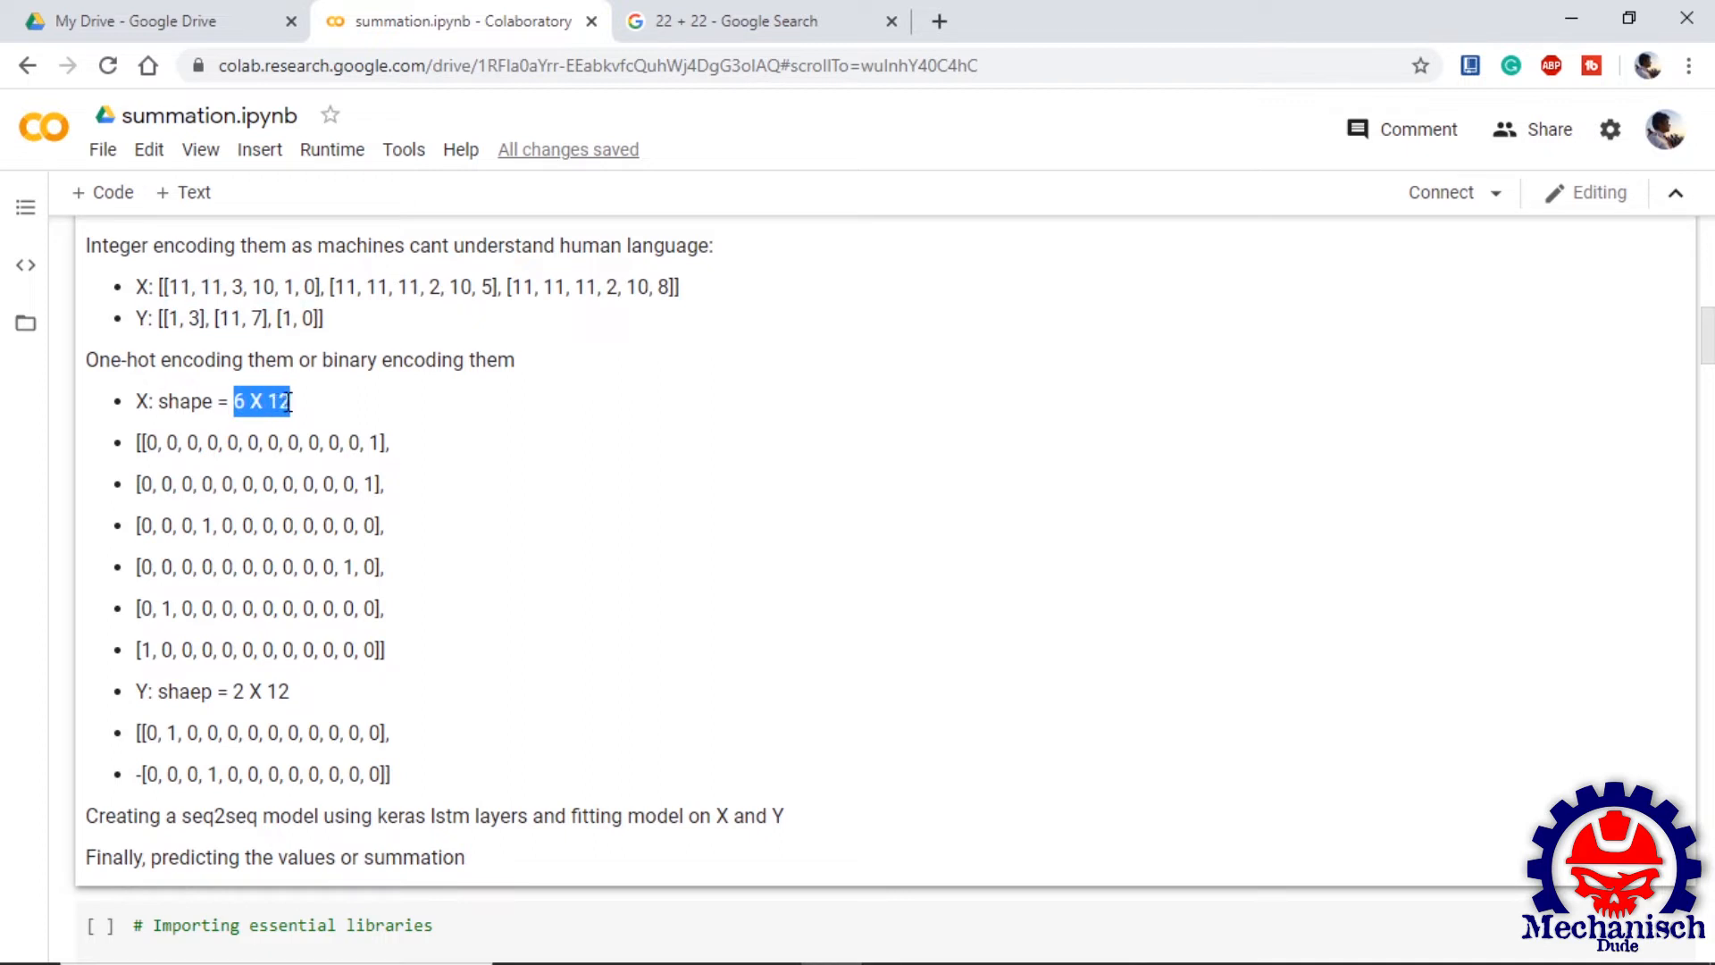
pyautogui.click(298, 401)
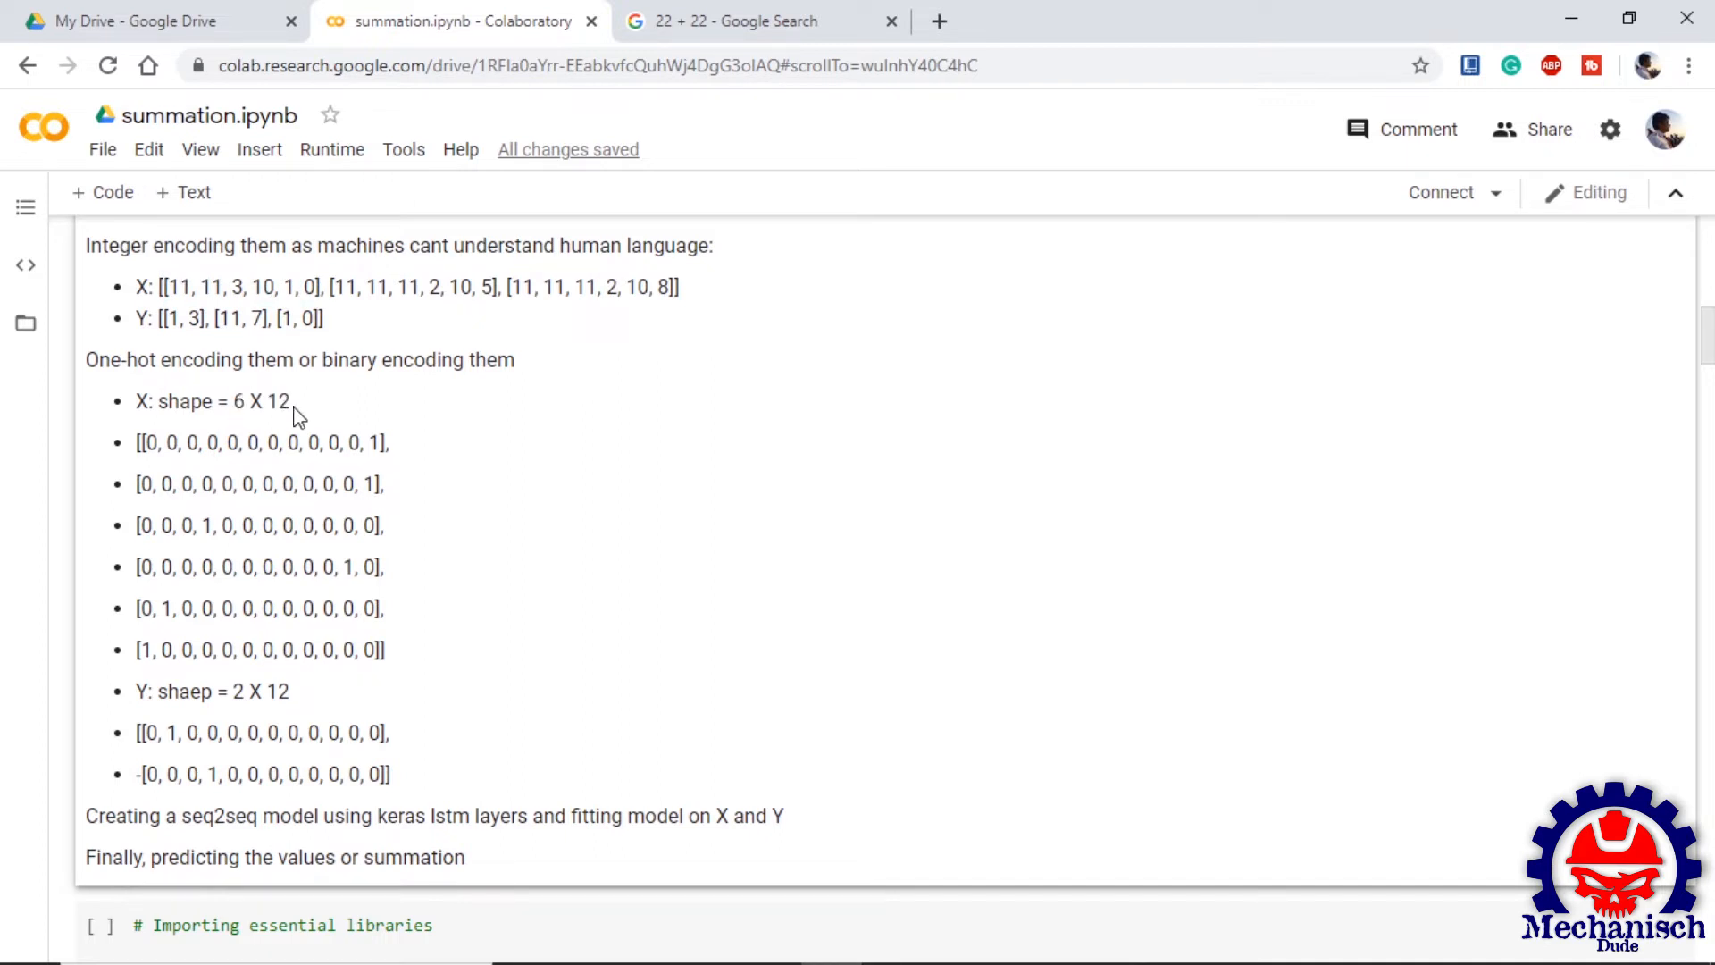
pyautogui.moveTo(375, 442)
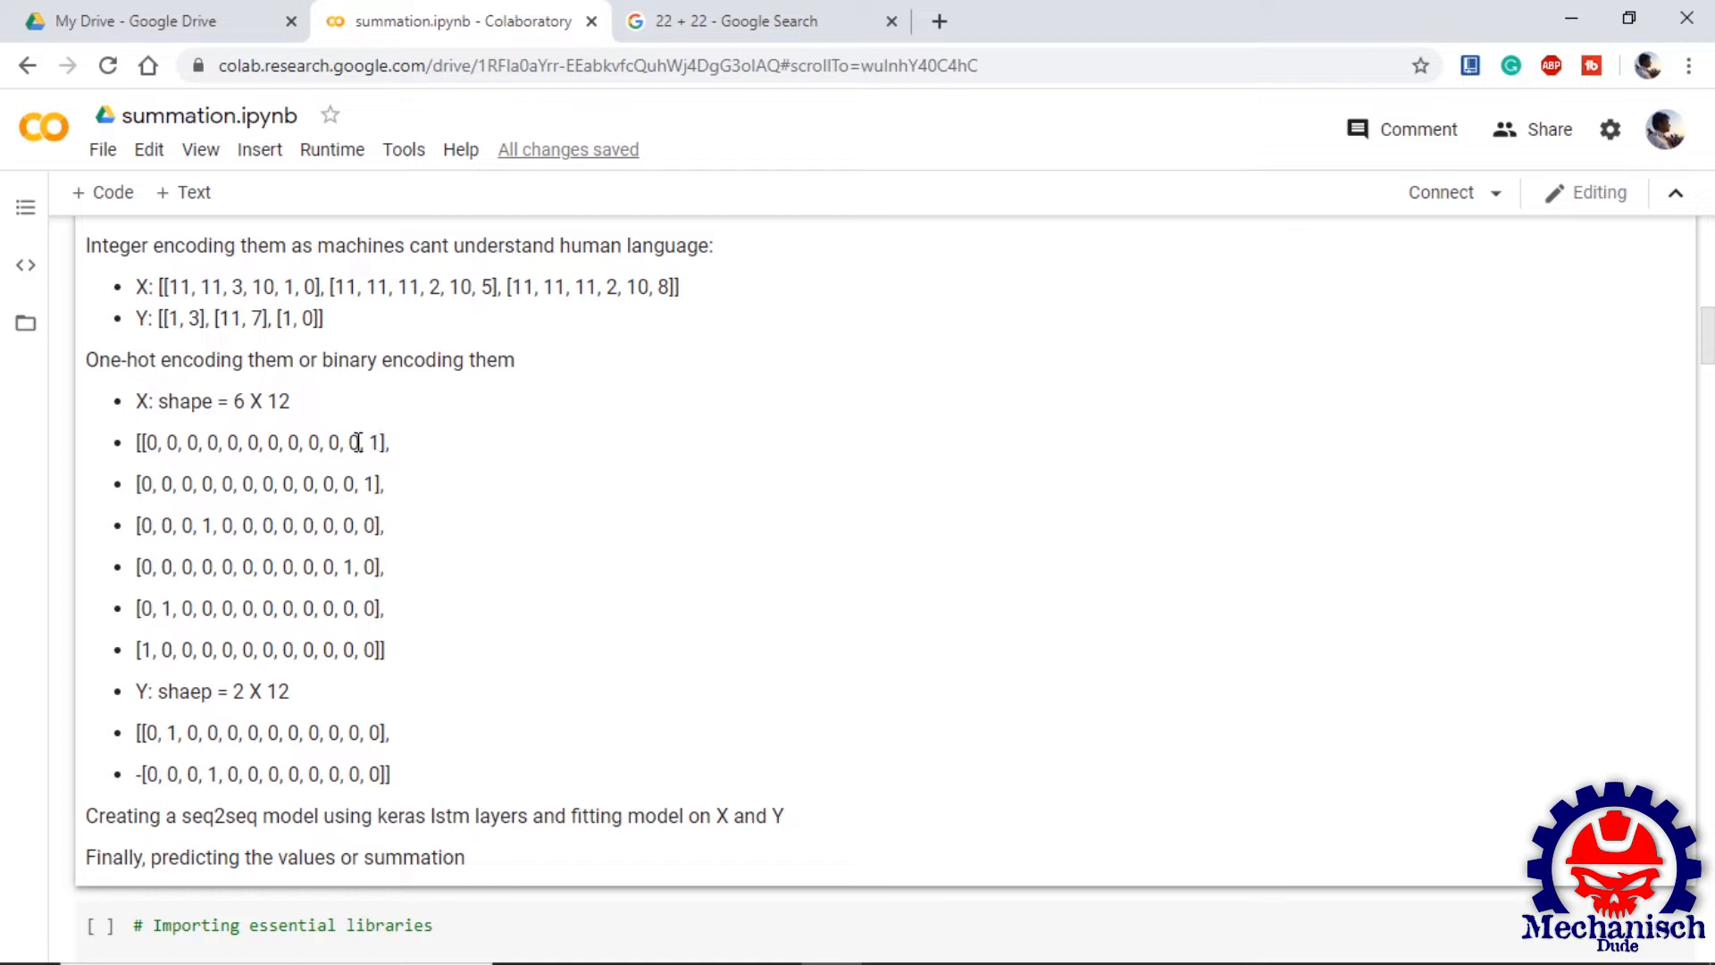
pyautogui.moveTo(104, 476)
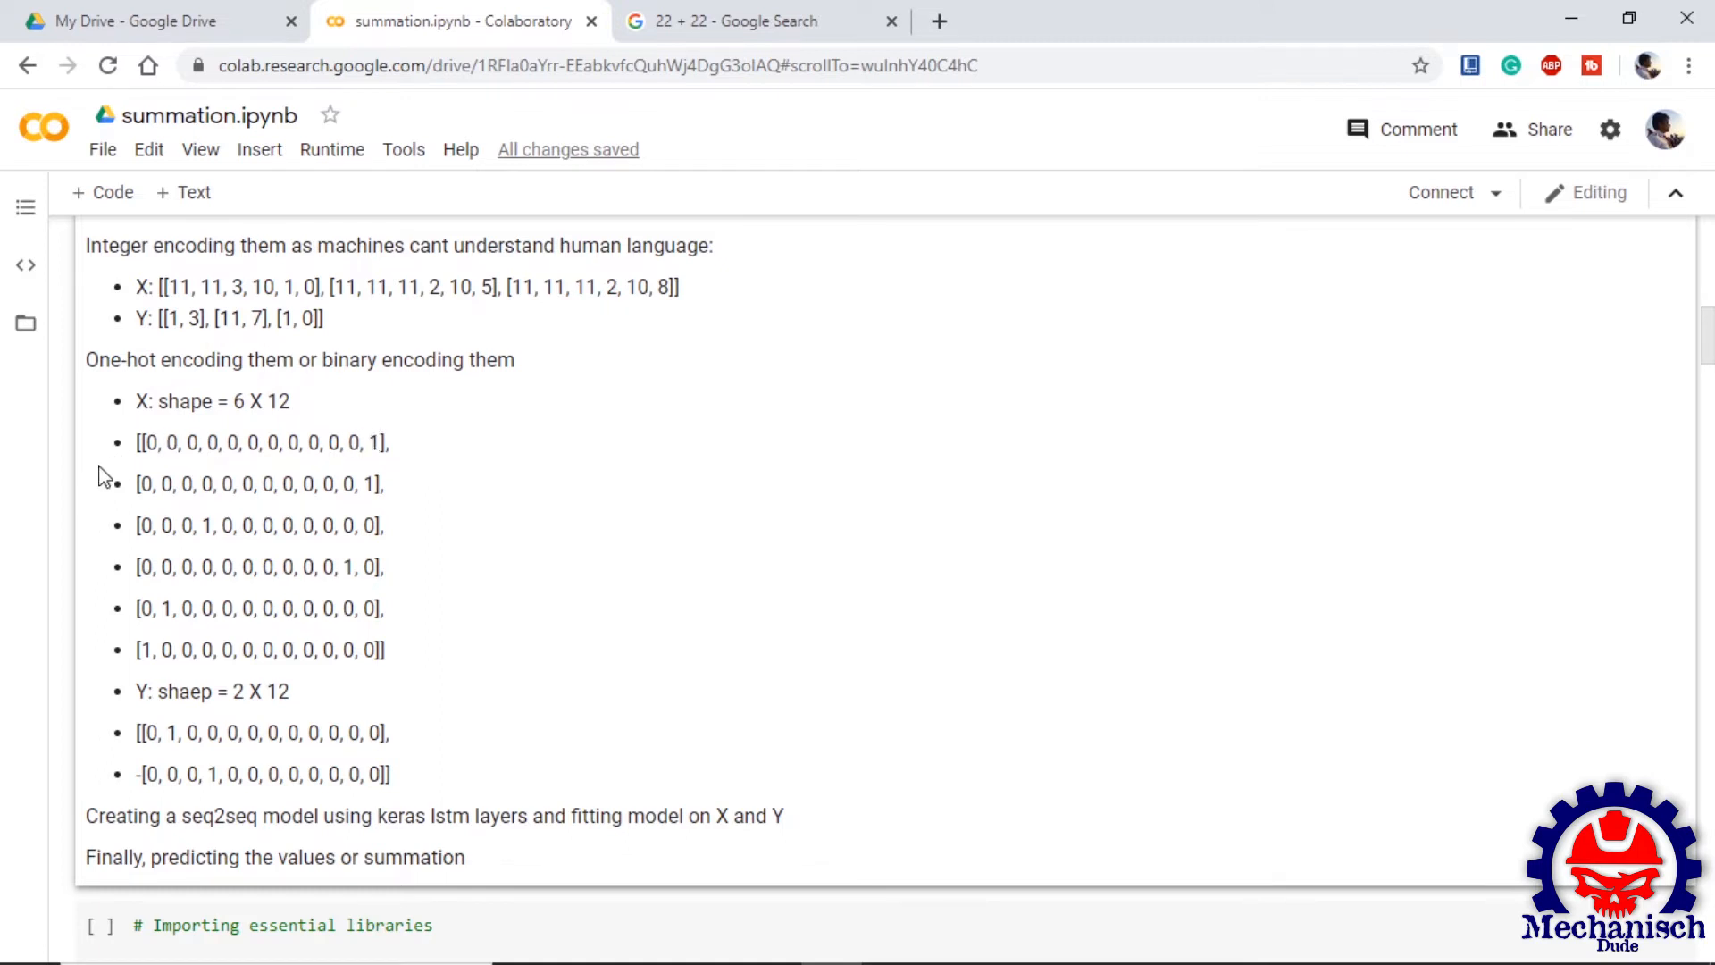
# Step: Select the library import cell and scroll on to the random_number_generator cell
pyautogui.scroll(-3)
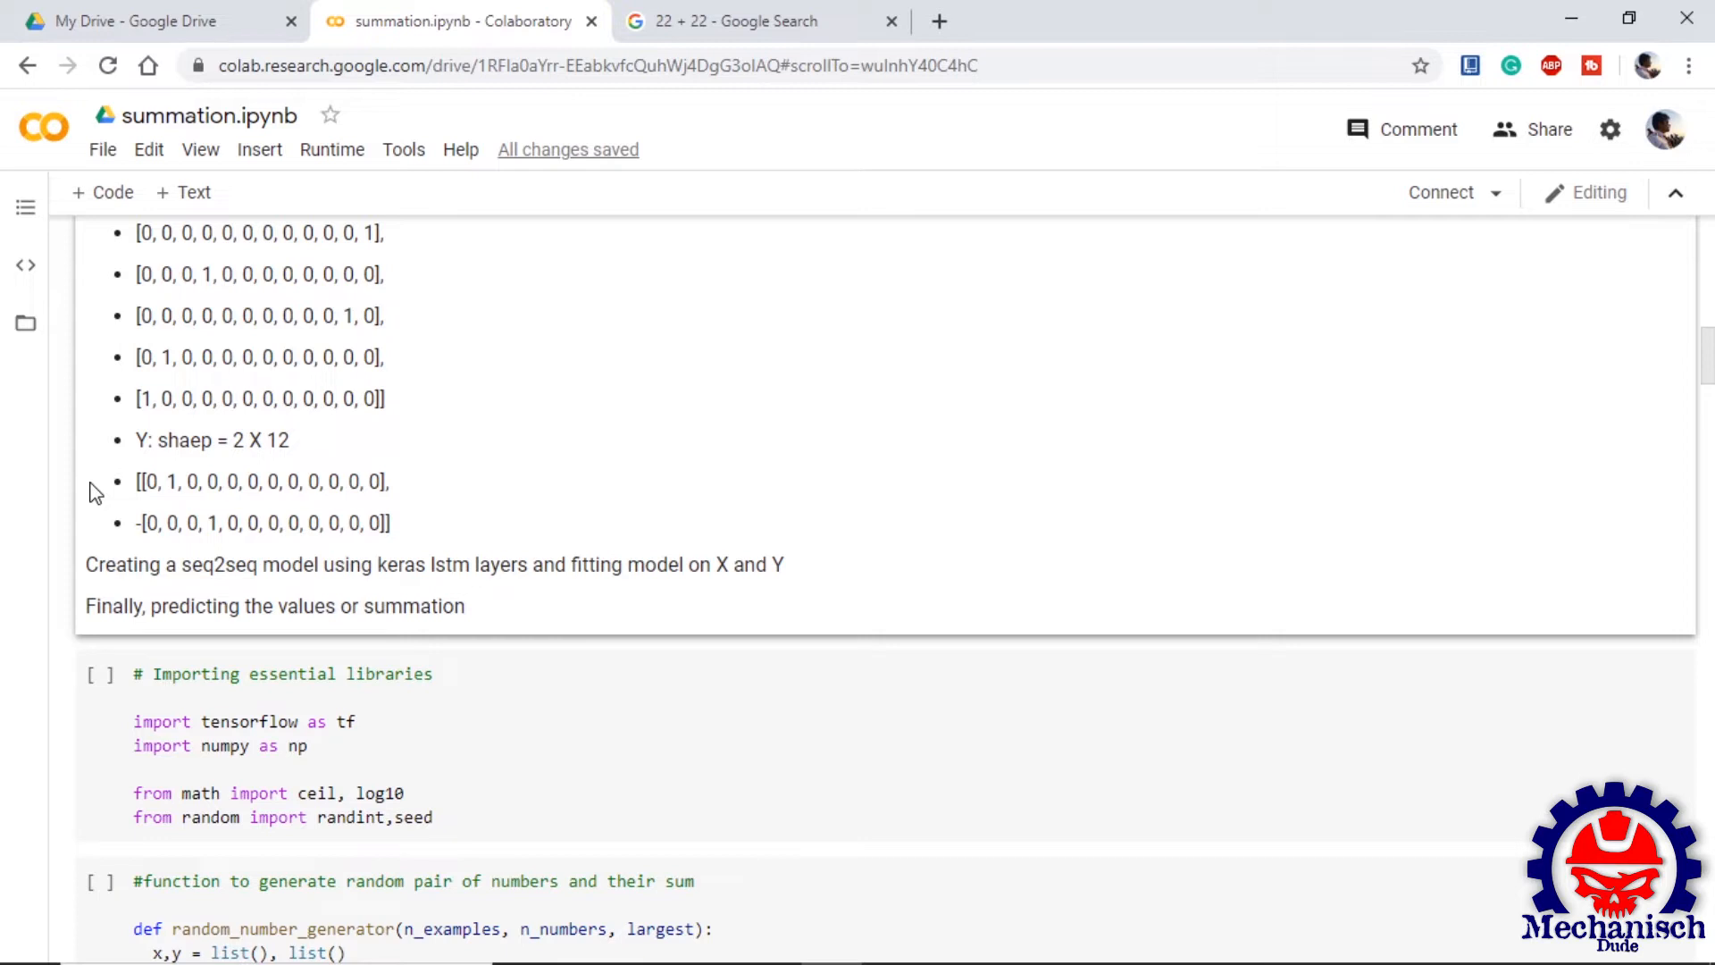
pyautogui.scroll(-3)
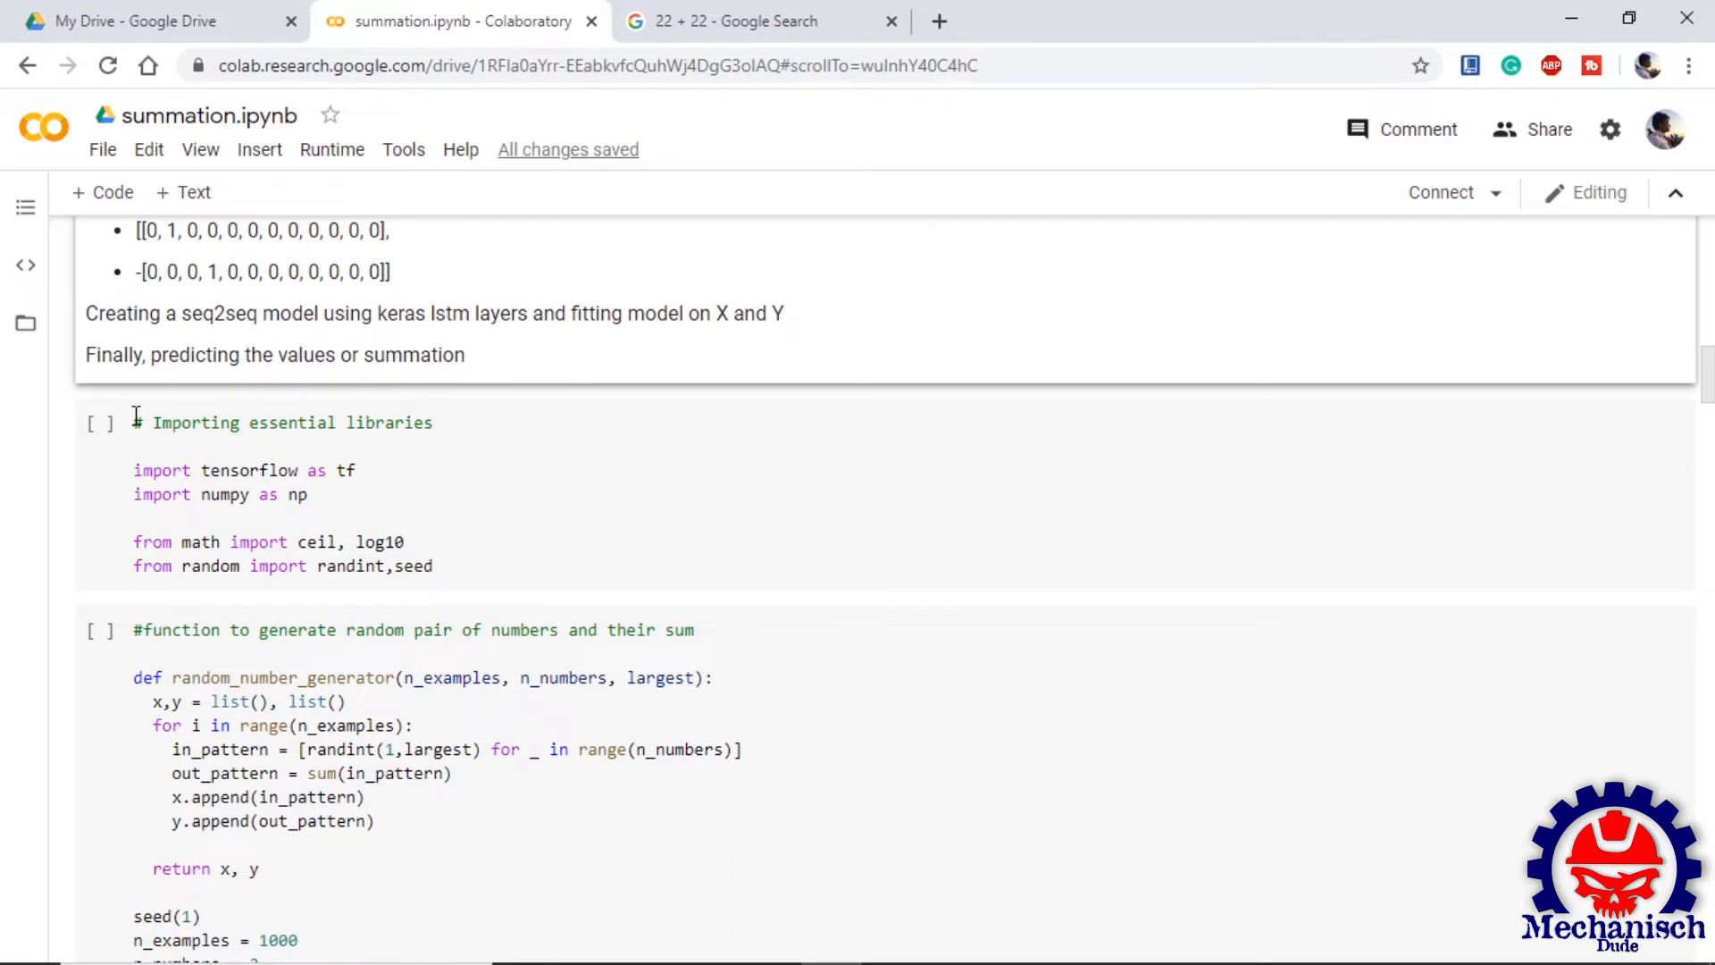
pyautogui.click(273, 492)
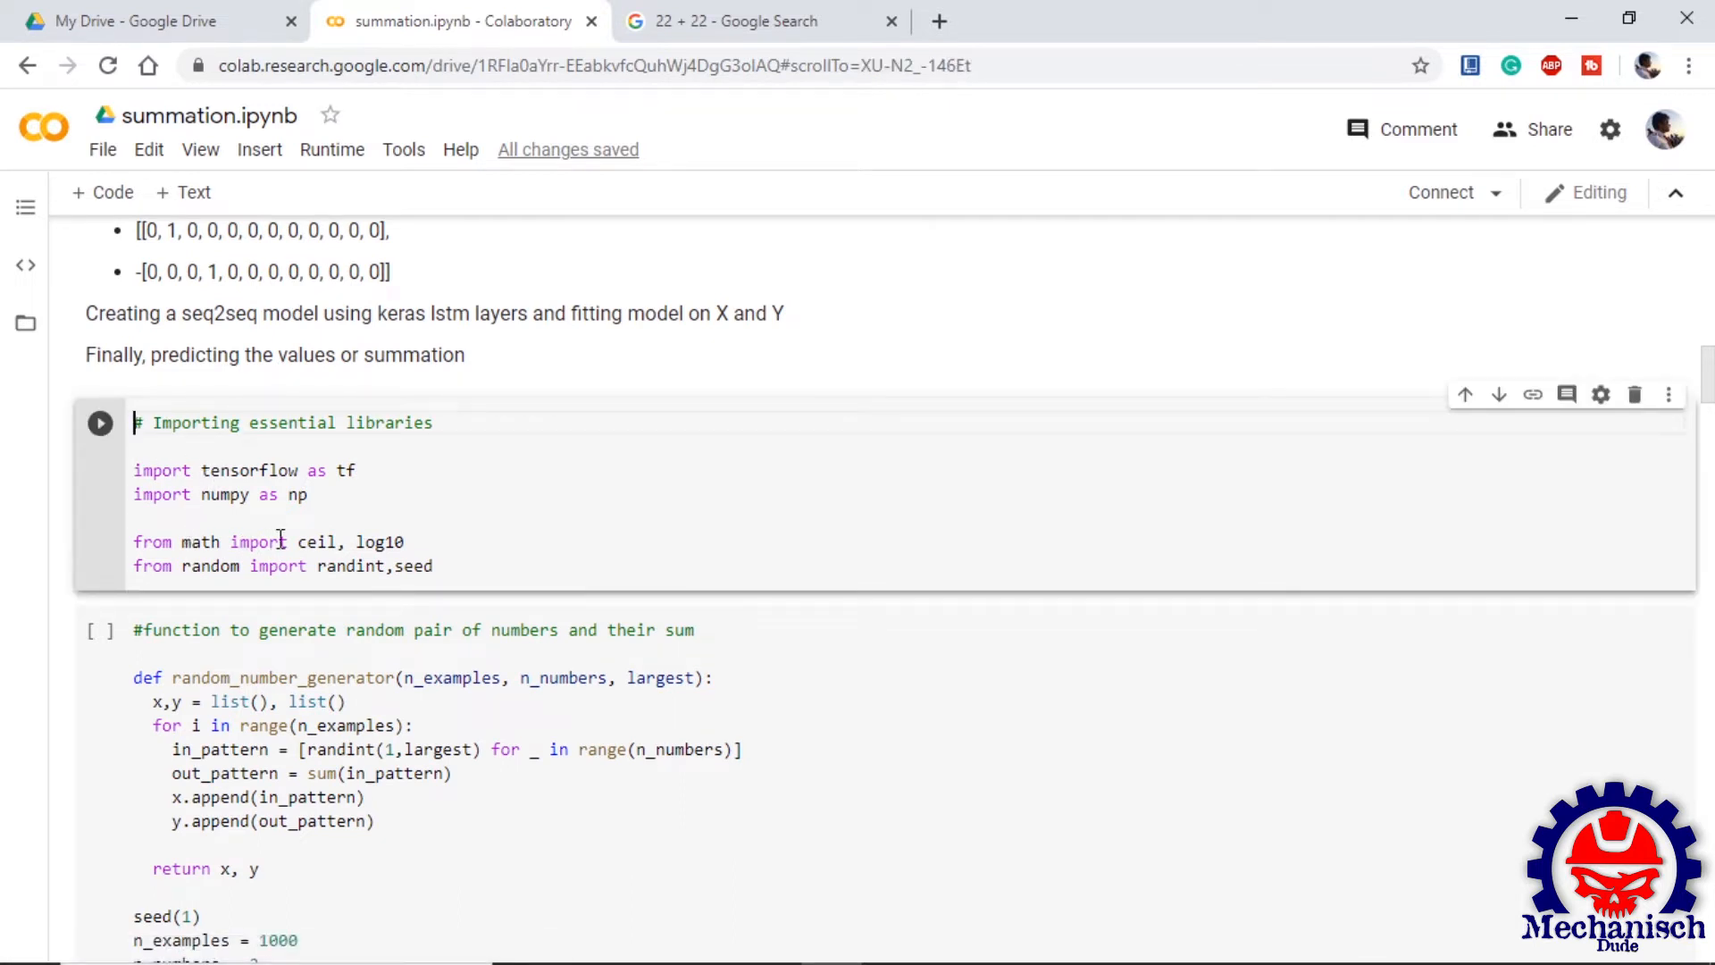
pyautogui.moveTo(275, 566)
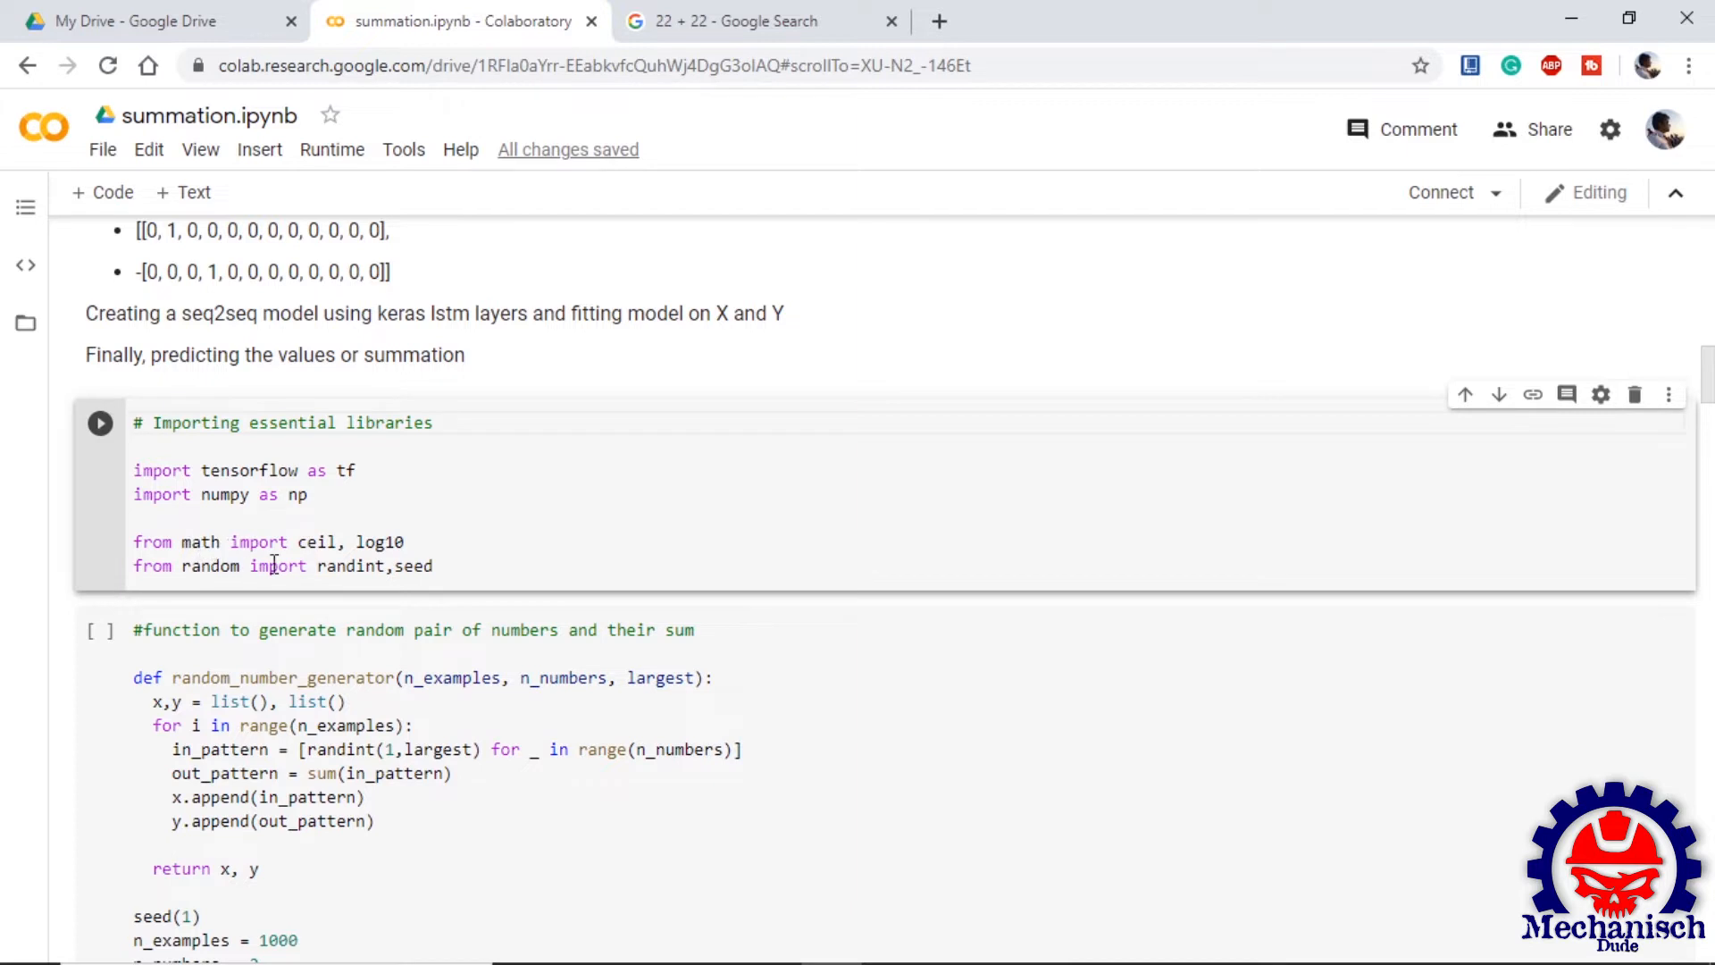
pyautogui.scroll(-3)
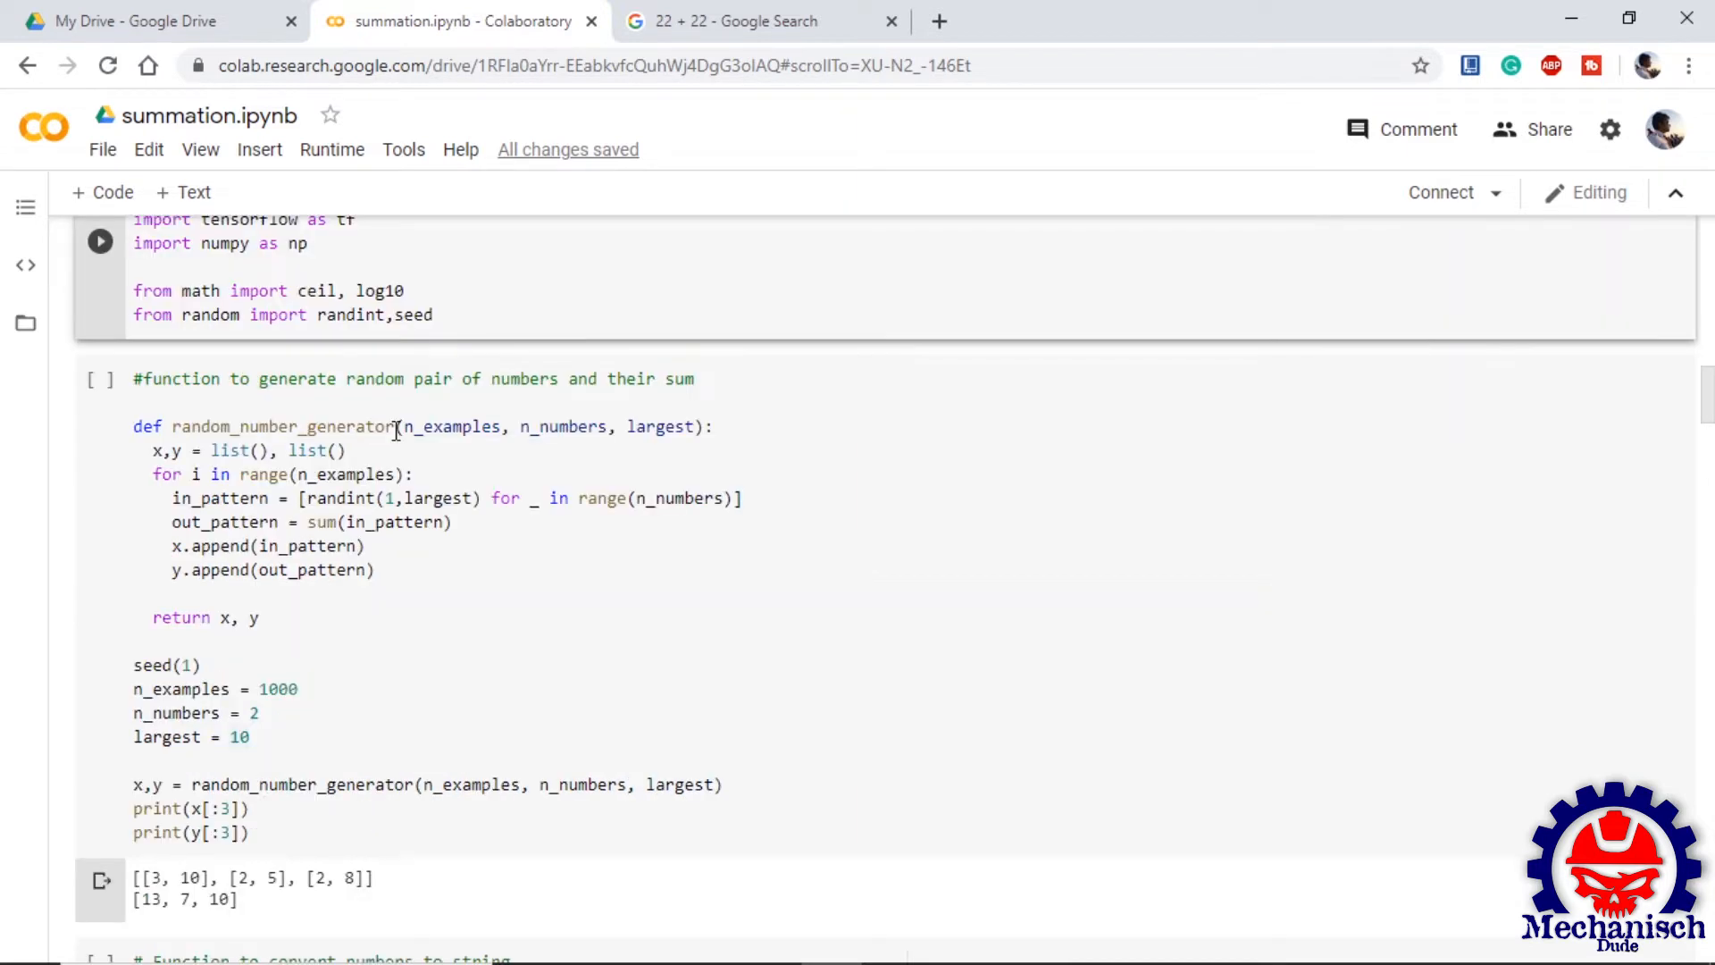
pyautogui.moveTo(251, 427)
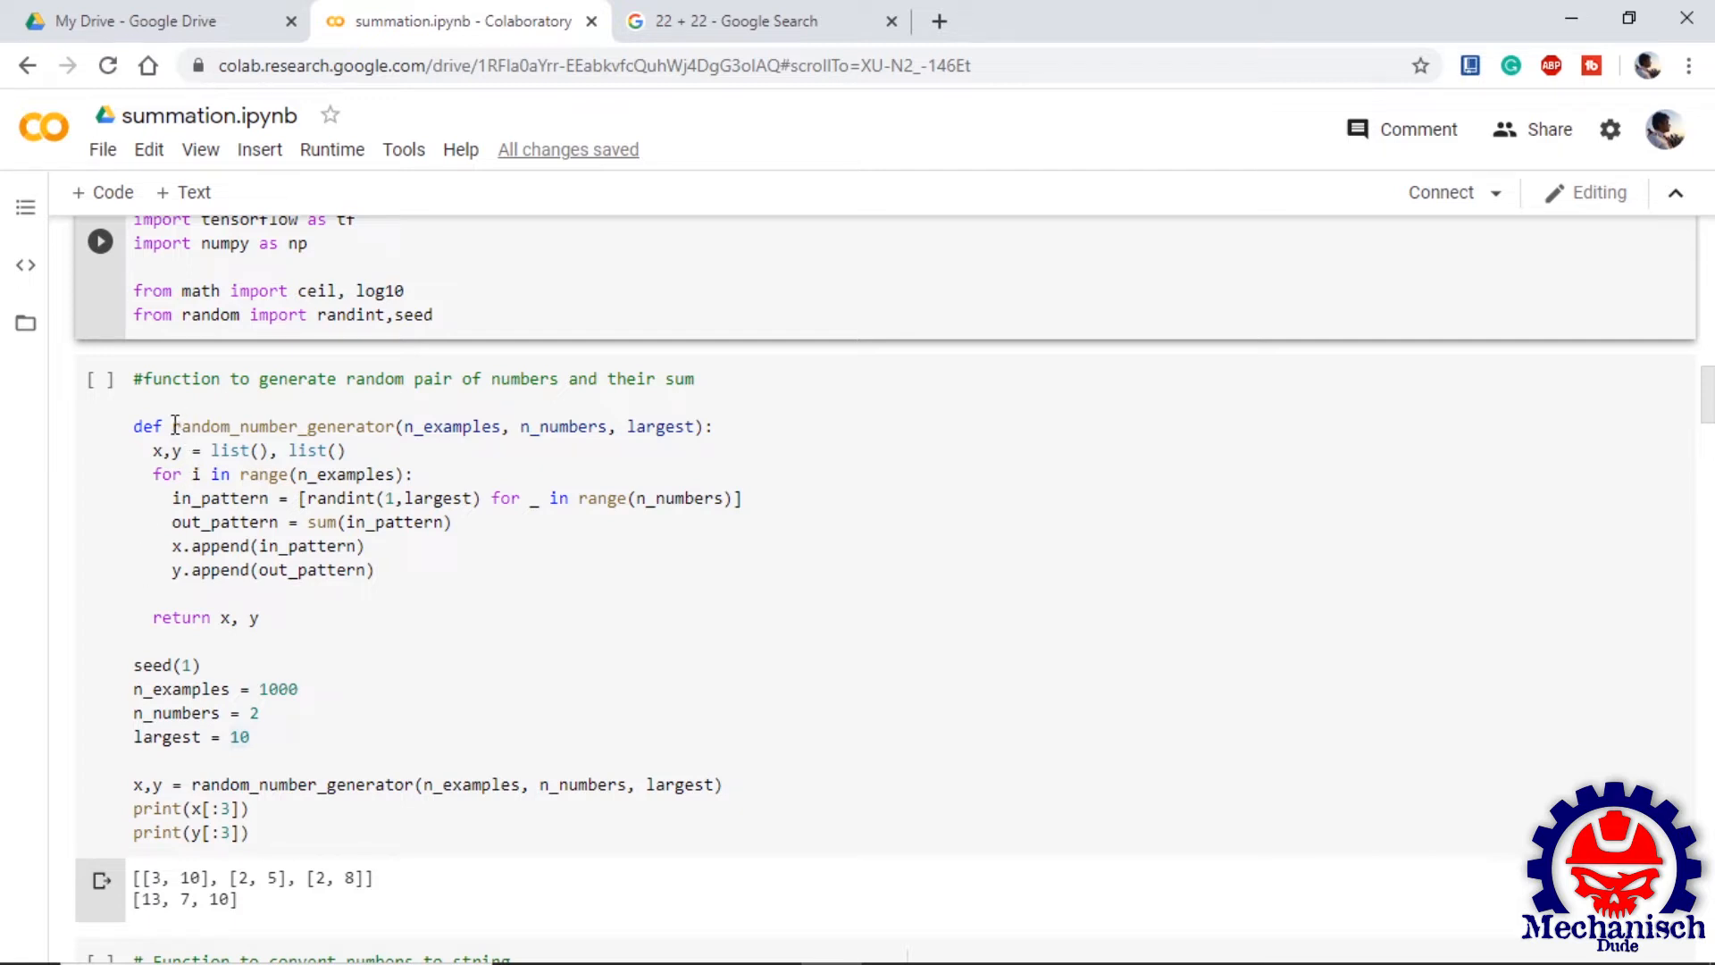
# Step: Point out the generator's seed and parameter settings, then scroll to string_convert
pyautogui.click(135, 664)
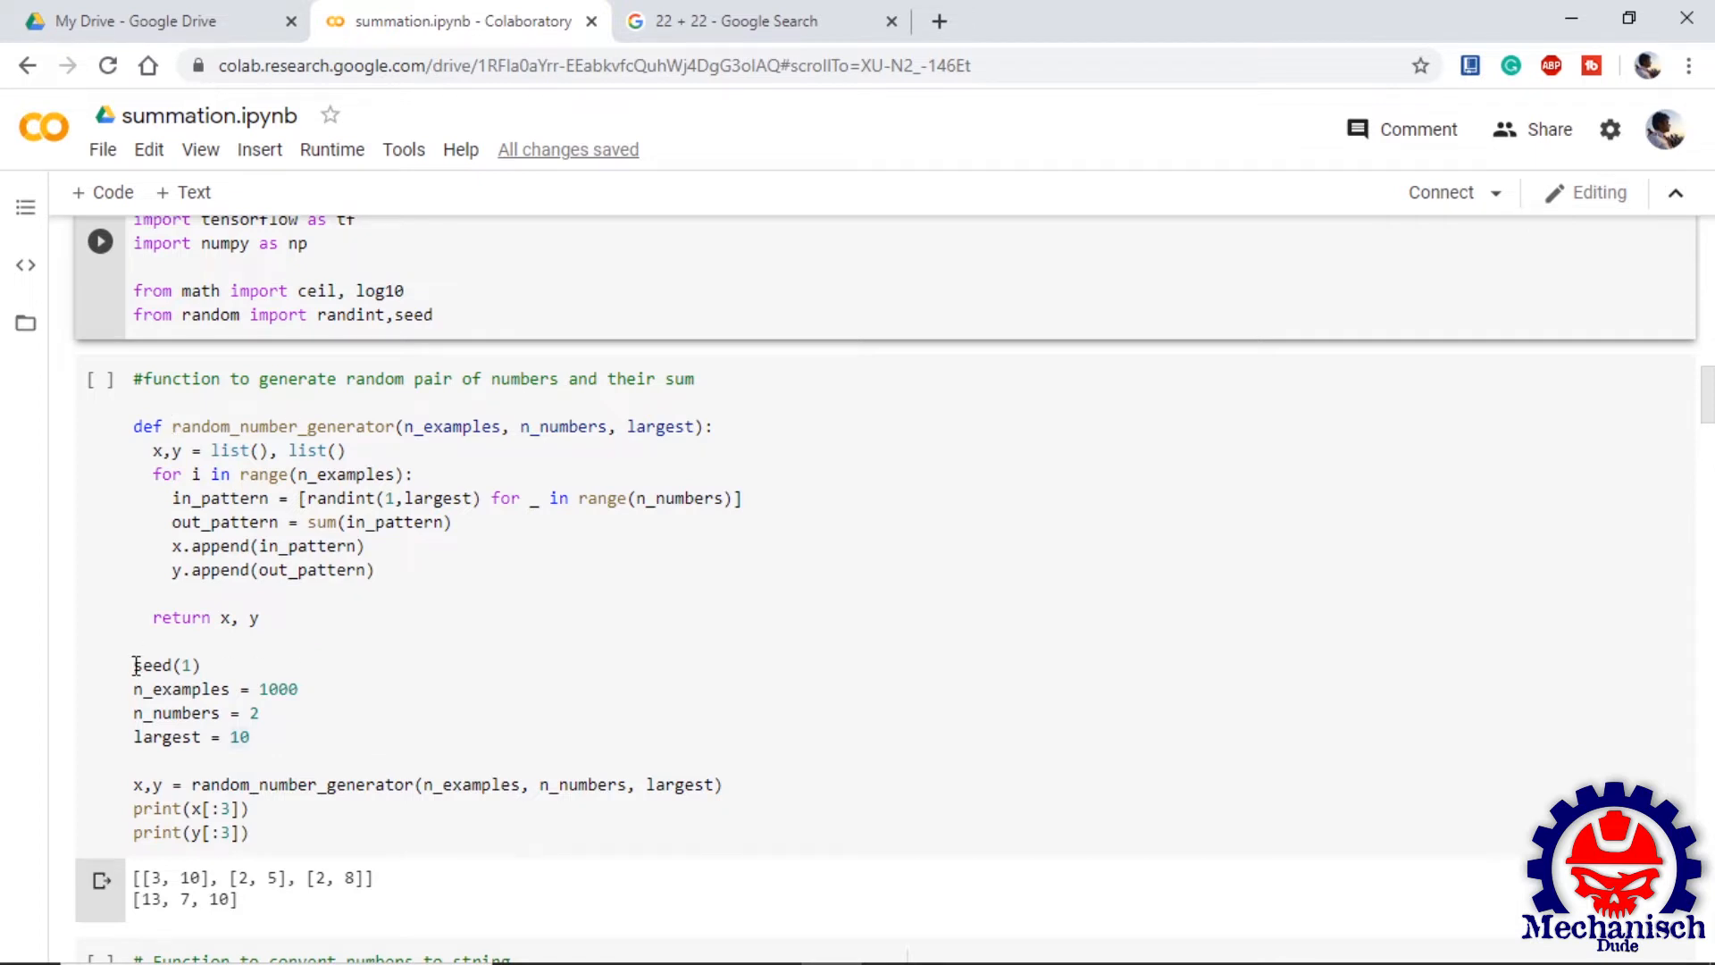
pyautogui.click(401, 435)
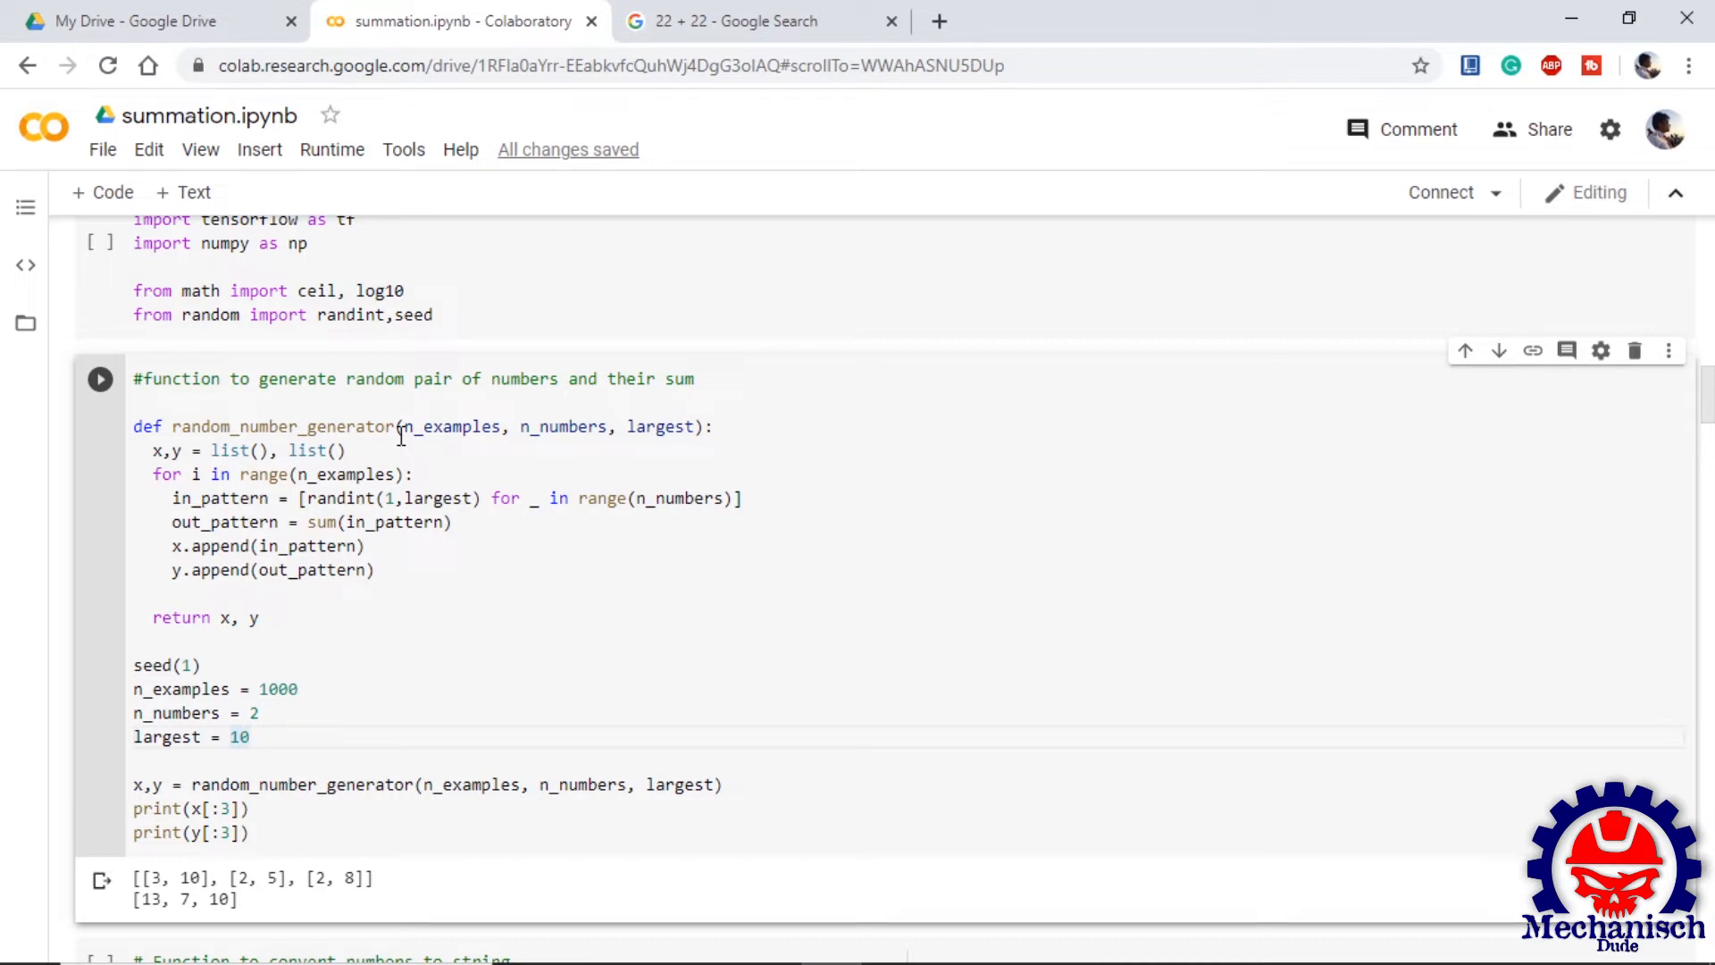
pyautogui.moveTo(317, 439)
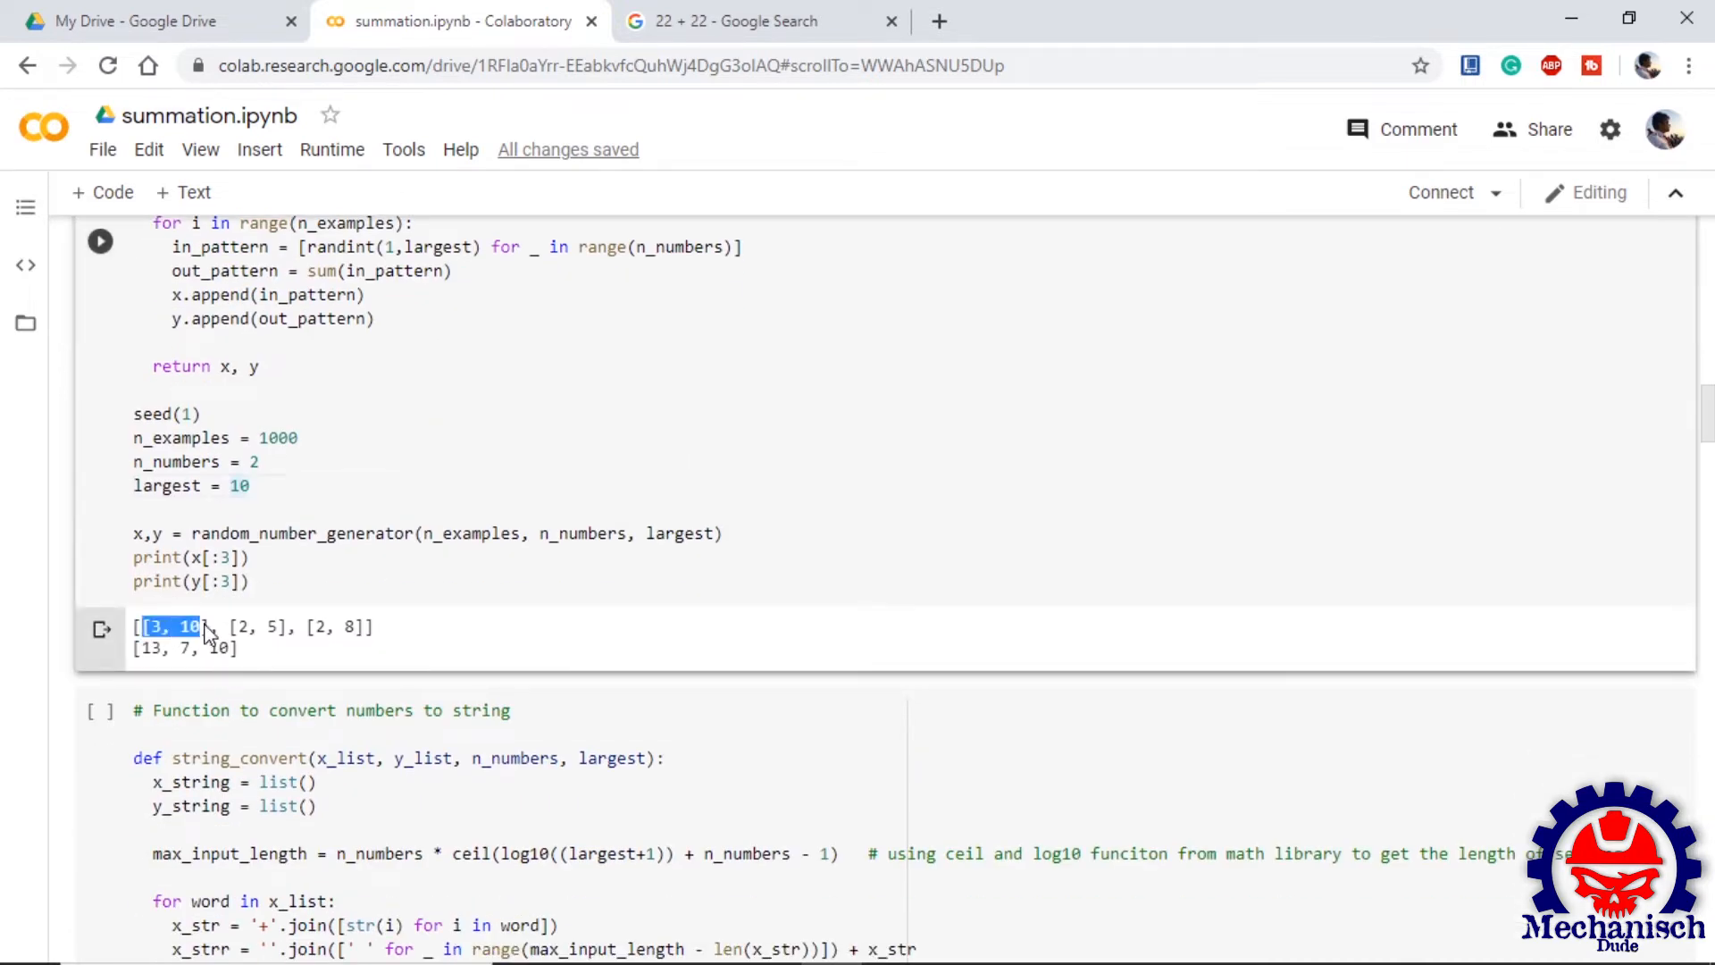
pyautogui.scroll(-3)
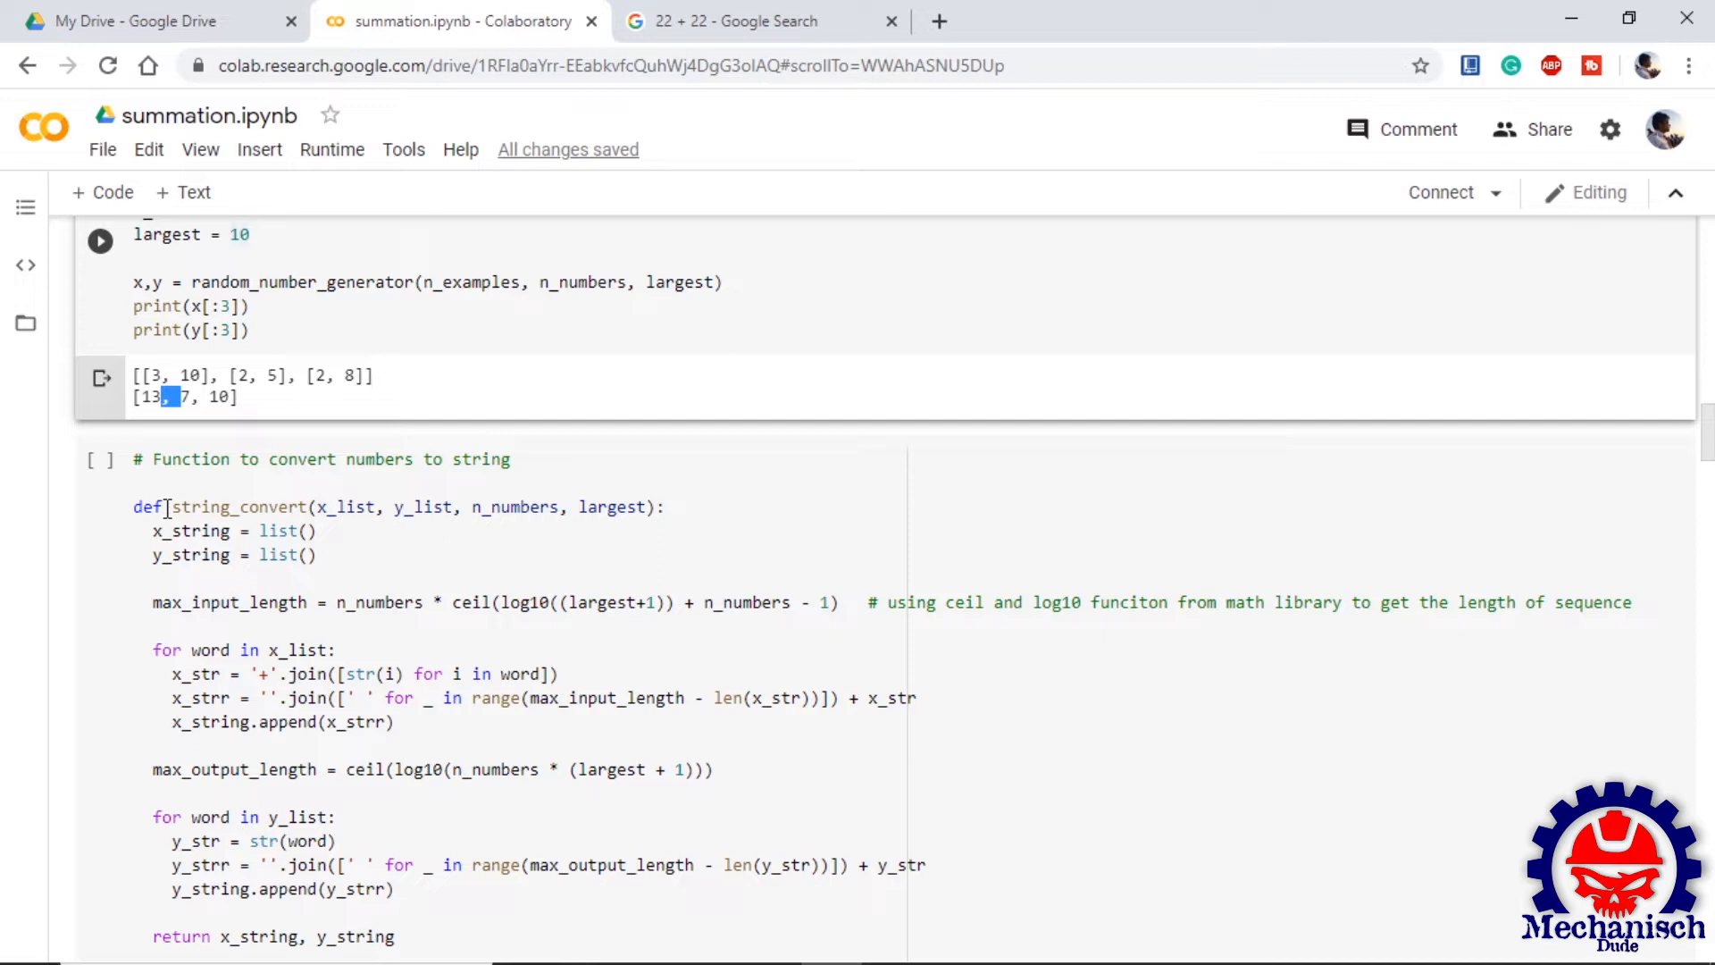
# Step: Scroll past the padded string output to the integer encoding cell and its alphabet
pyautogui.scroll(-3)
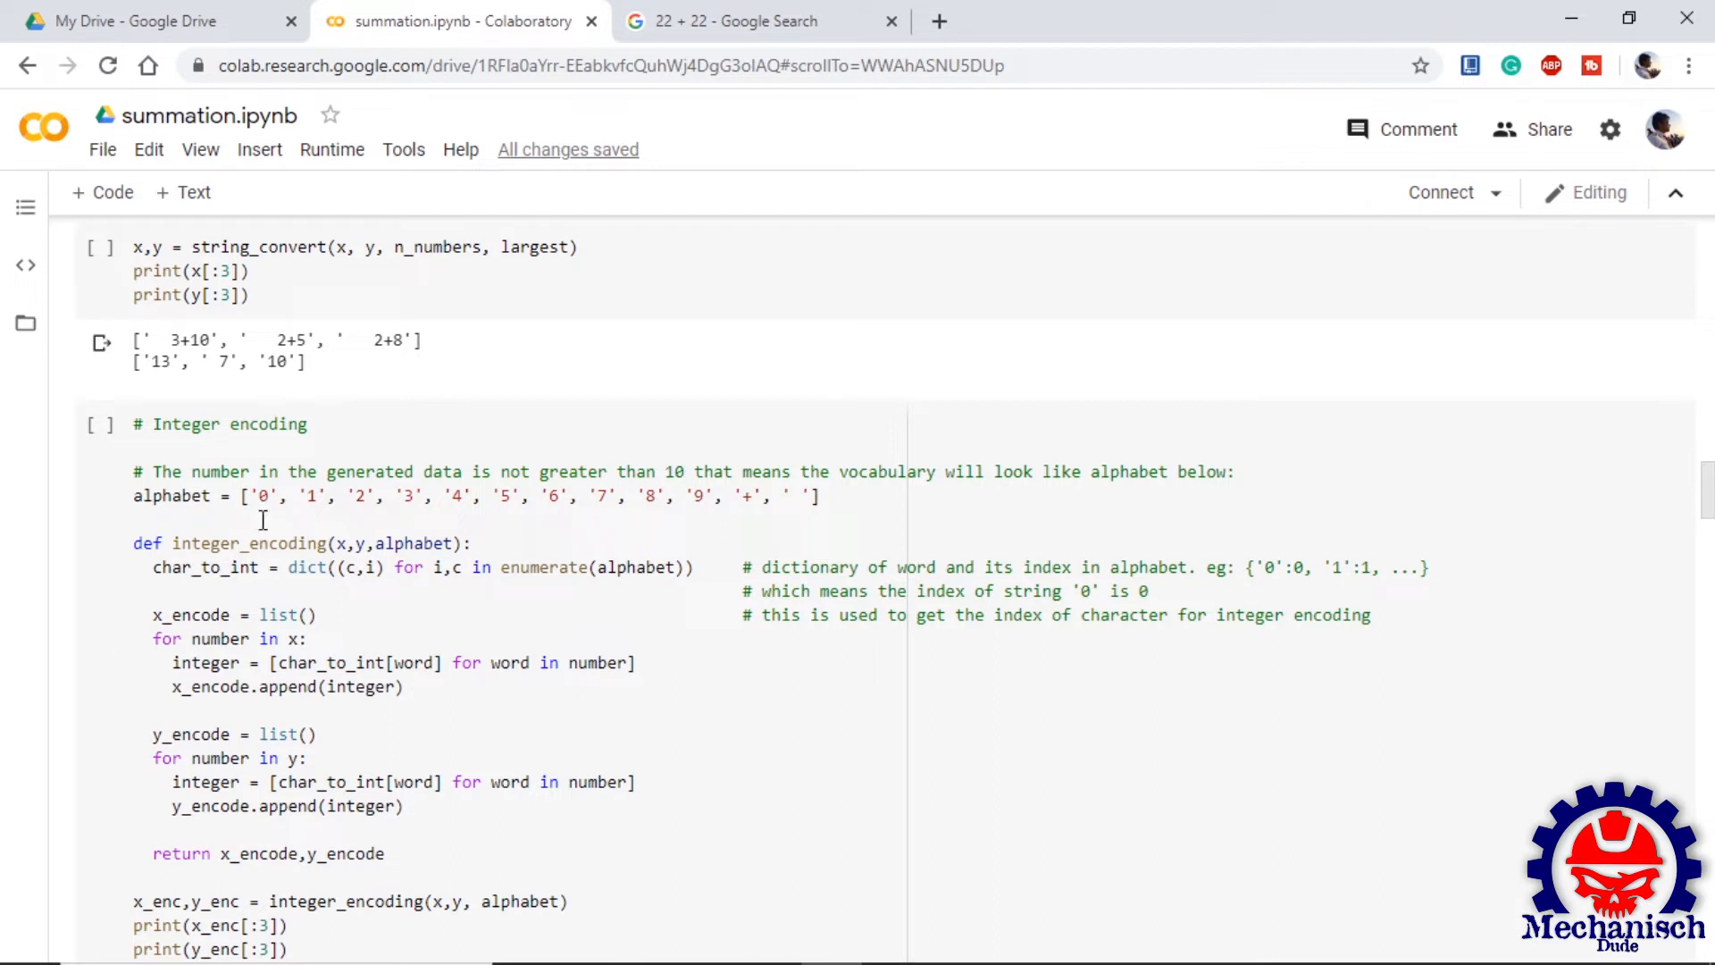
pyautogui.moveTo(257, 489)
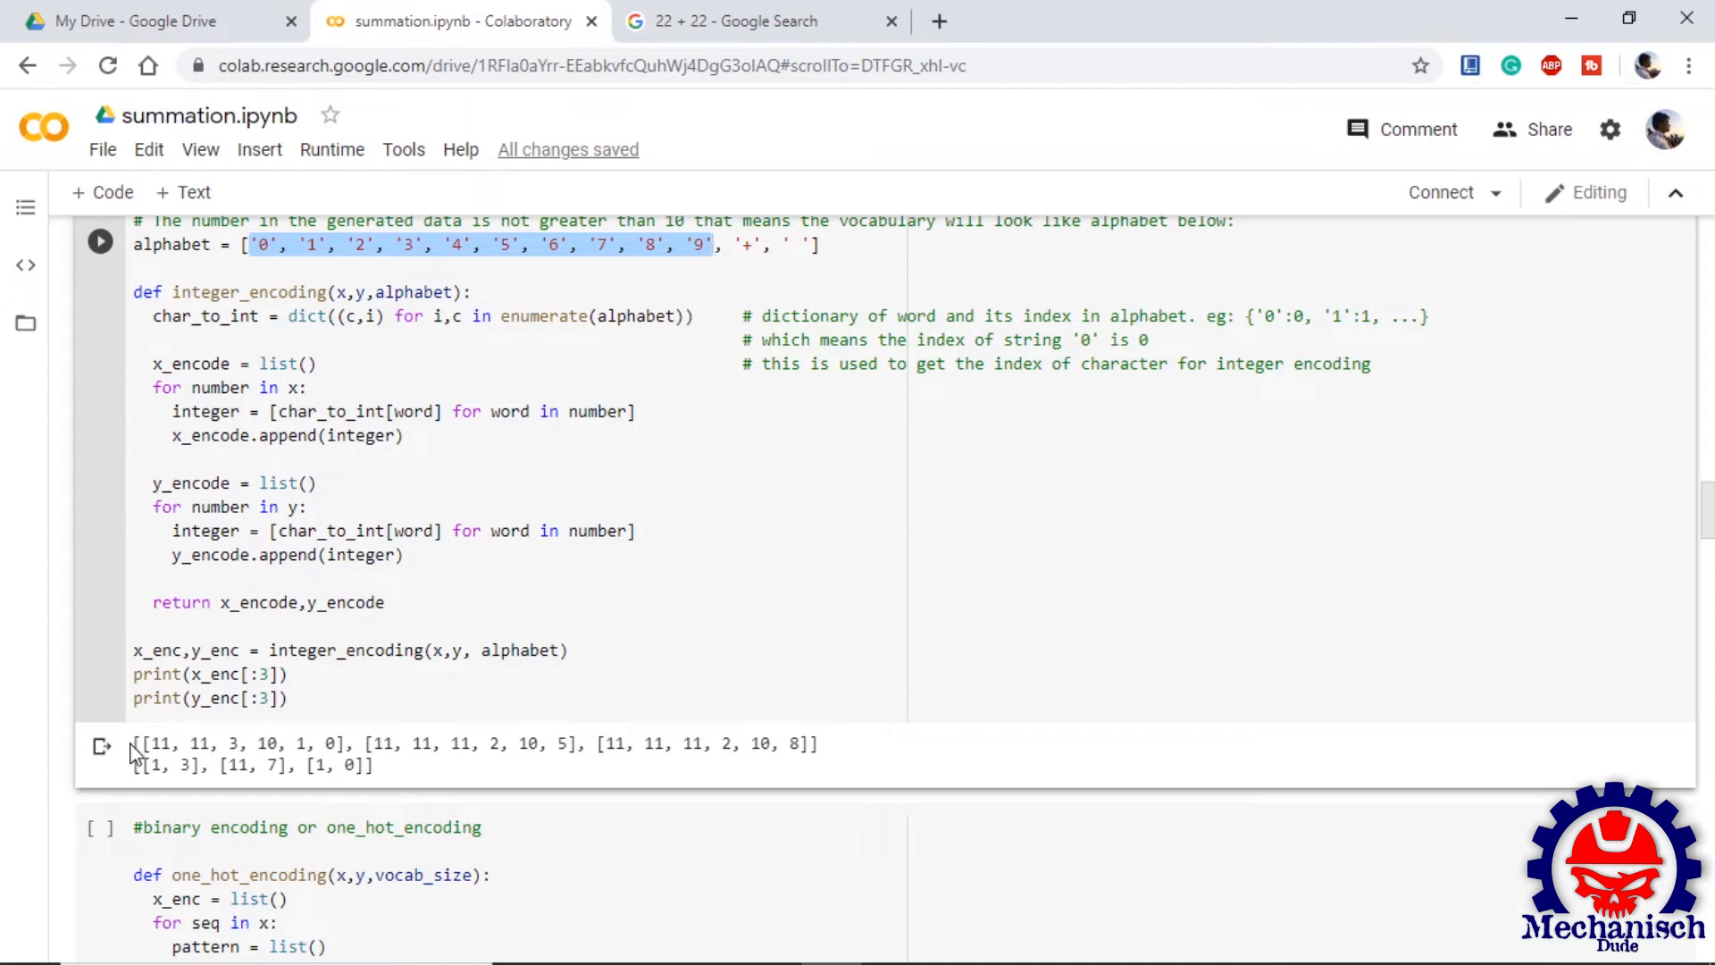
# Step: Scroll through the one_hot_encoding cell and its printed vectors to the array conversion cell
pyautogui.scroll(-3)
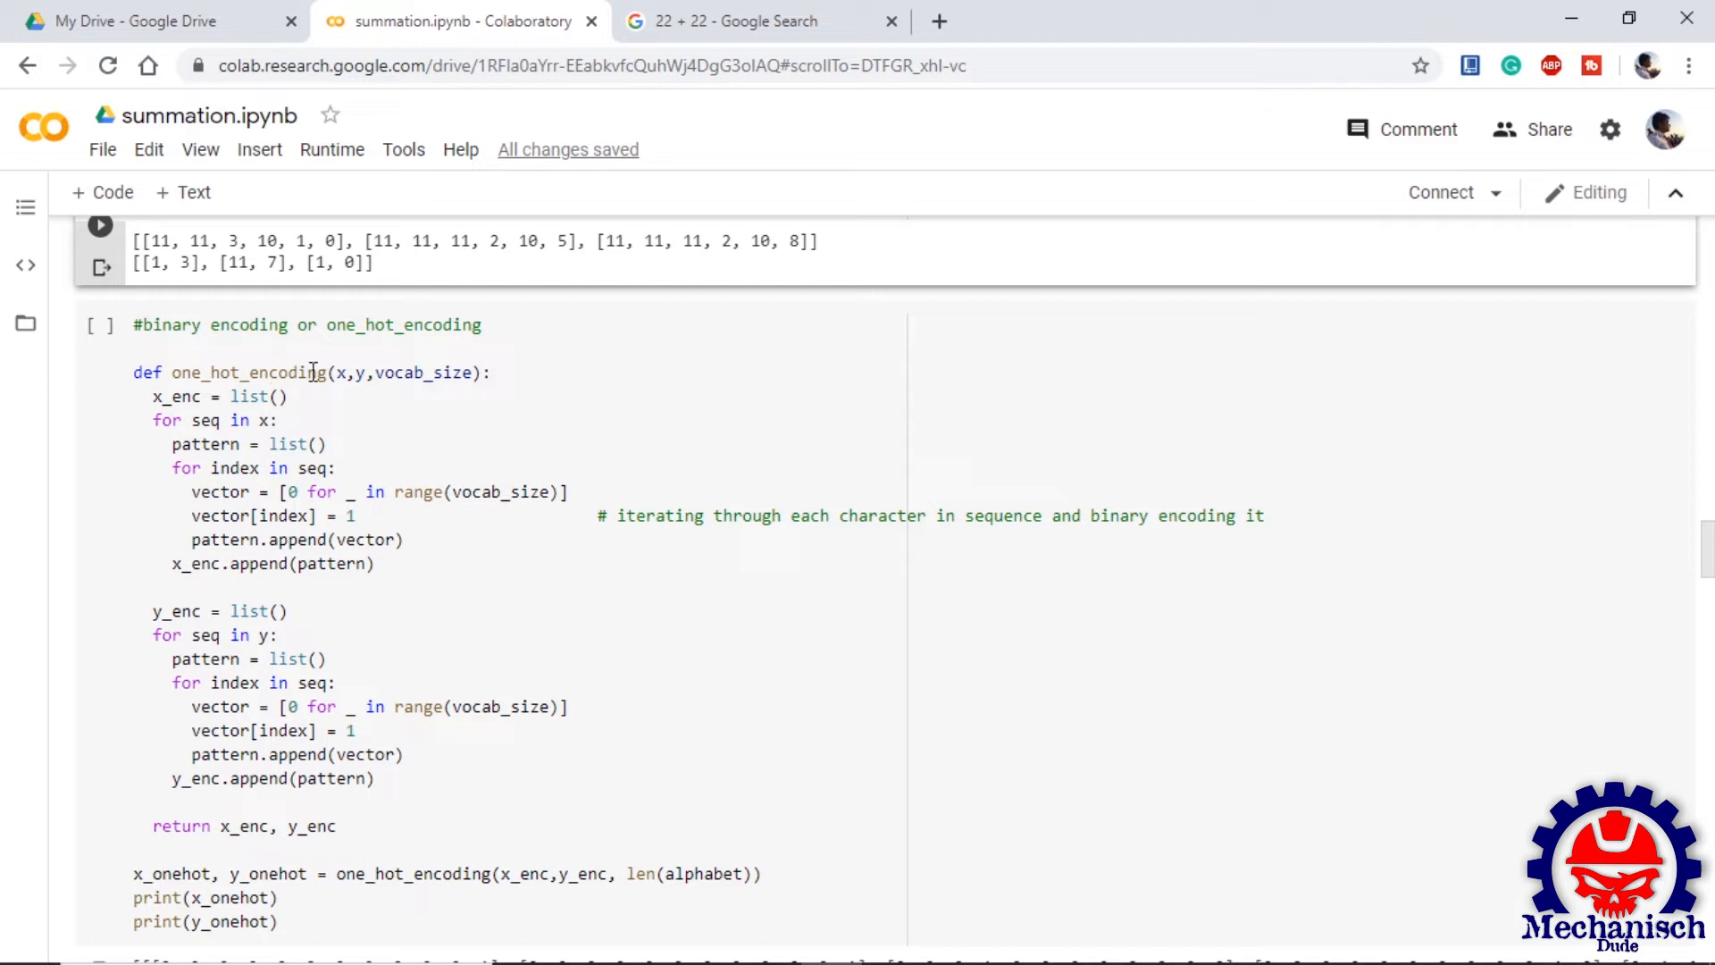
pyautogui.moveTo(458, 506)
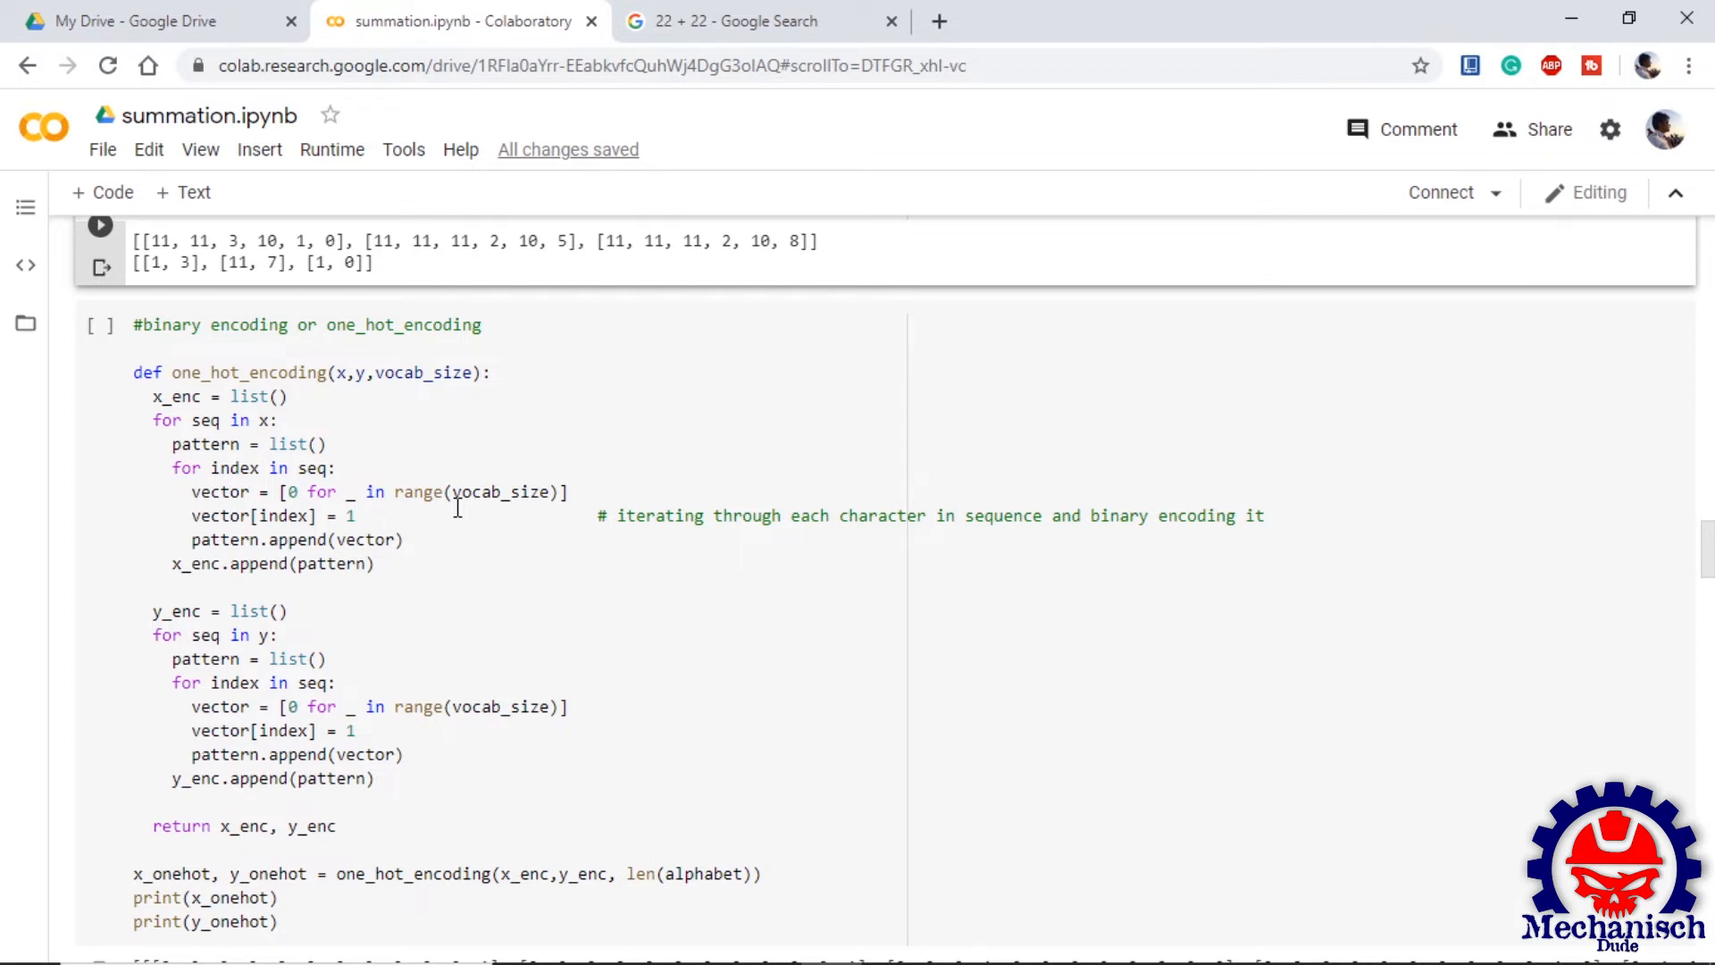
pyautogui.scroll(-3)
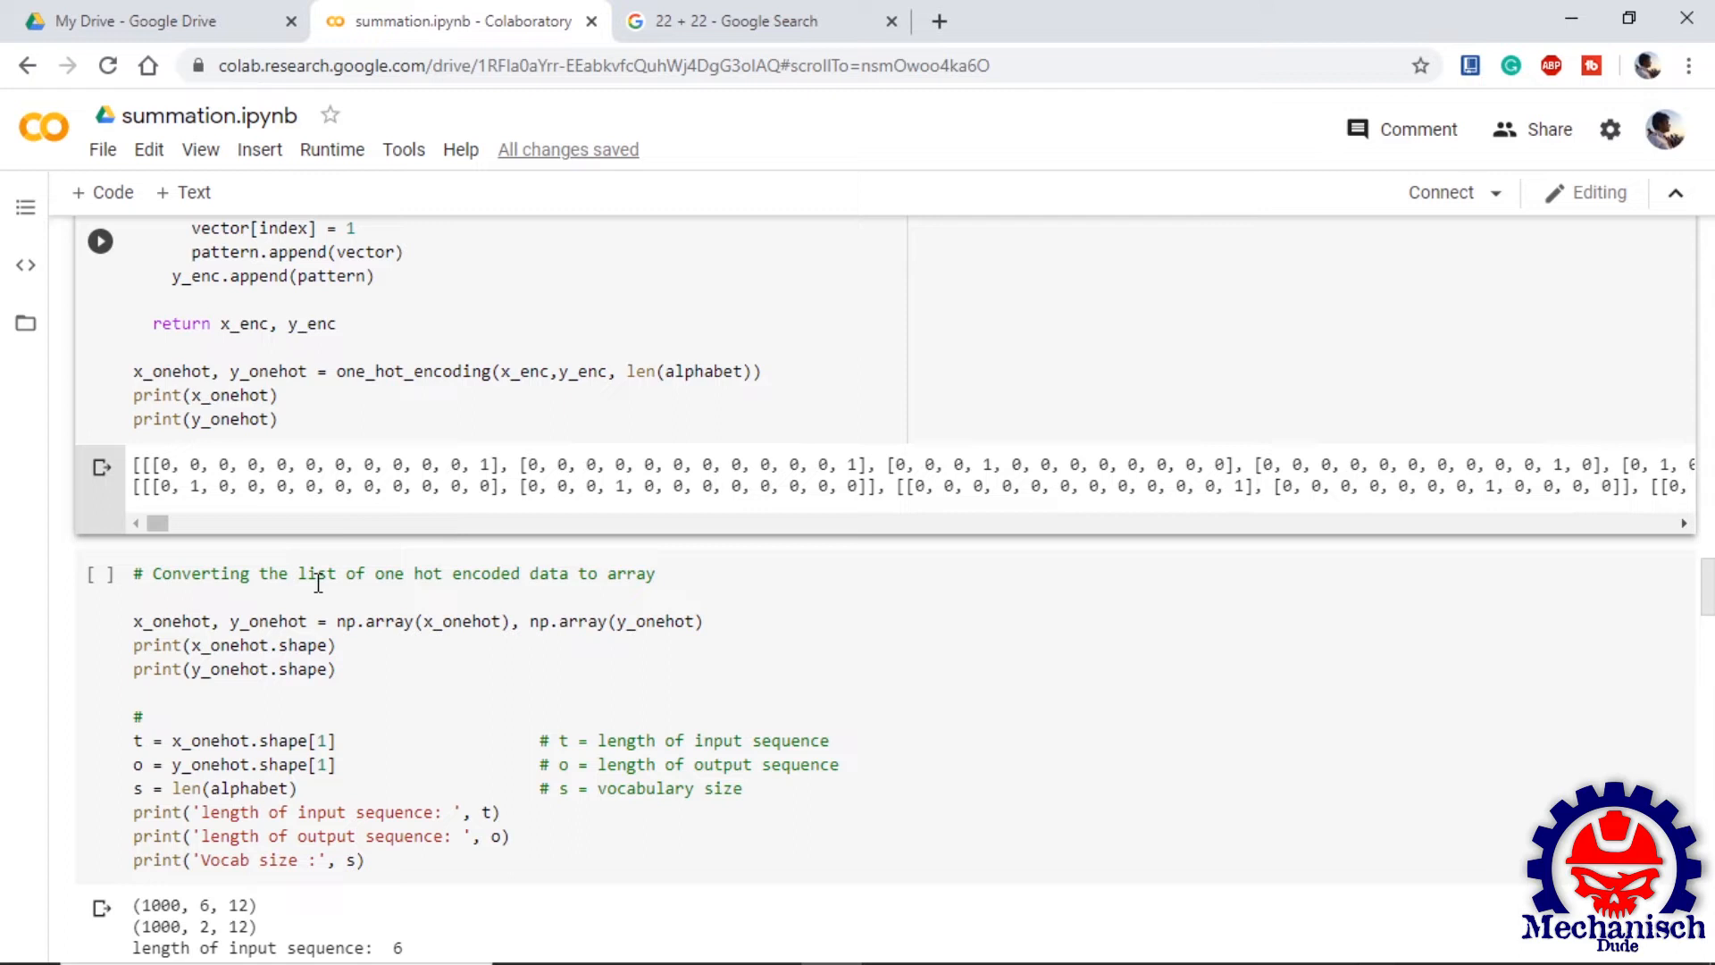
# Step: Scroll to the printed input length 6, output length 2 and vocab size 12
pyautogui.scroll(-3)
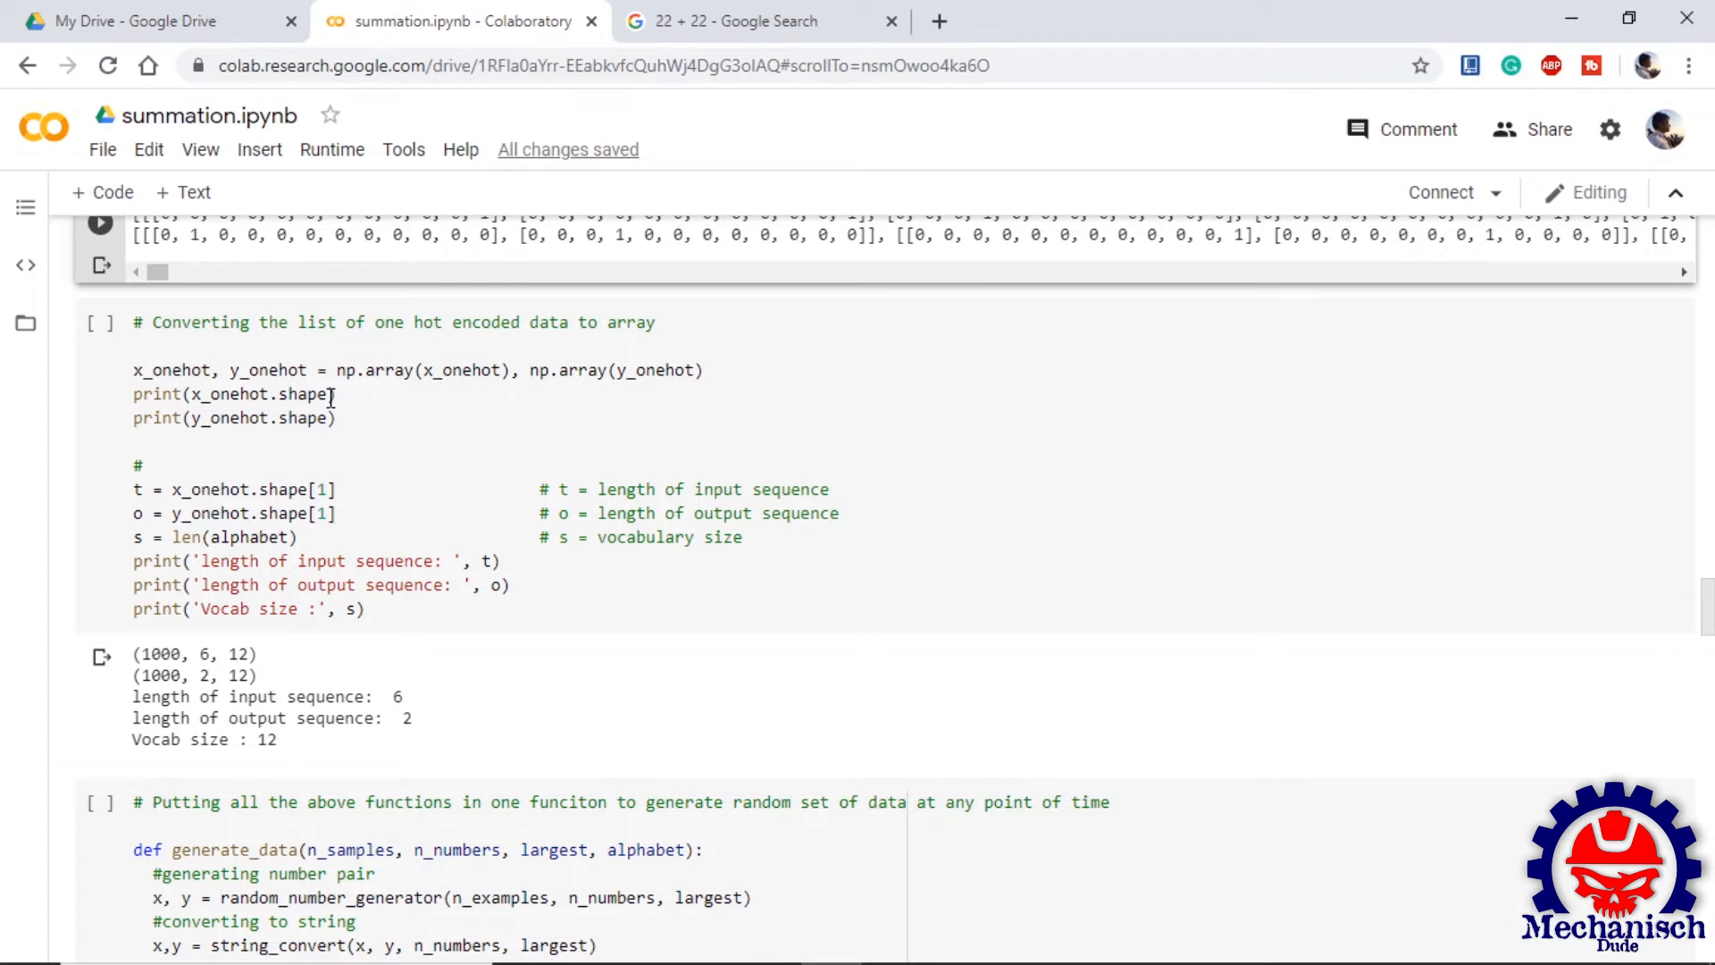
pyautogui.moveTo(376, 400)
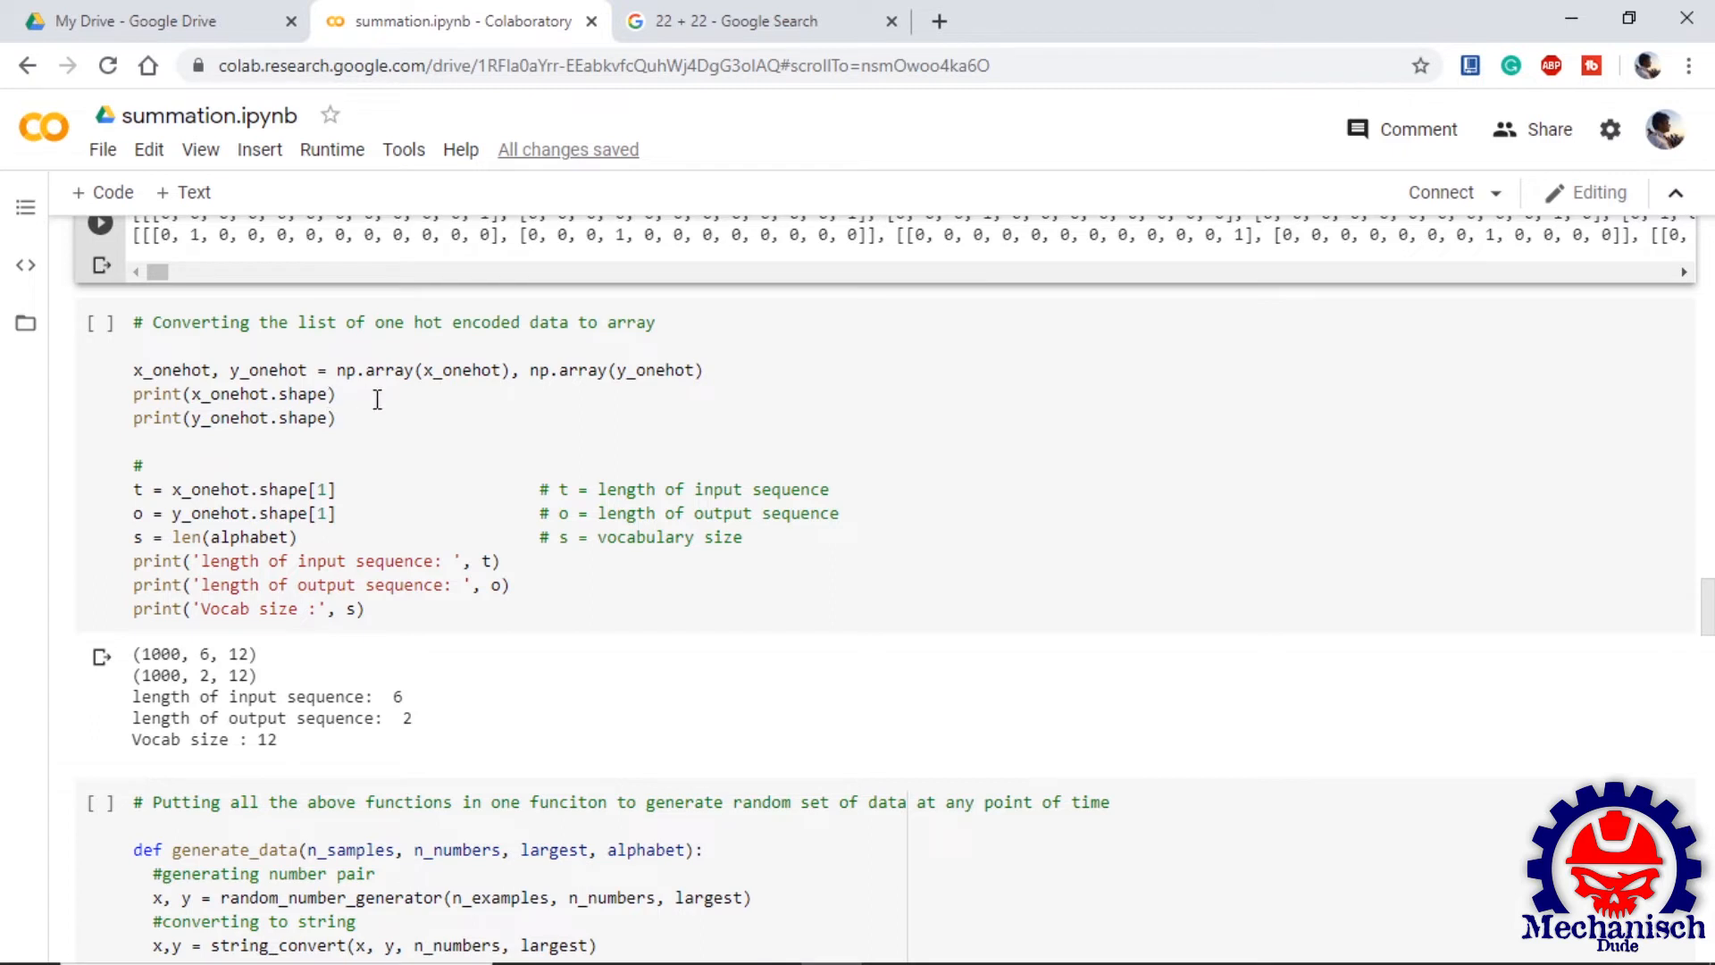
pyautogui.moveTo(185, 662)
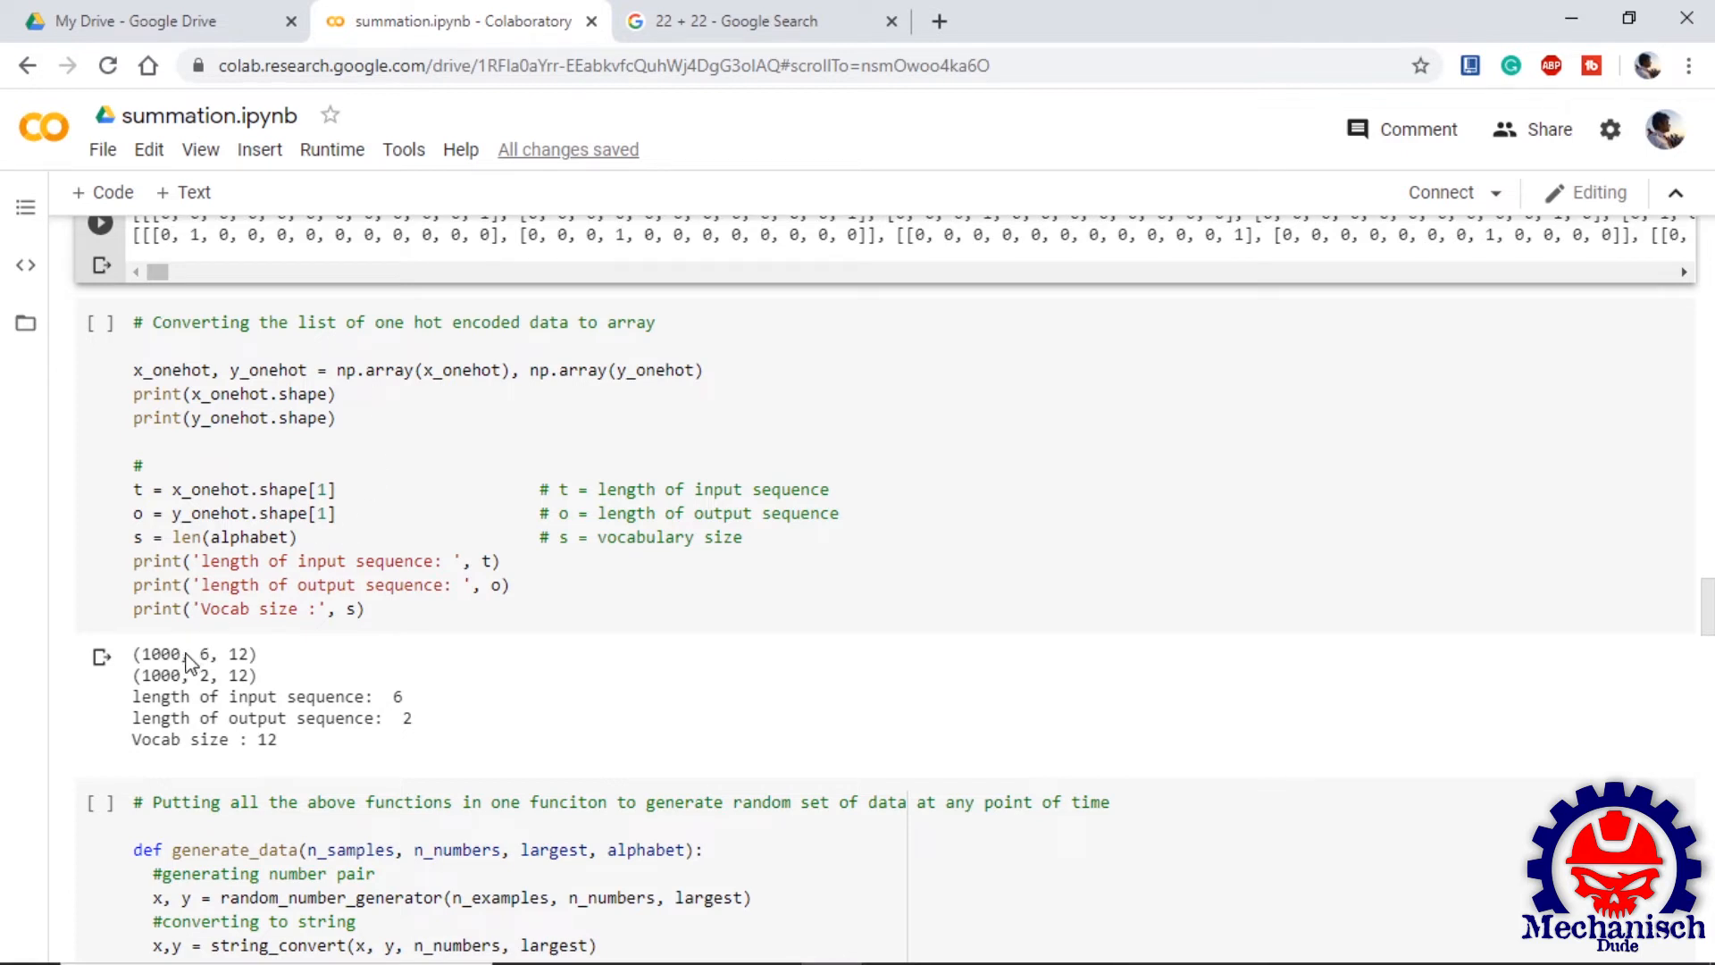
pyautogui.moveTo(219, 673)
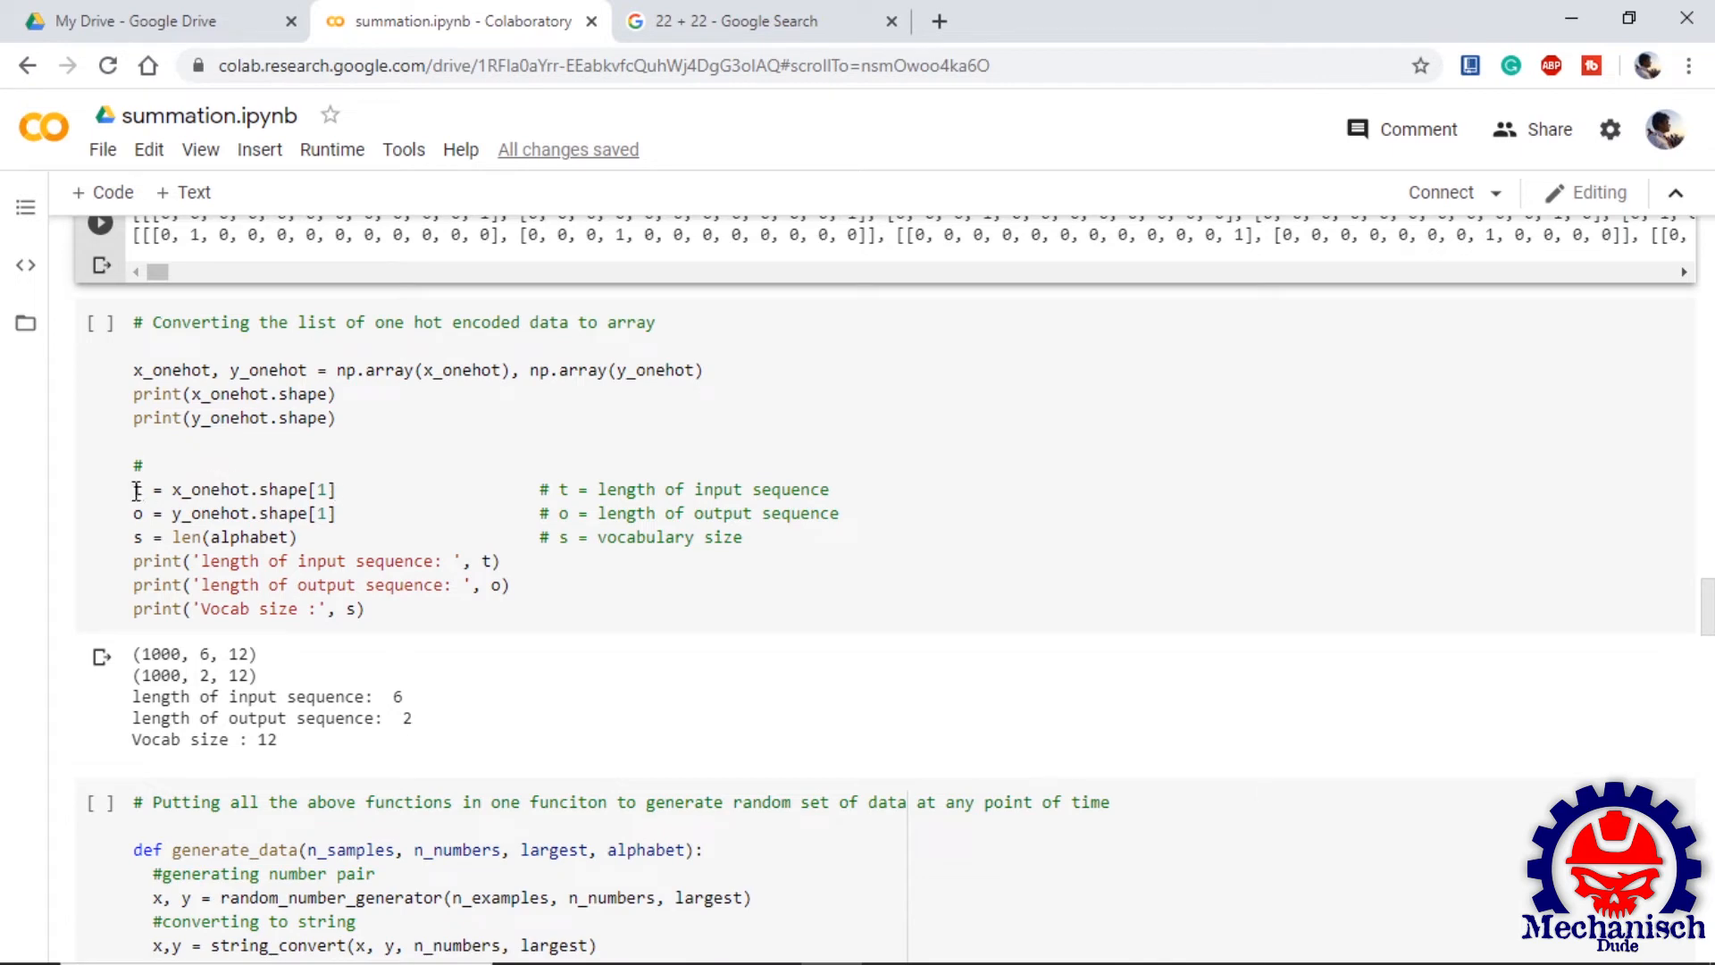
pyautogui.moveTo(137, 524)
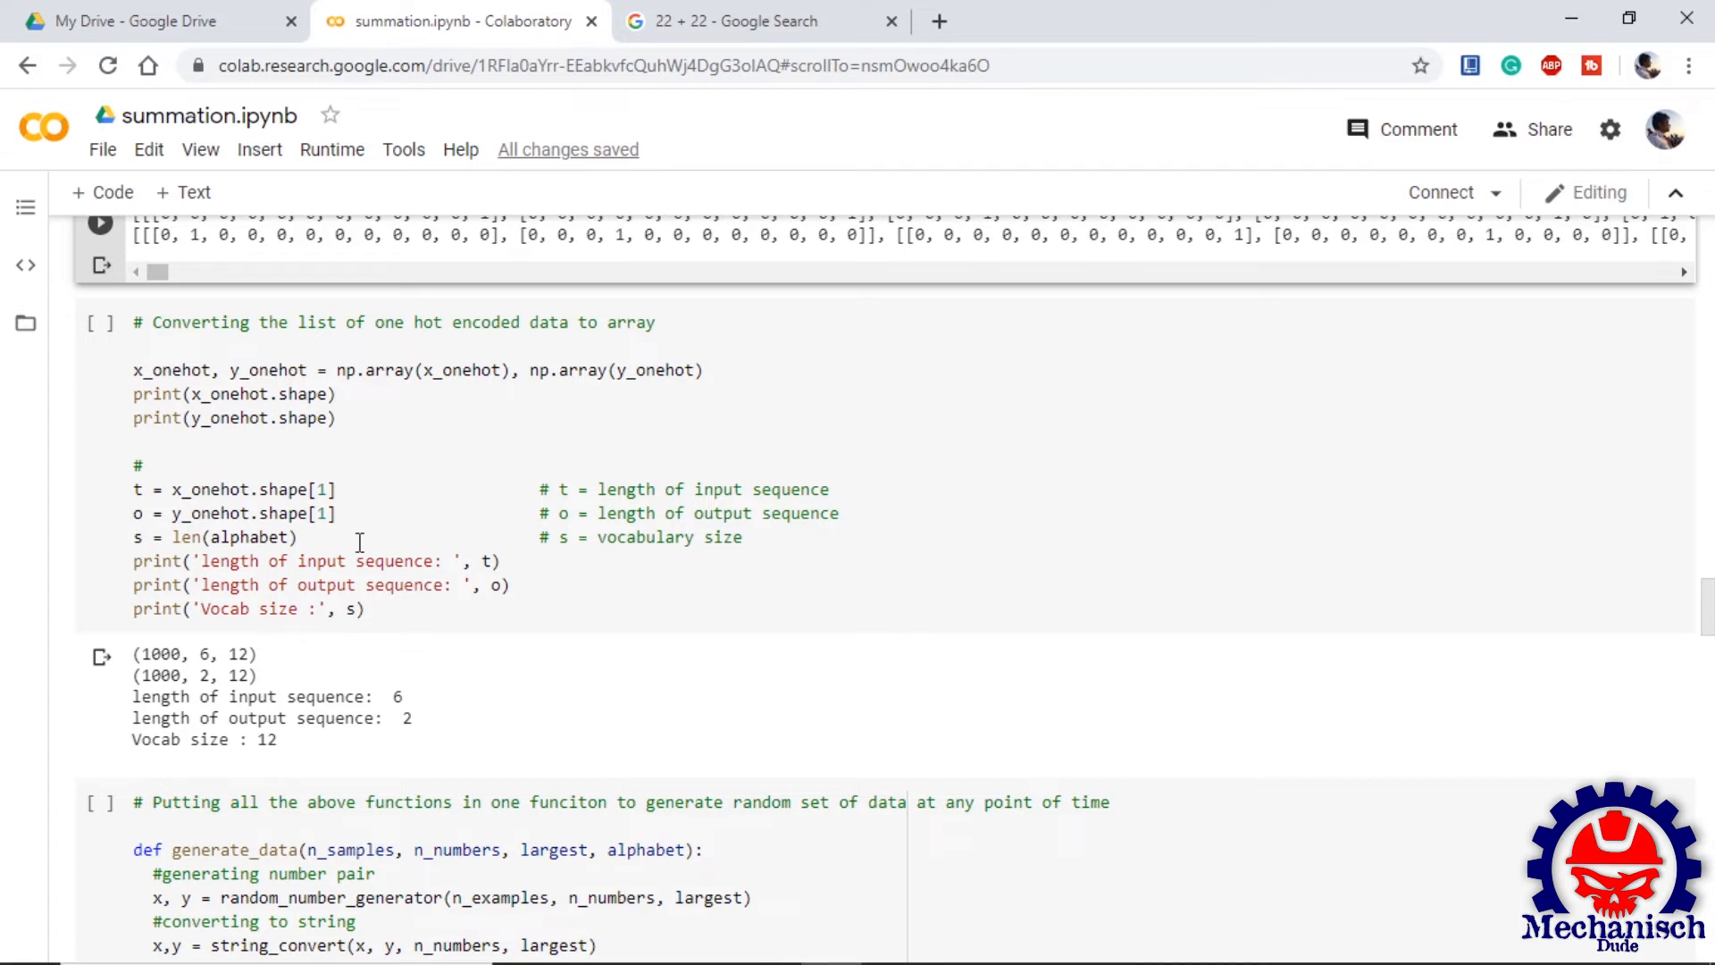
pyautogui.scroll(-3)
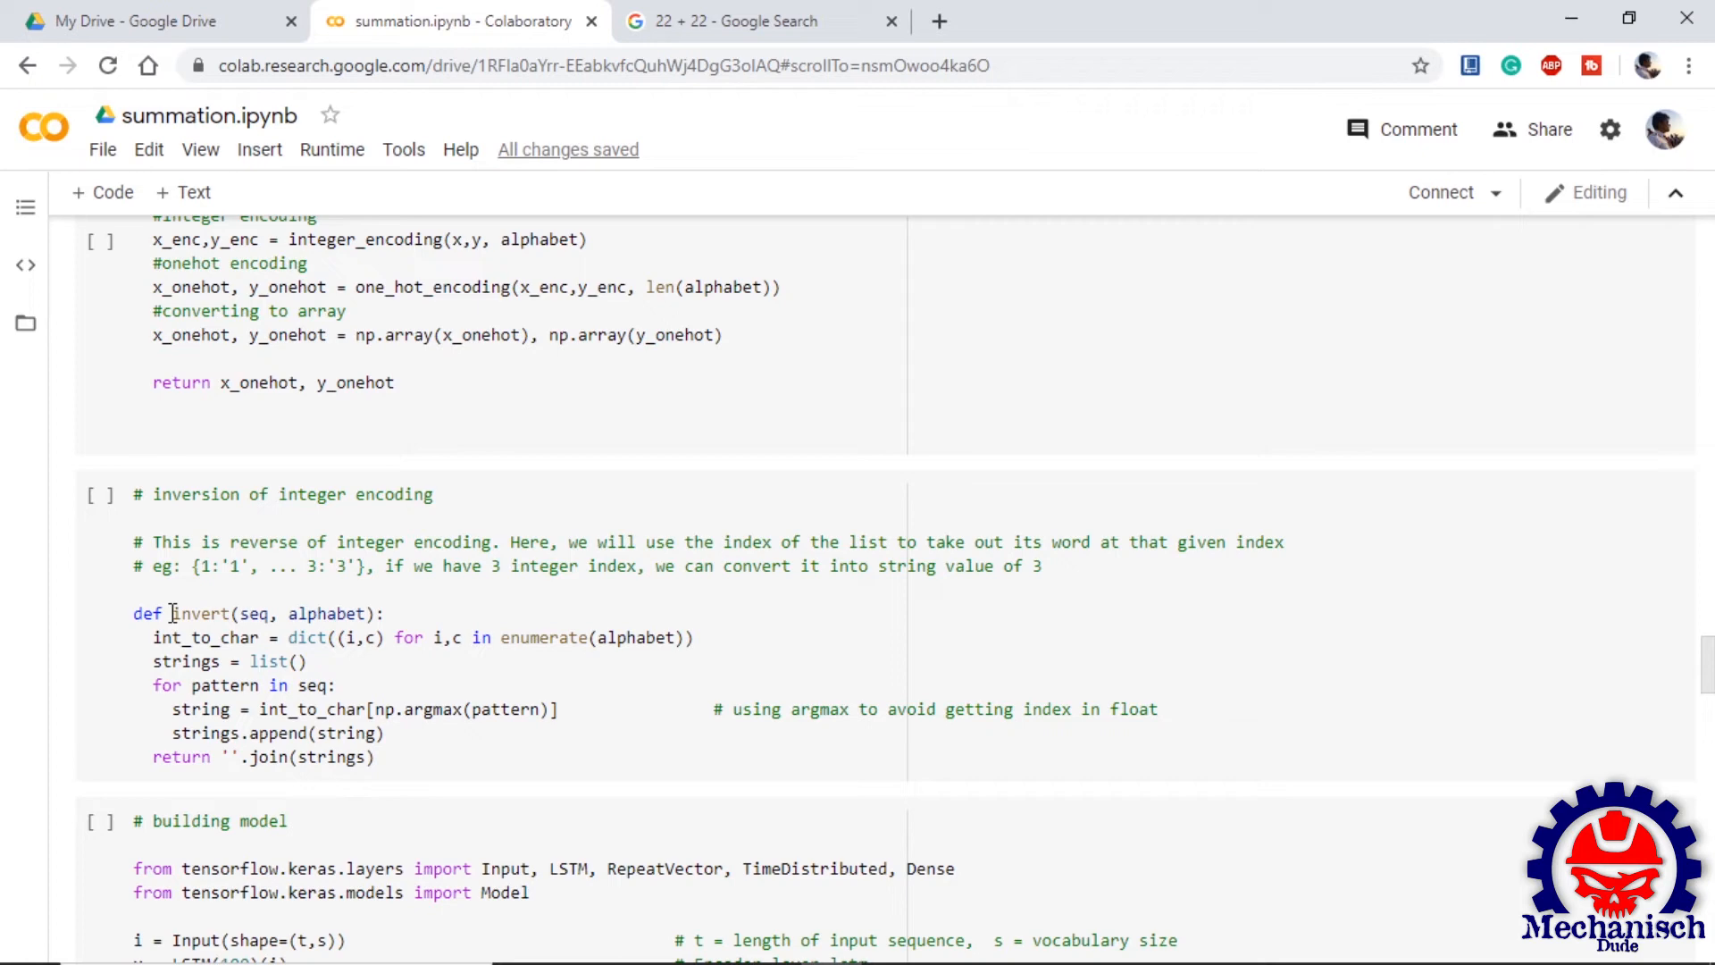
pyautogui.moveTo(337, 659)
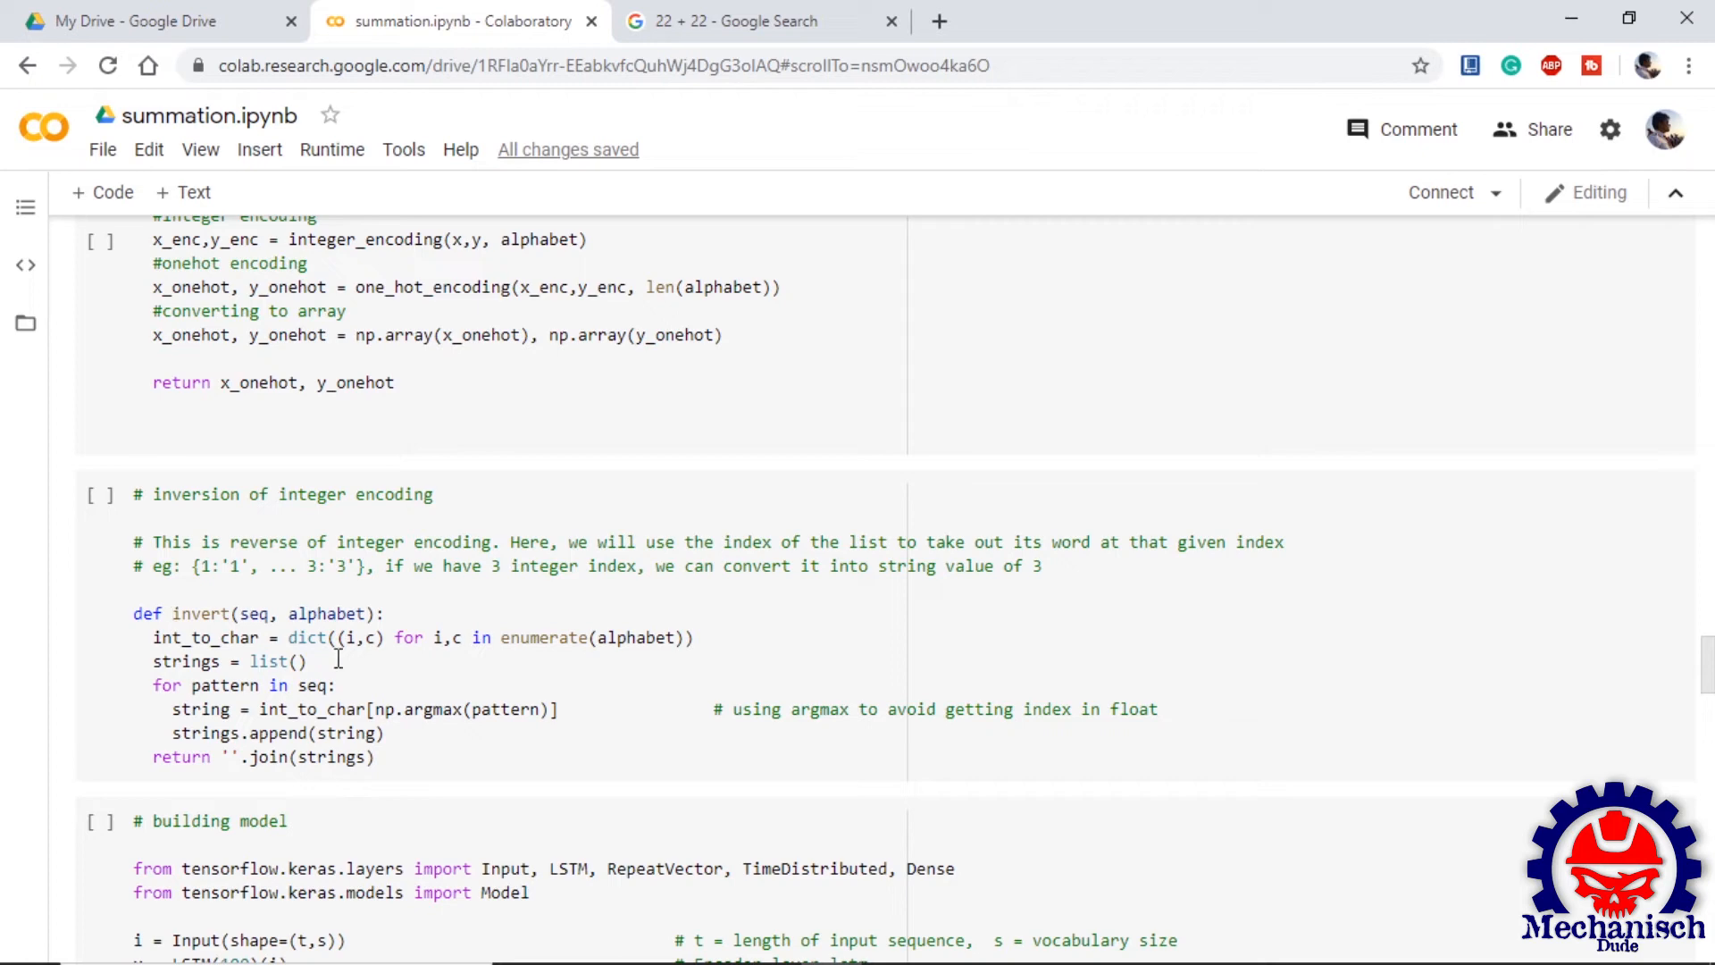
pyautogui.scroll(-3)
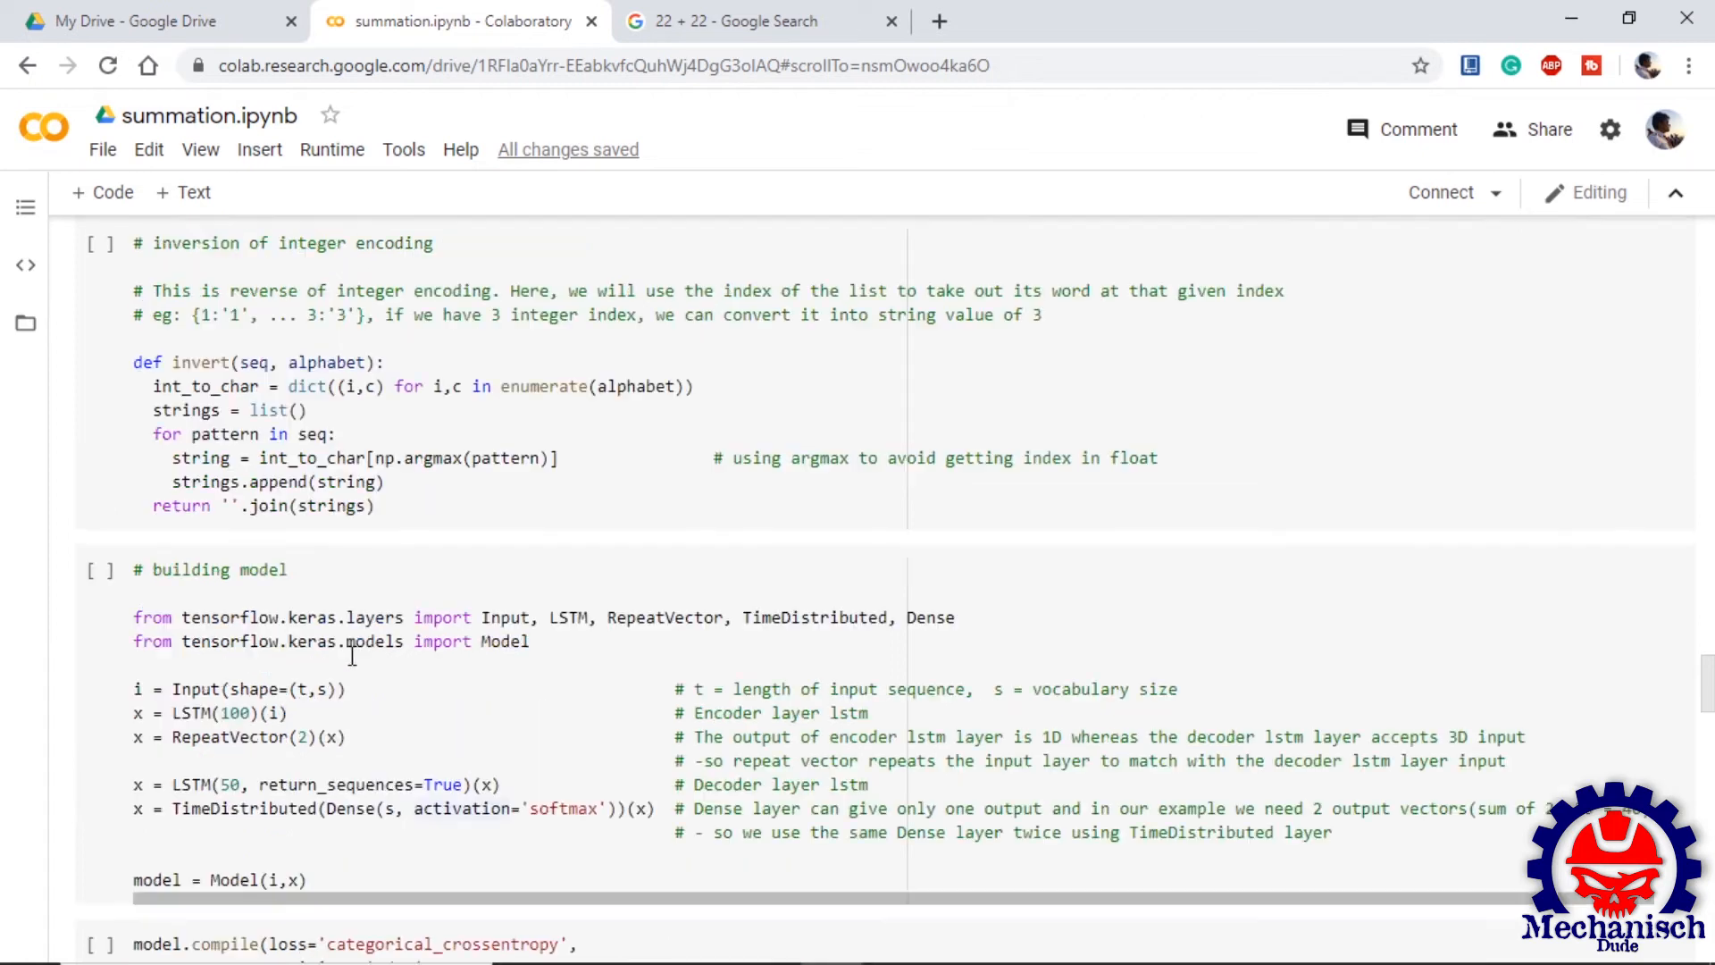
pyautogui.scroll(-3)
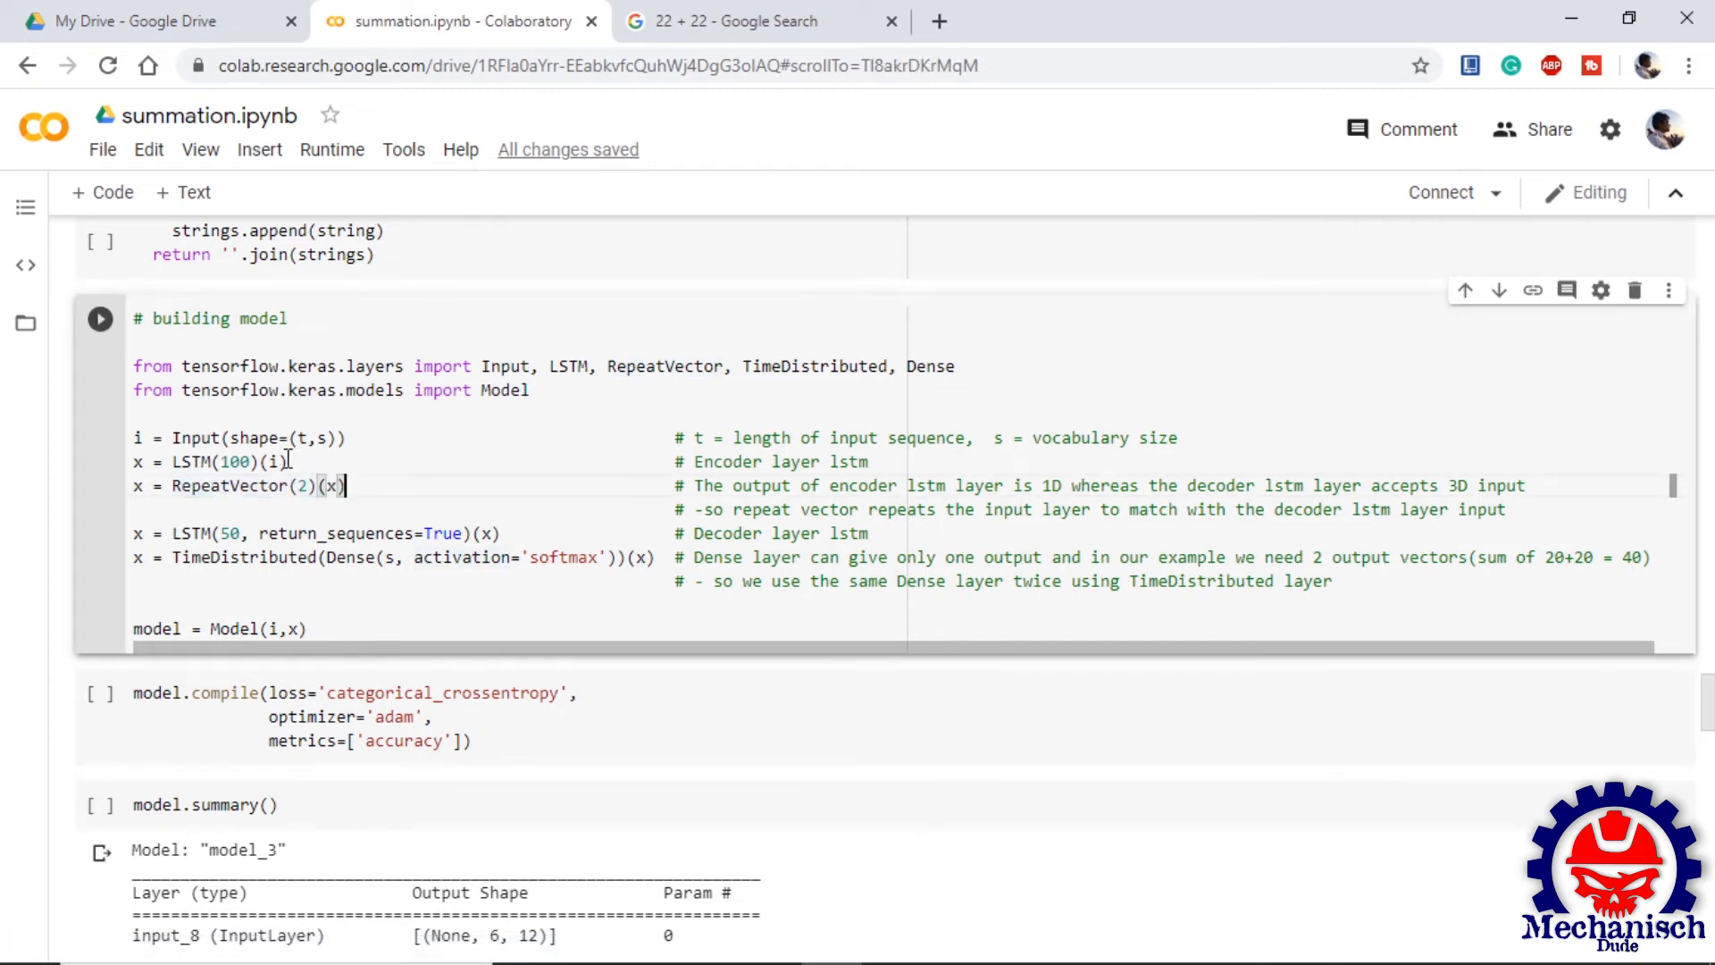
pyautogui.click(282, 461)
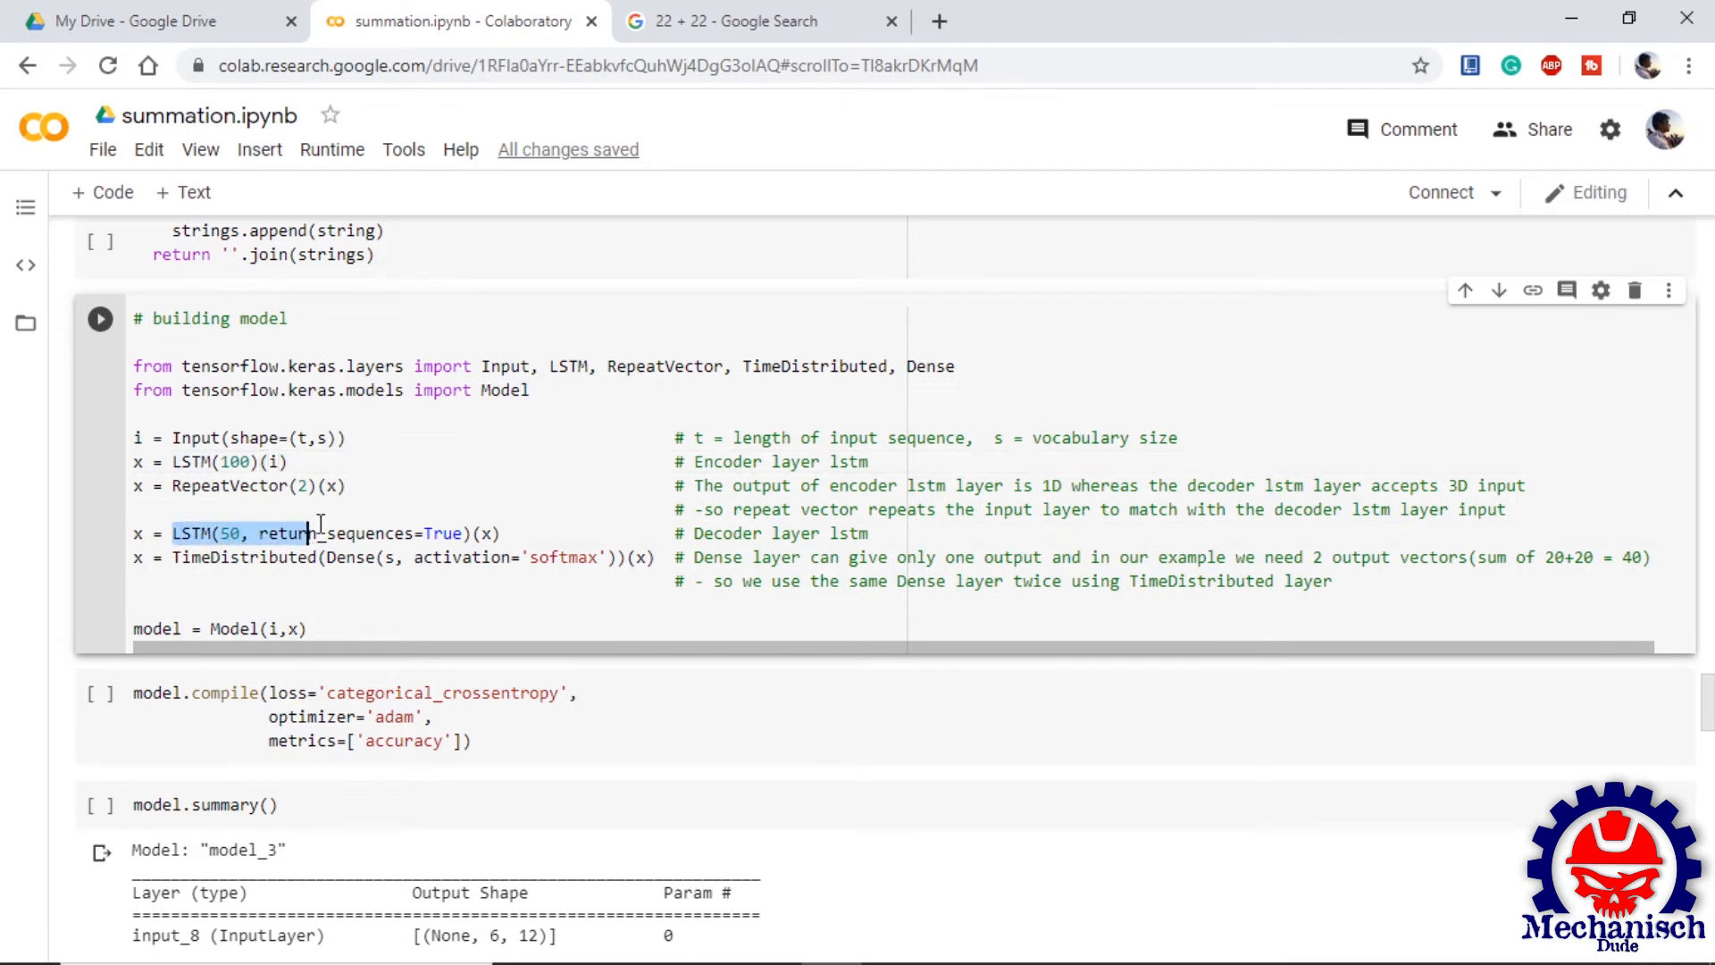
pyautogui.click(348, 486)
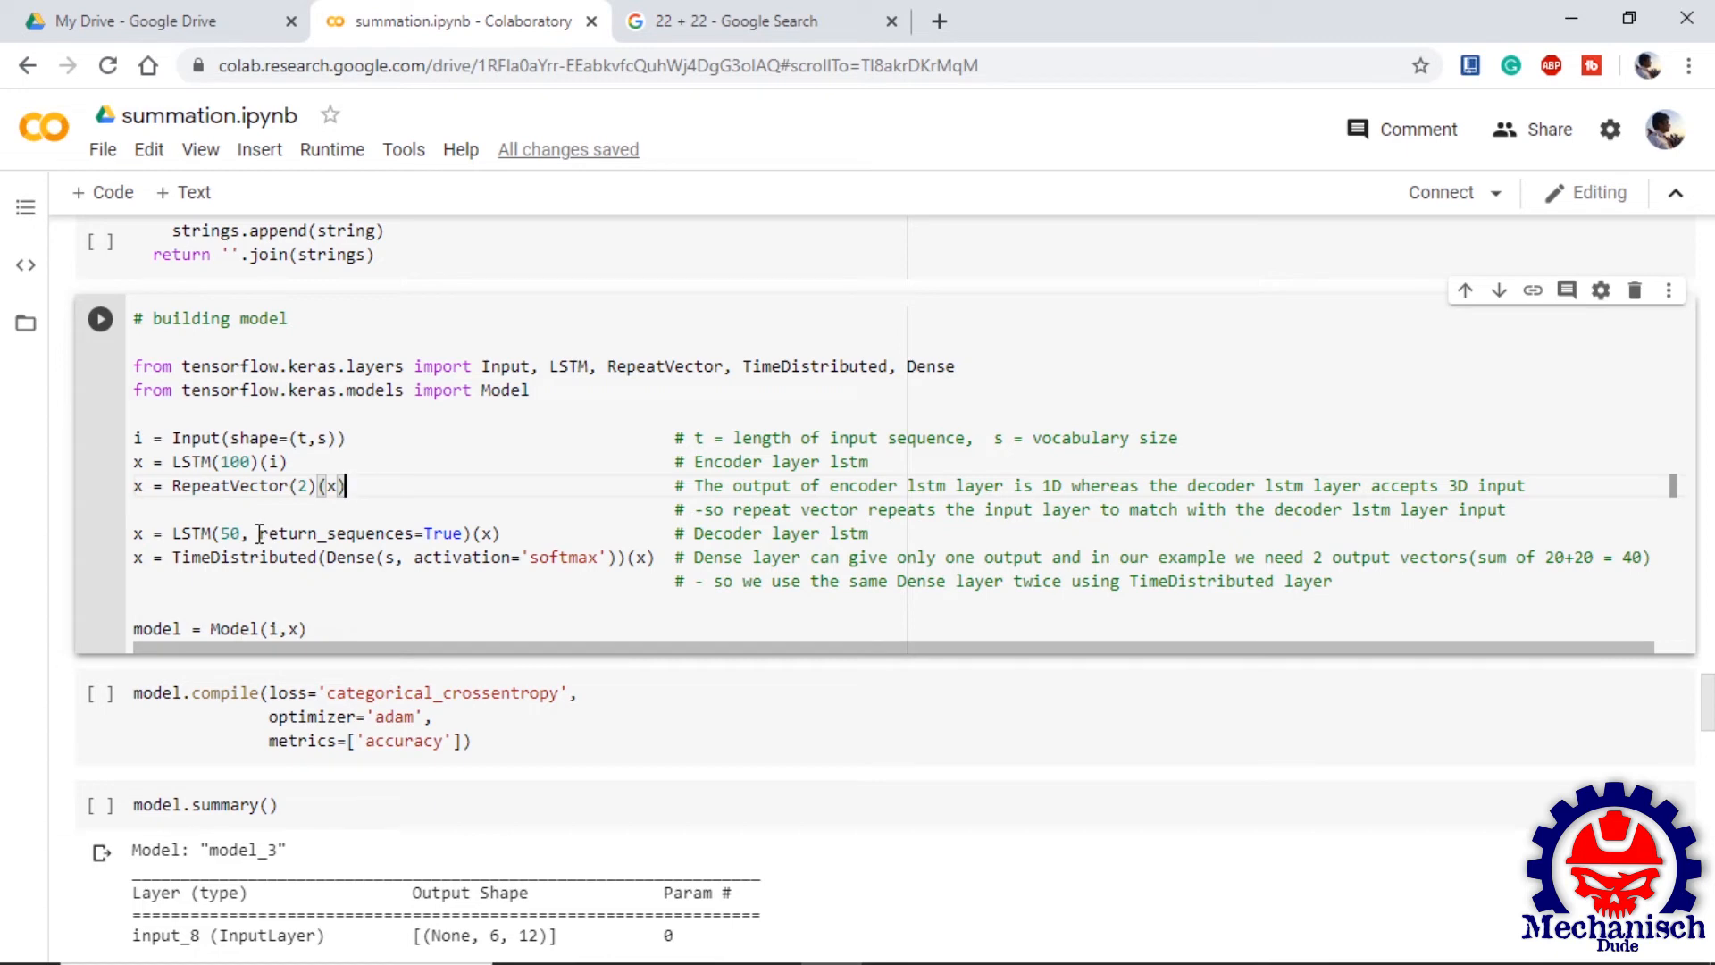
pyautogui.doubleClick(562, 556)
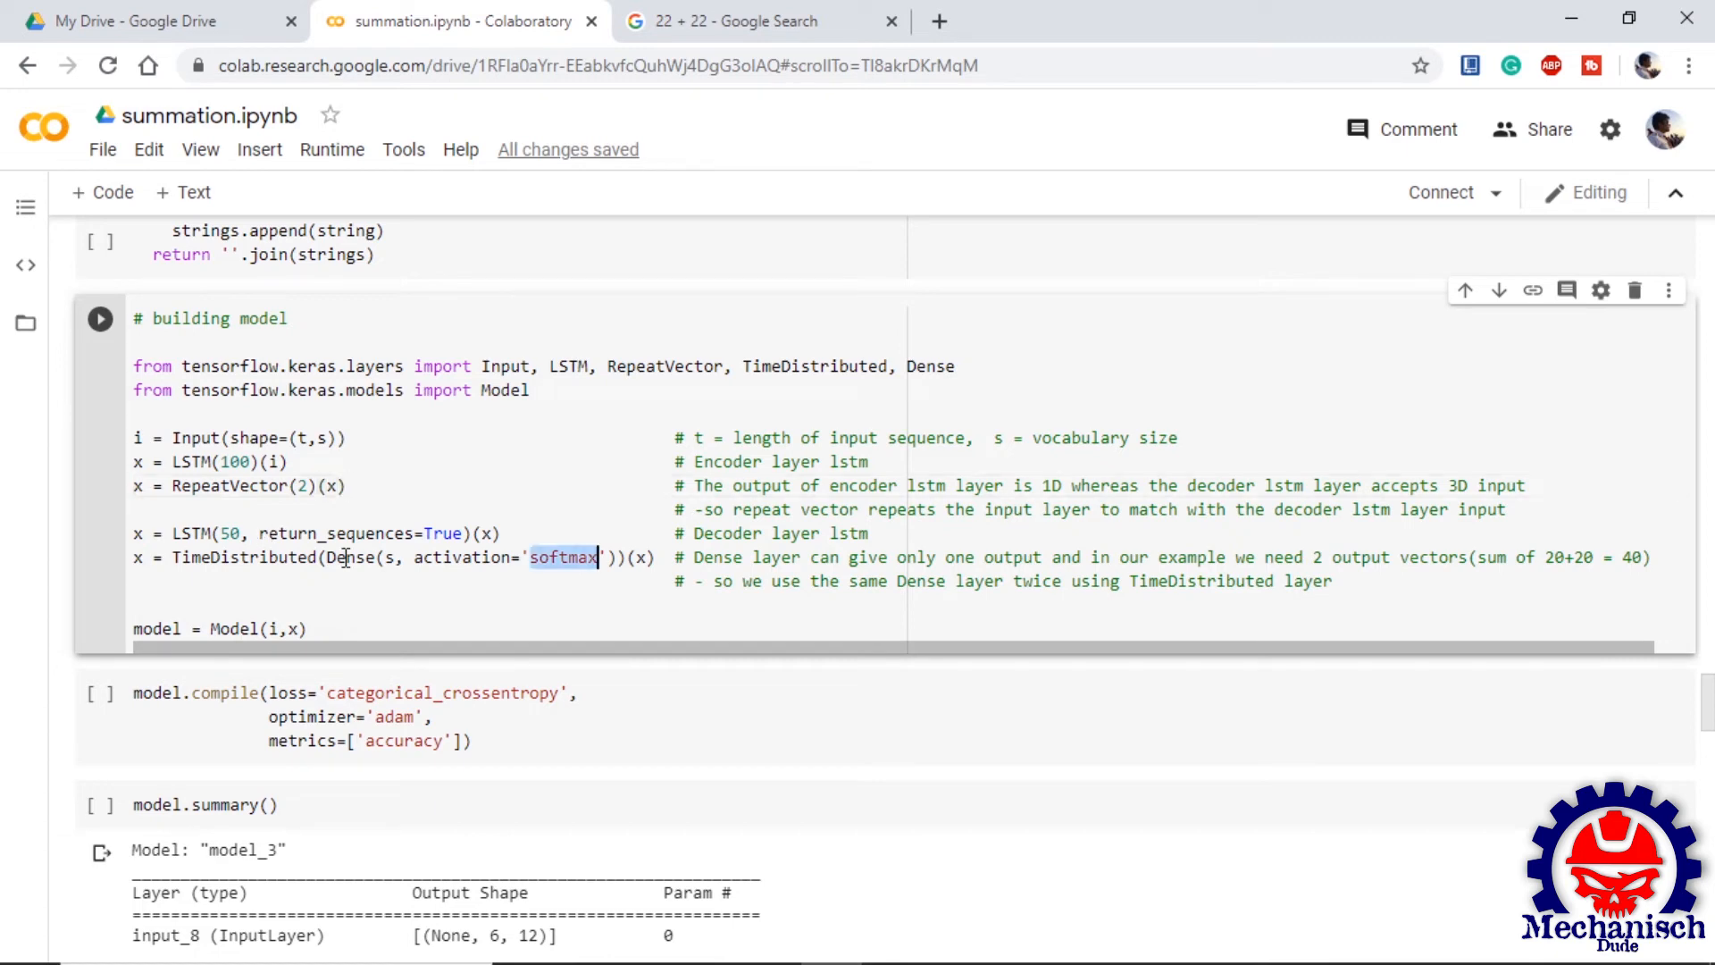
pyautogui.doubleClick(350, 557)
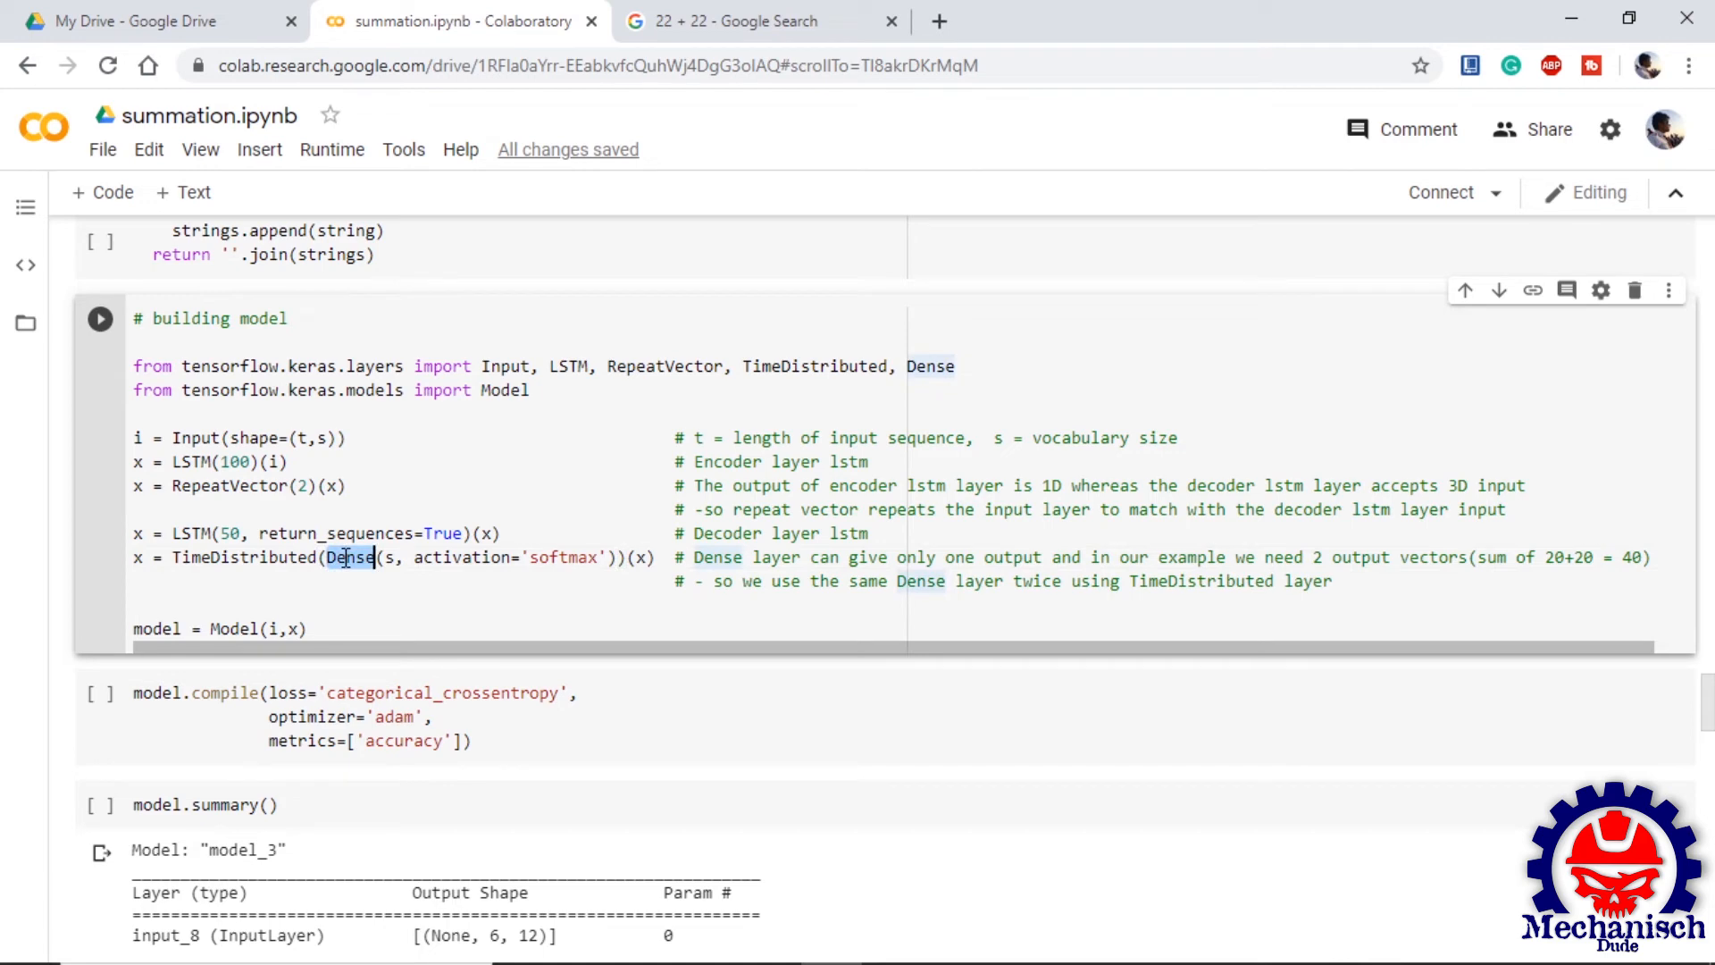
pyautogui.moveTo(560, 562)
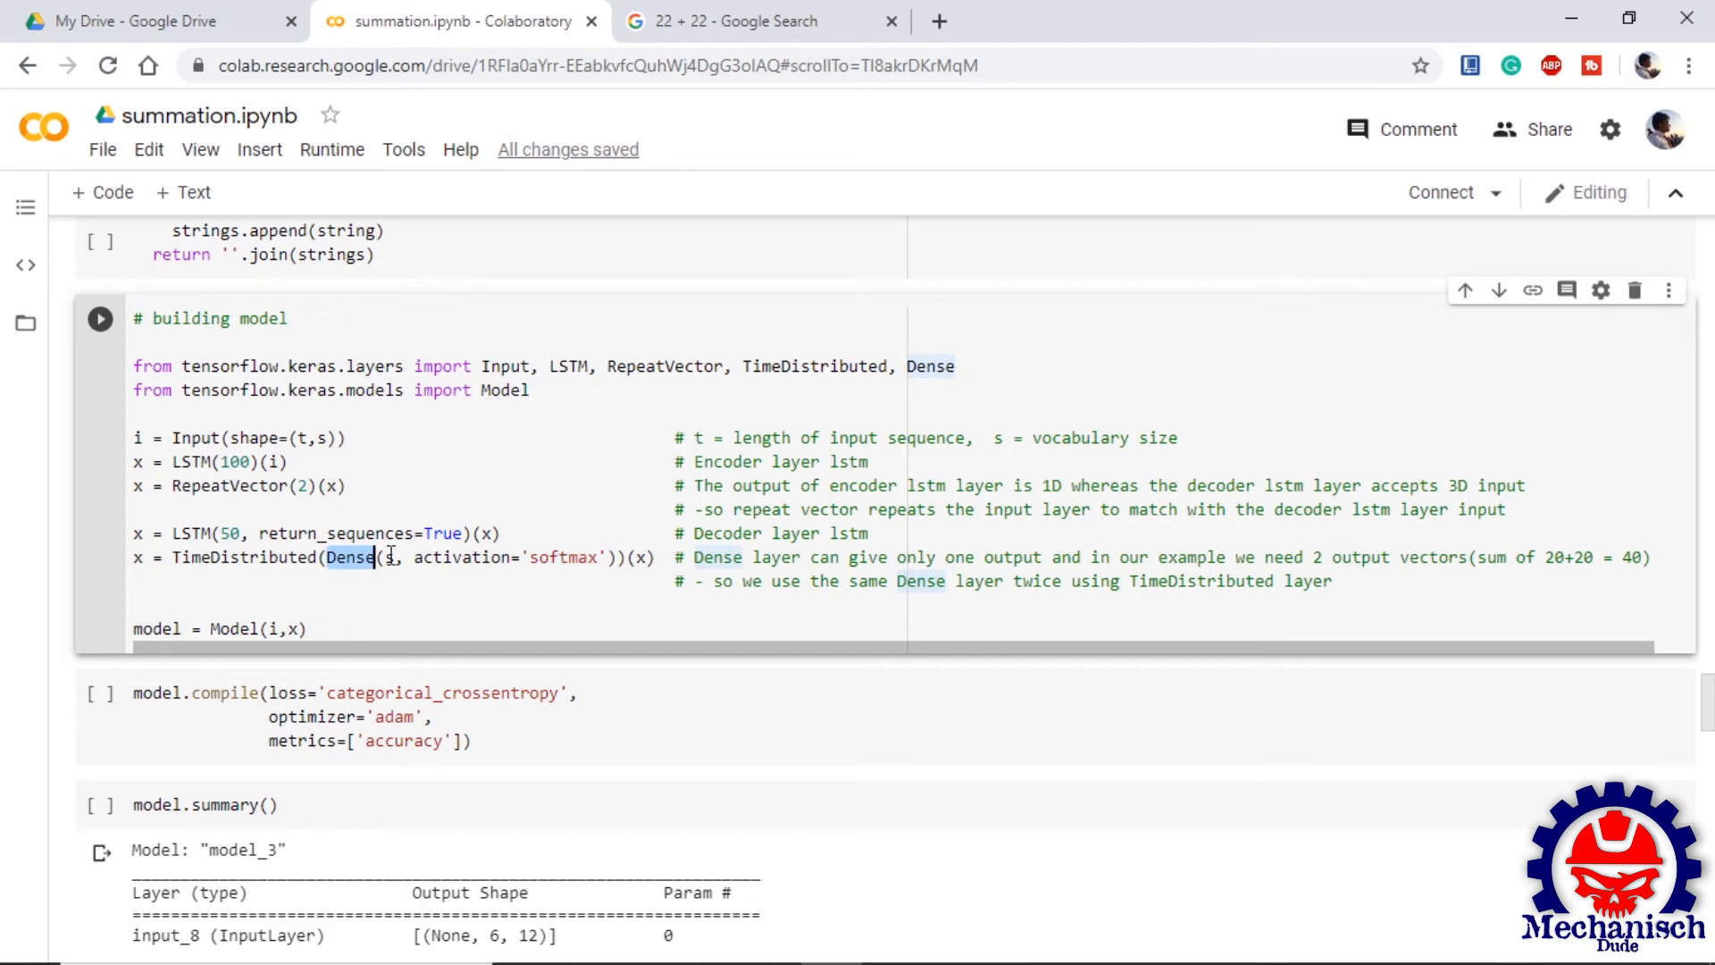
pyautogui.doubleClick(241, 556)
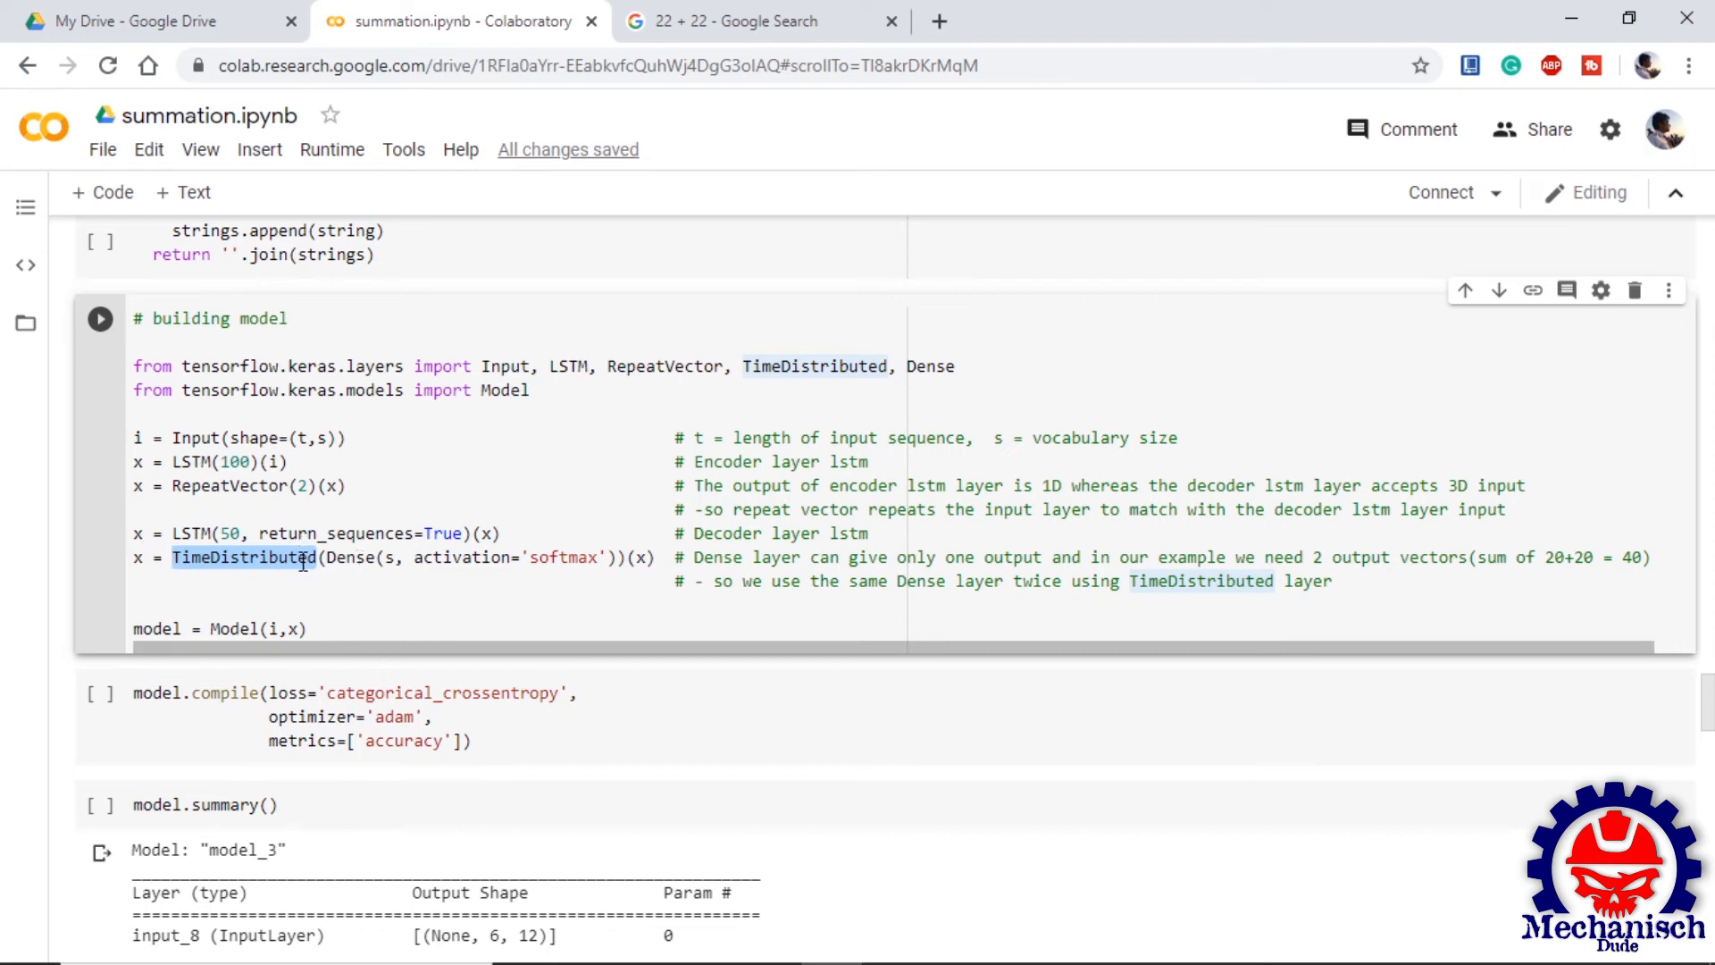
pyautogui.click(310, 628)
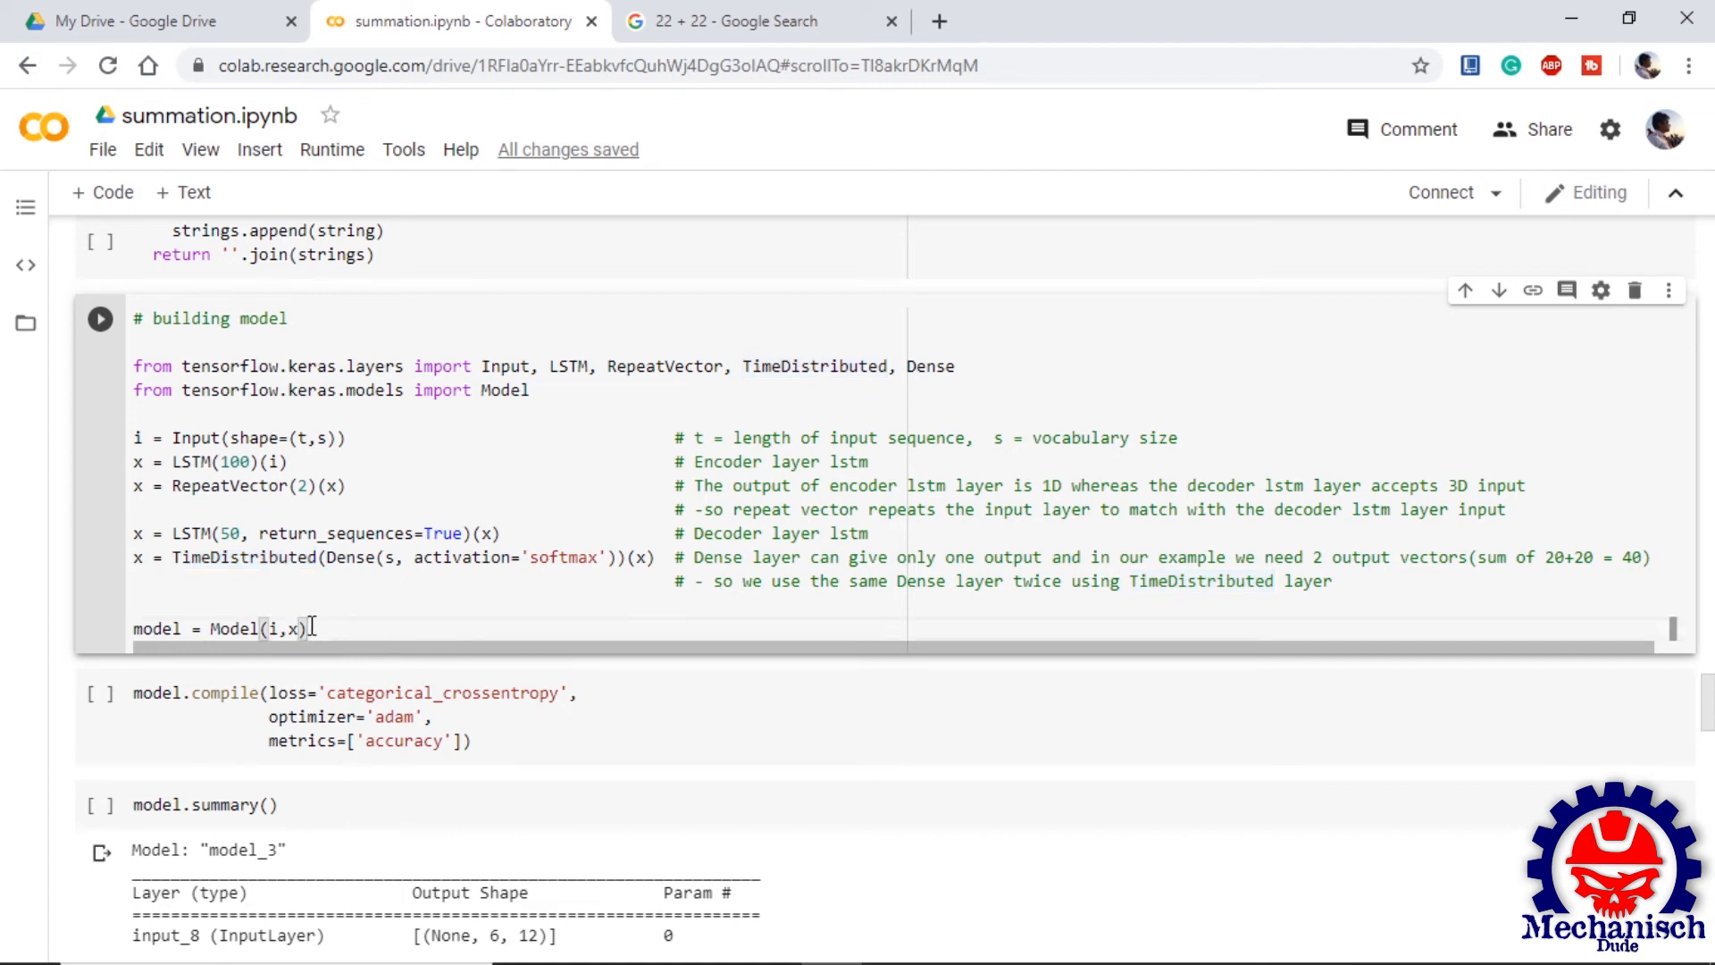
pyautogui.scroll(-3)
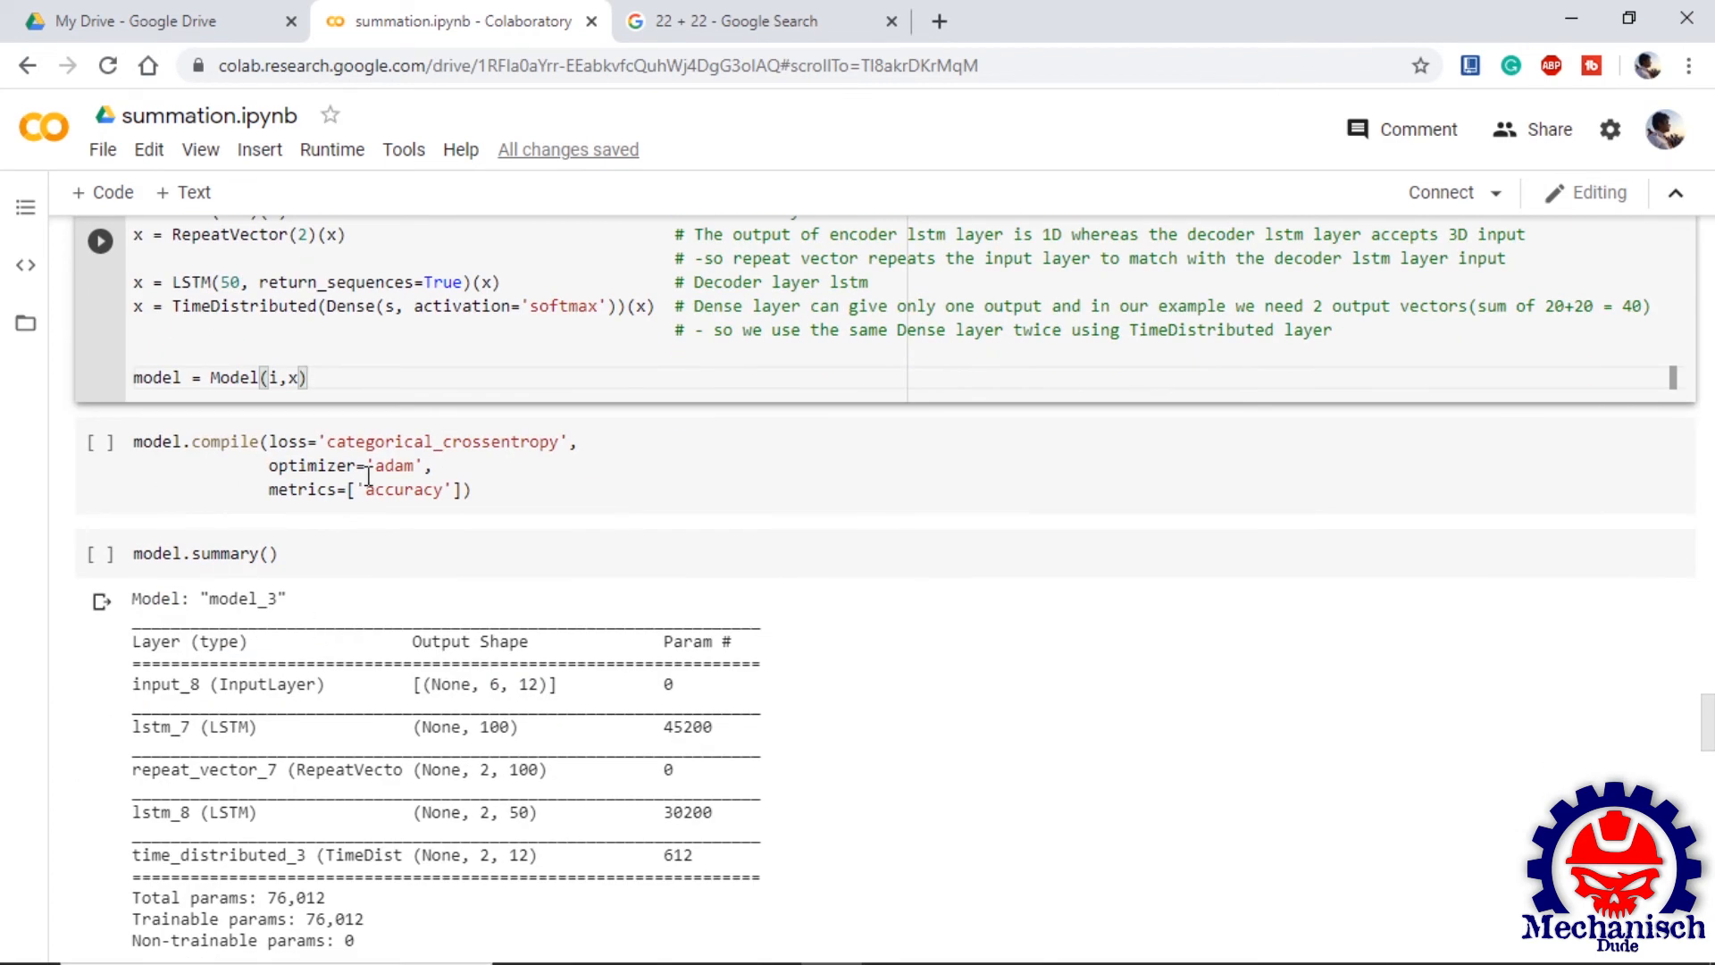
pyautogui.scroll(-3)
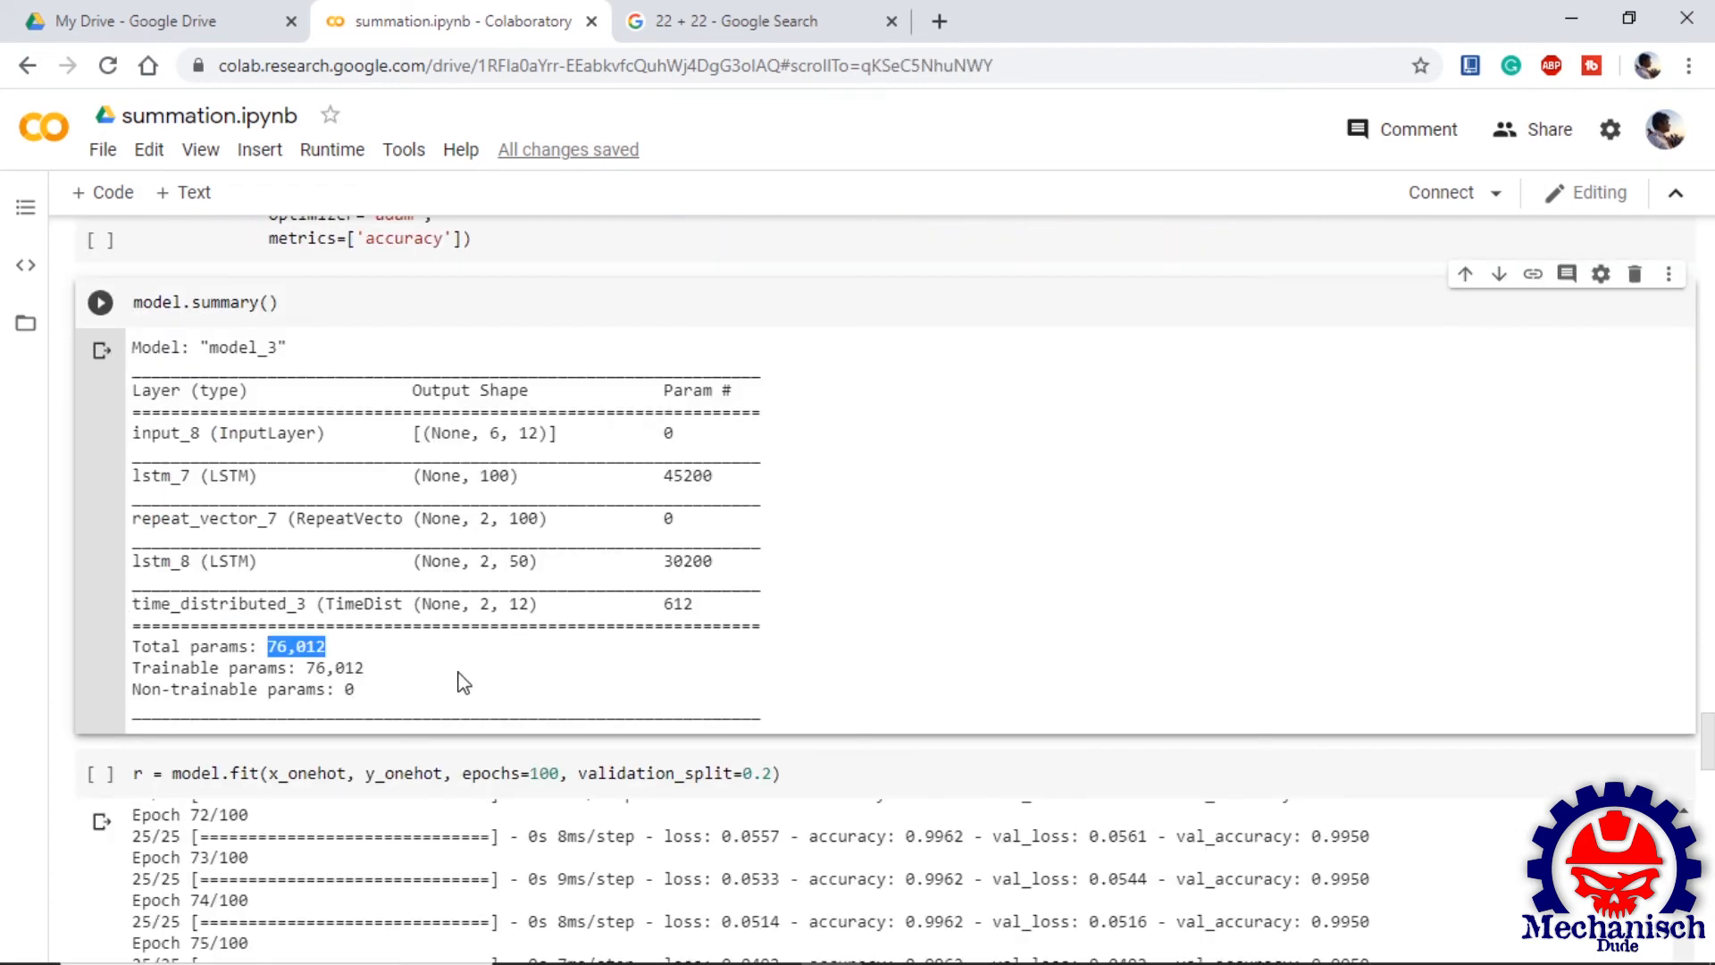
pyautogui.scroll(-3)
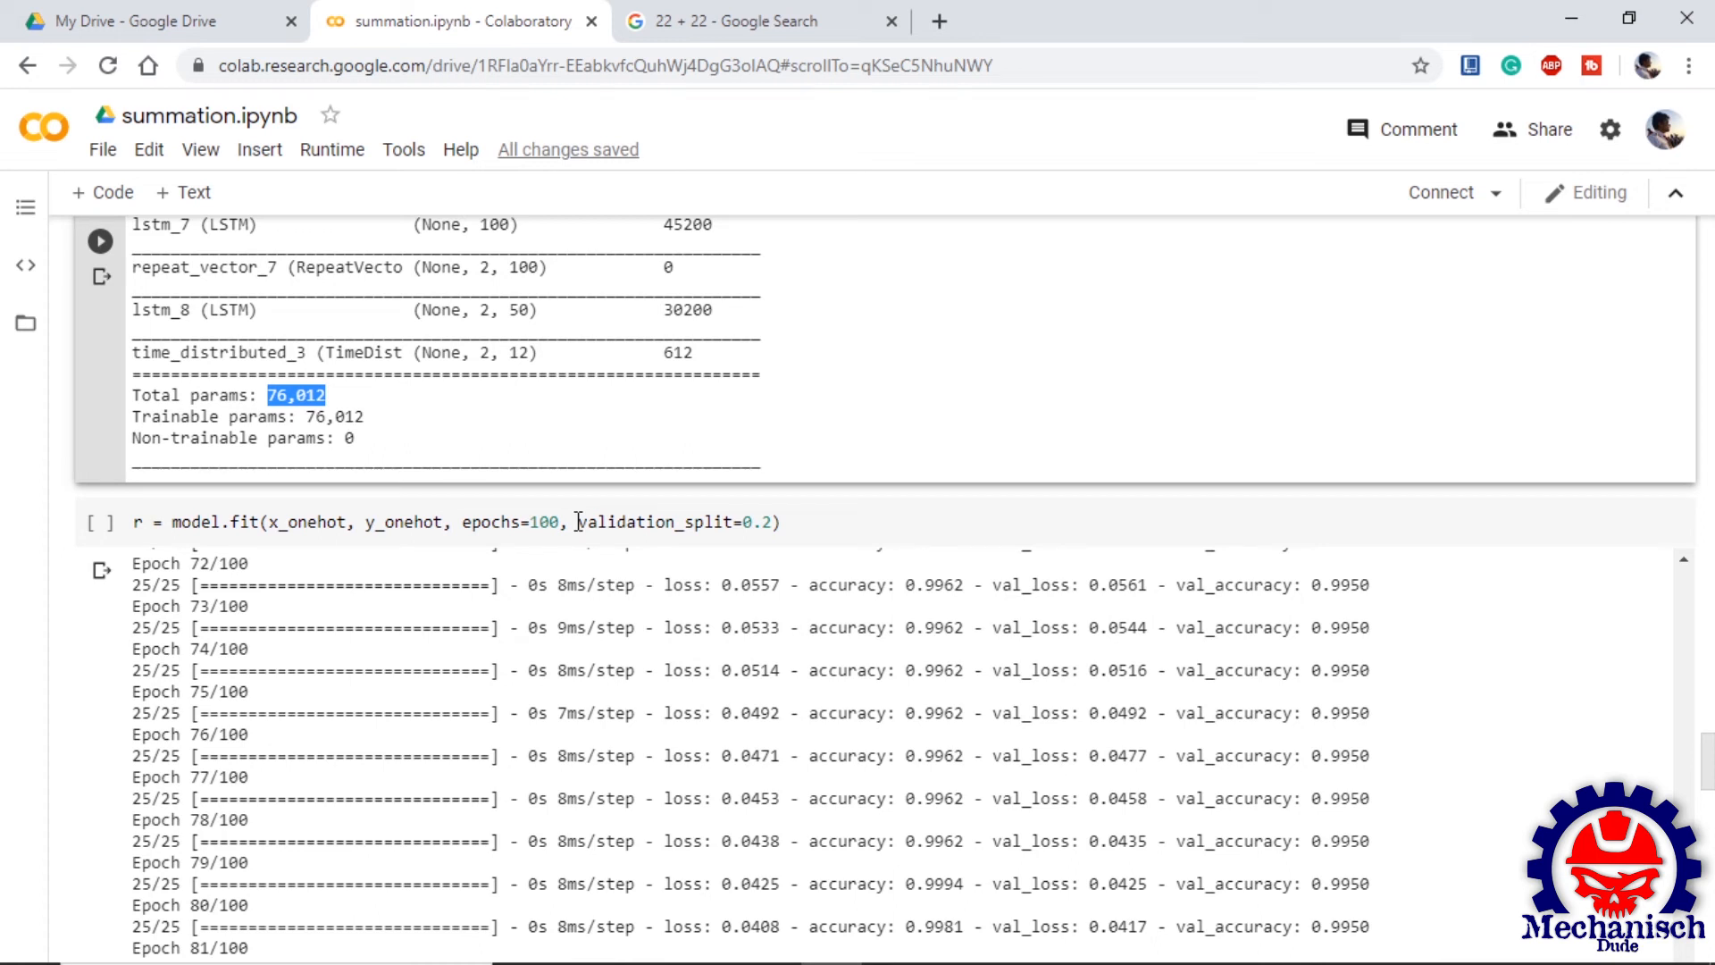
pyautogui.scroll(-3)
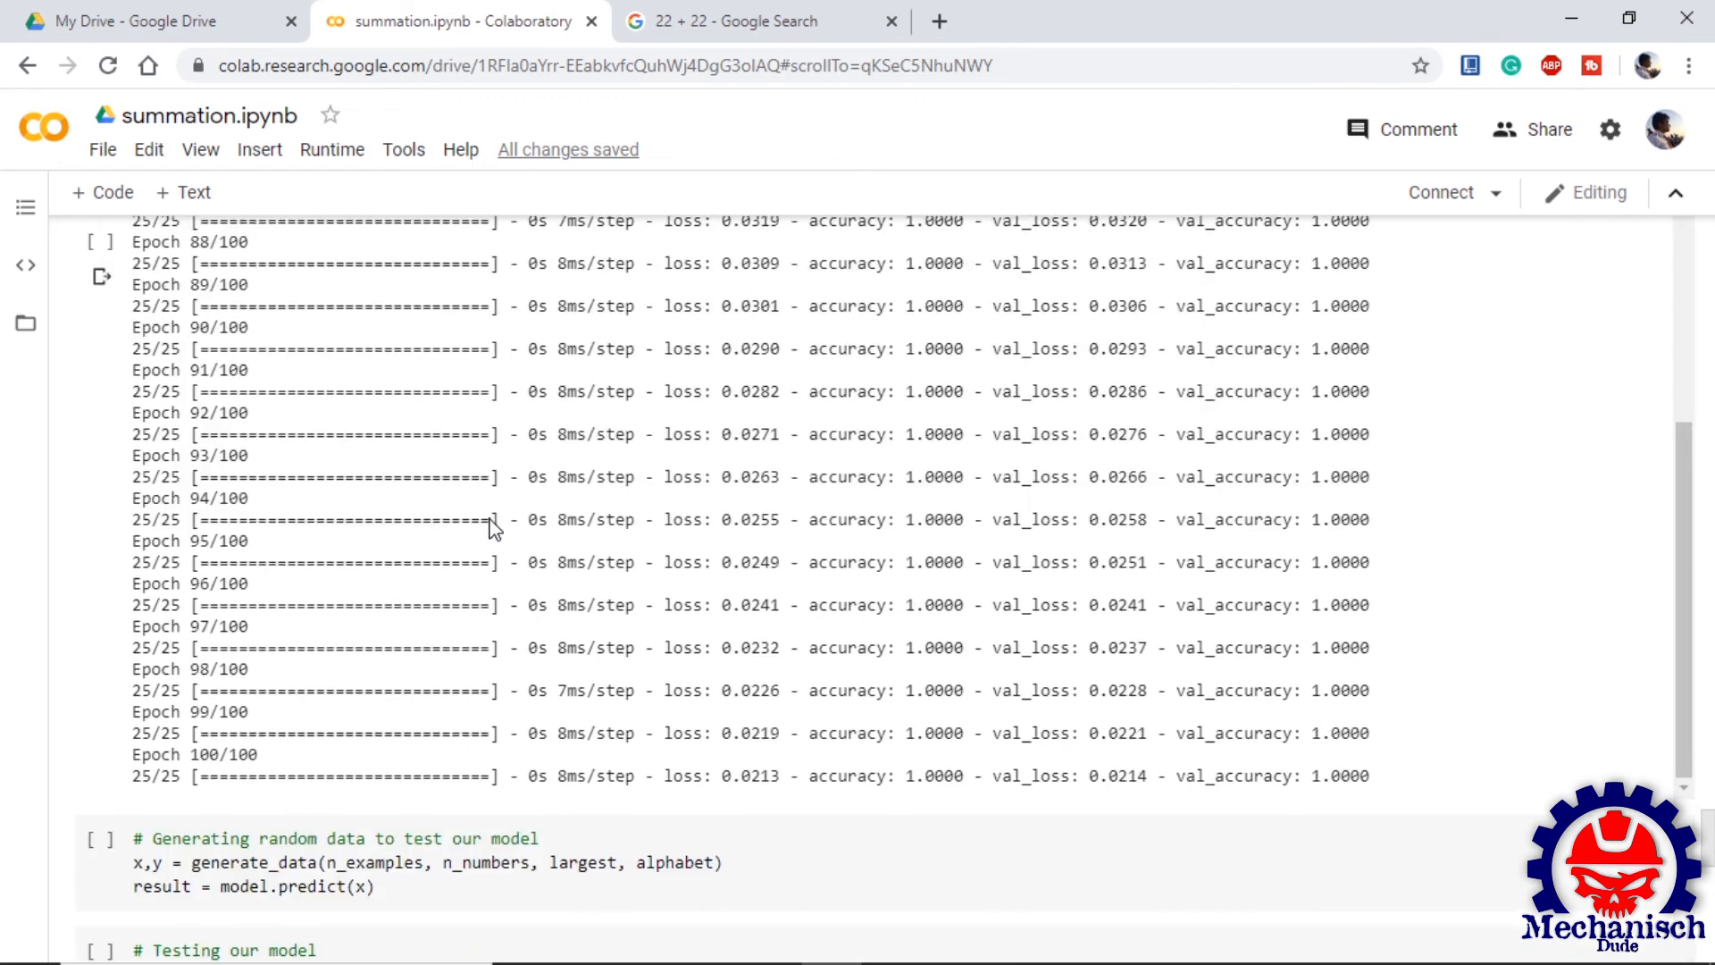
pyautogui.moveTo(1366, 794)
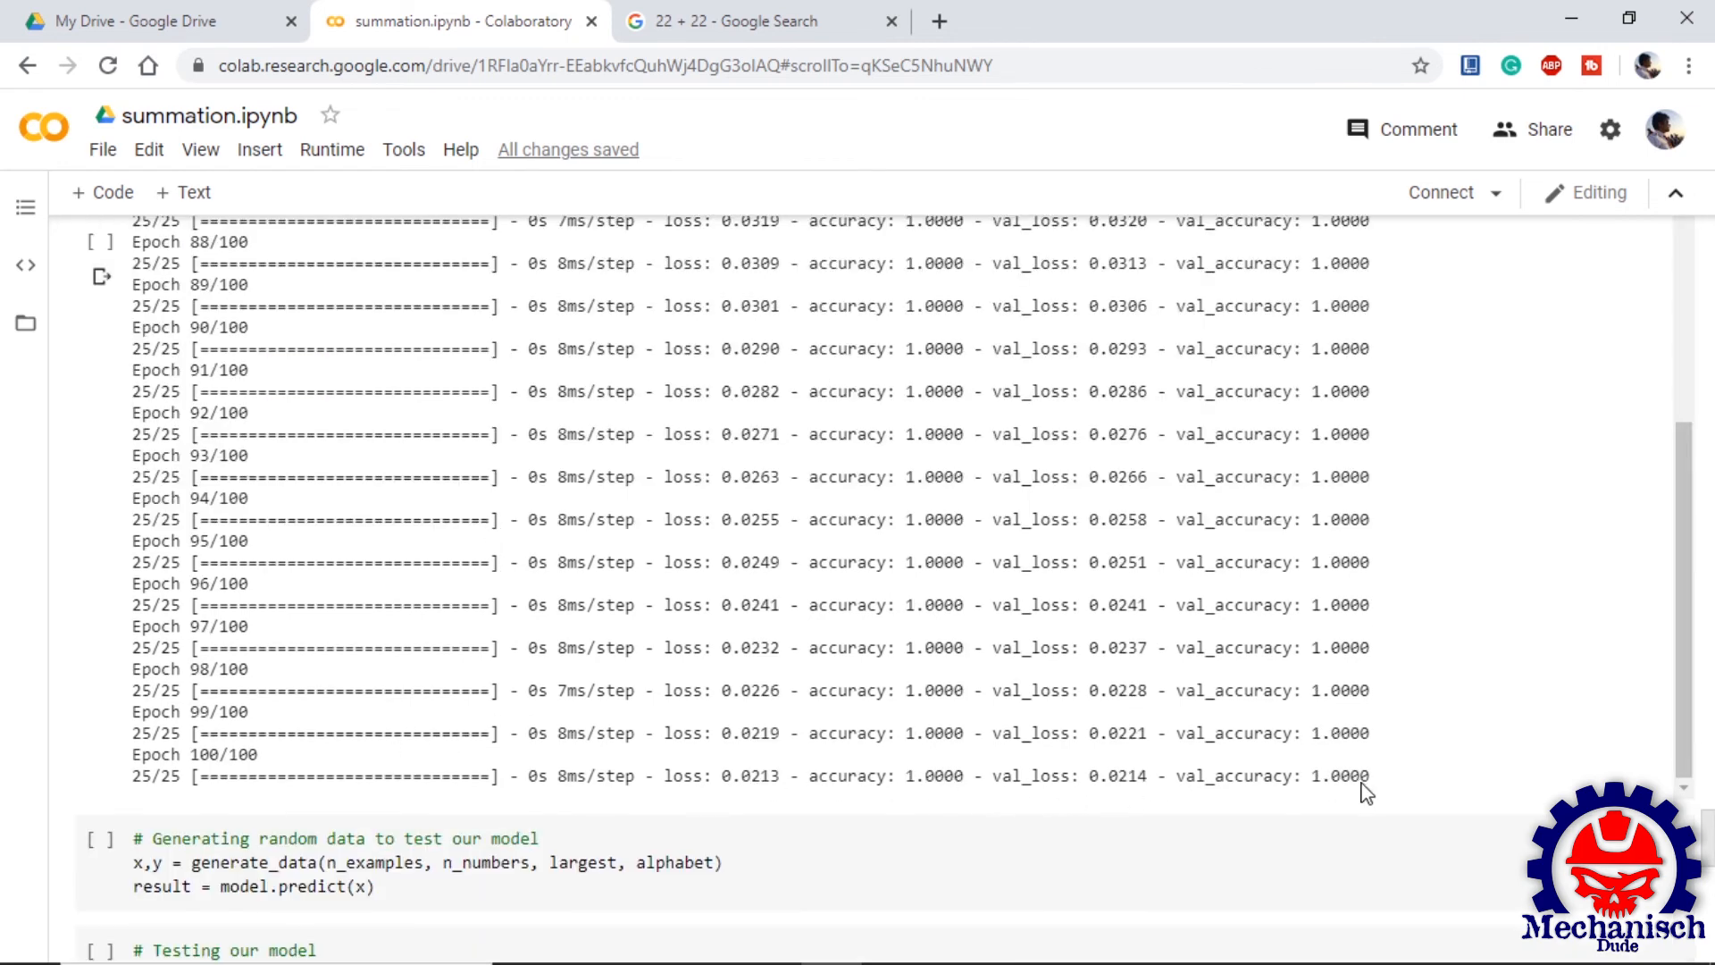
pyautogui.doubleClick(1339, 775)
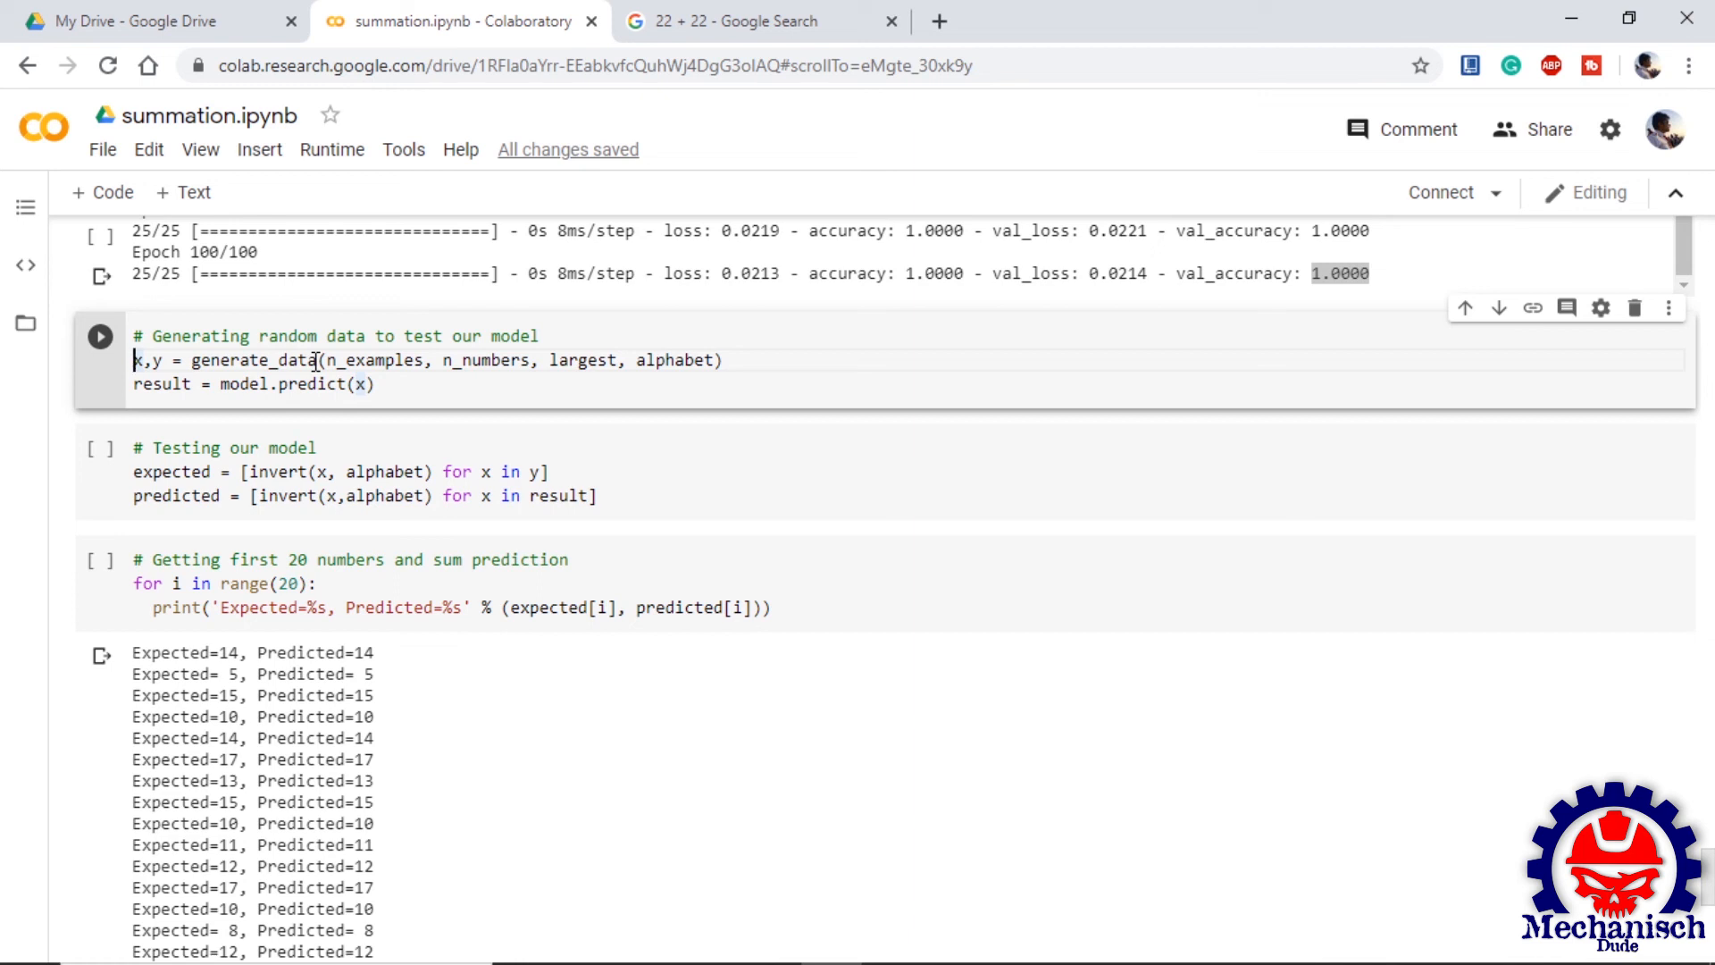
pyautogui.moveTo(900, 675)
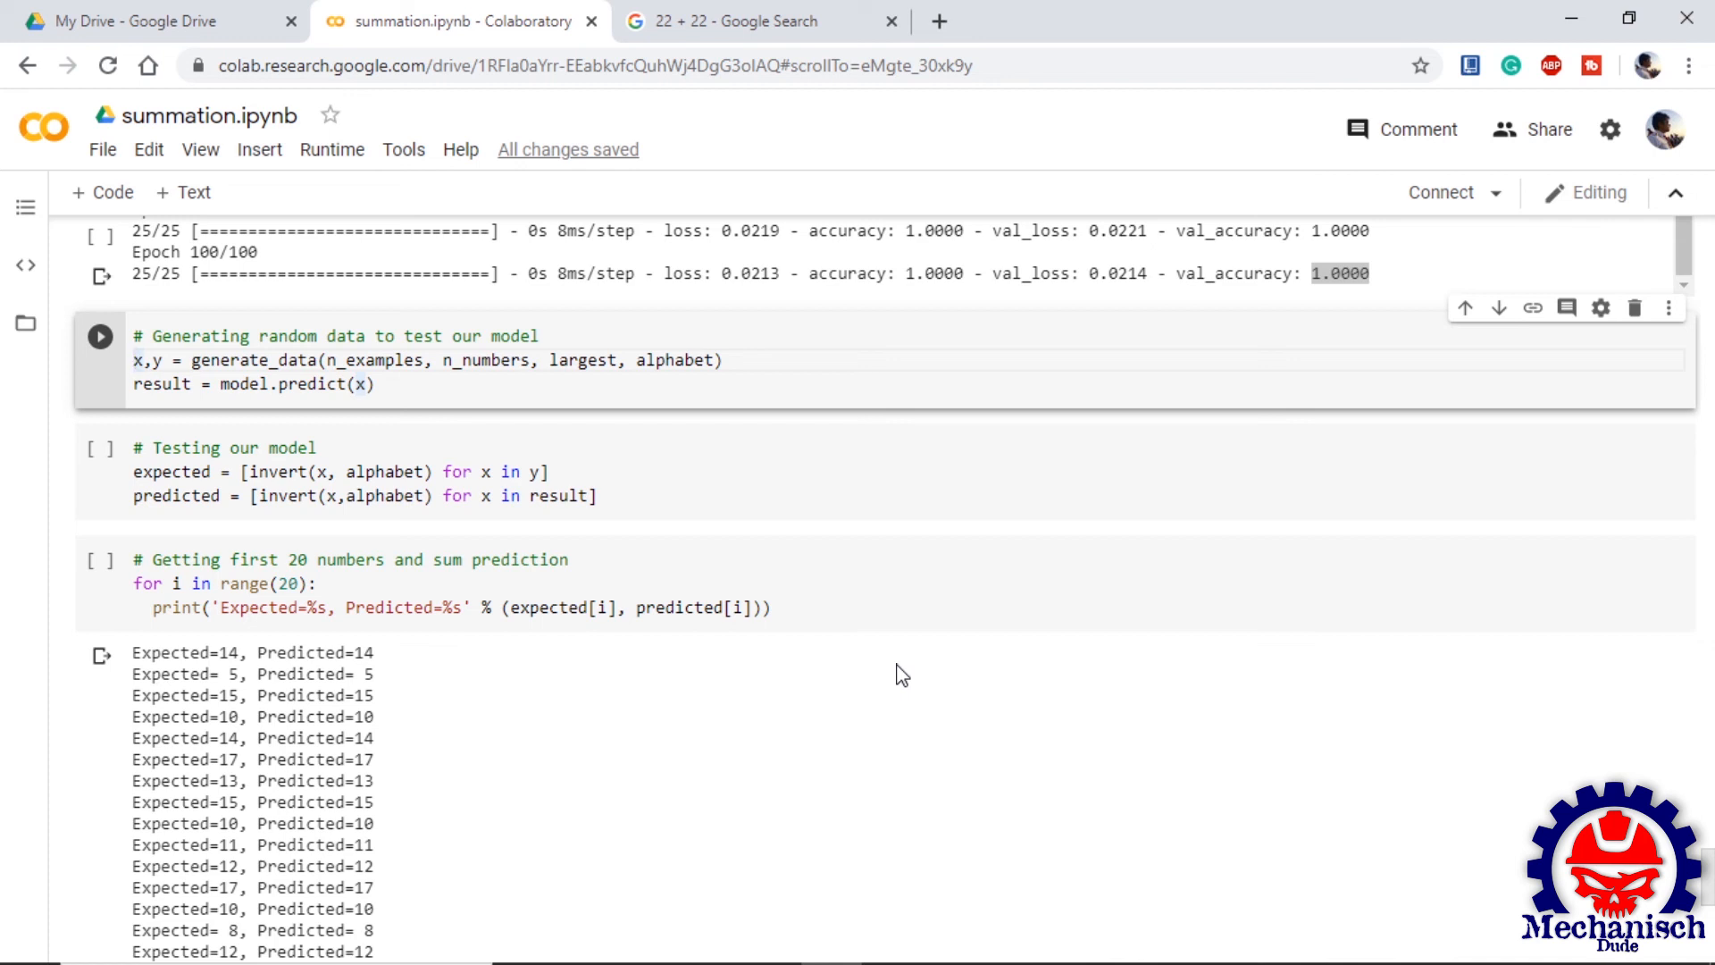
pyautogui.scroll(-3)
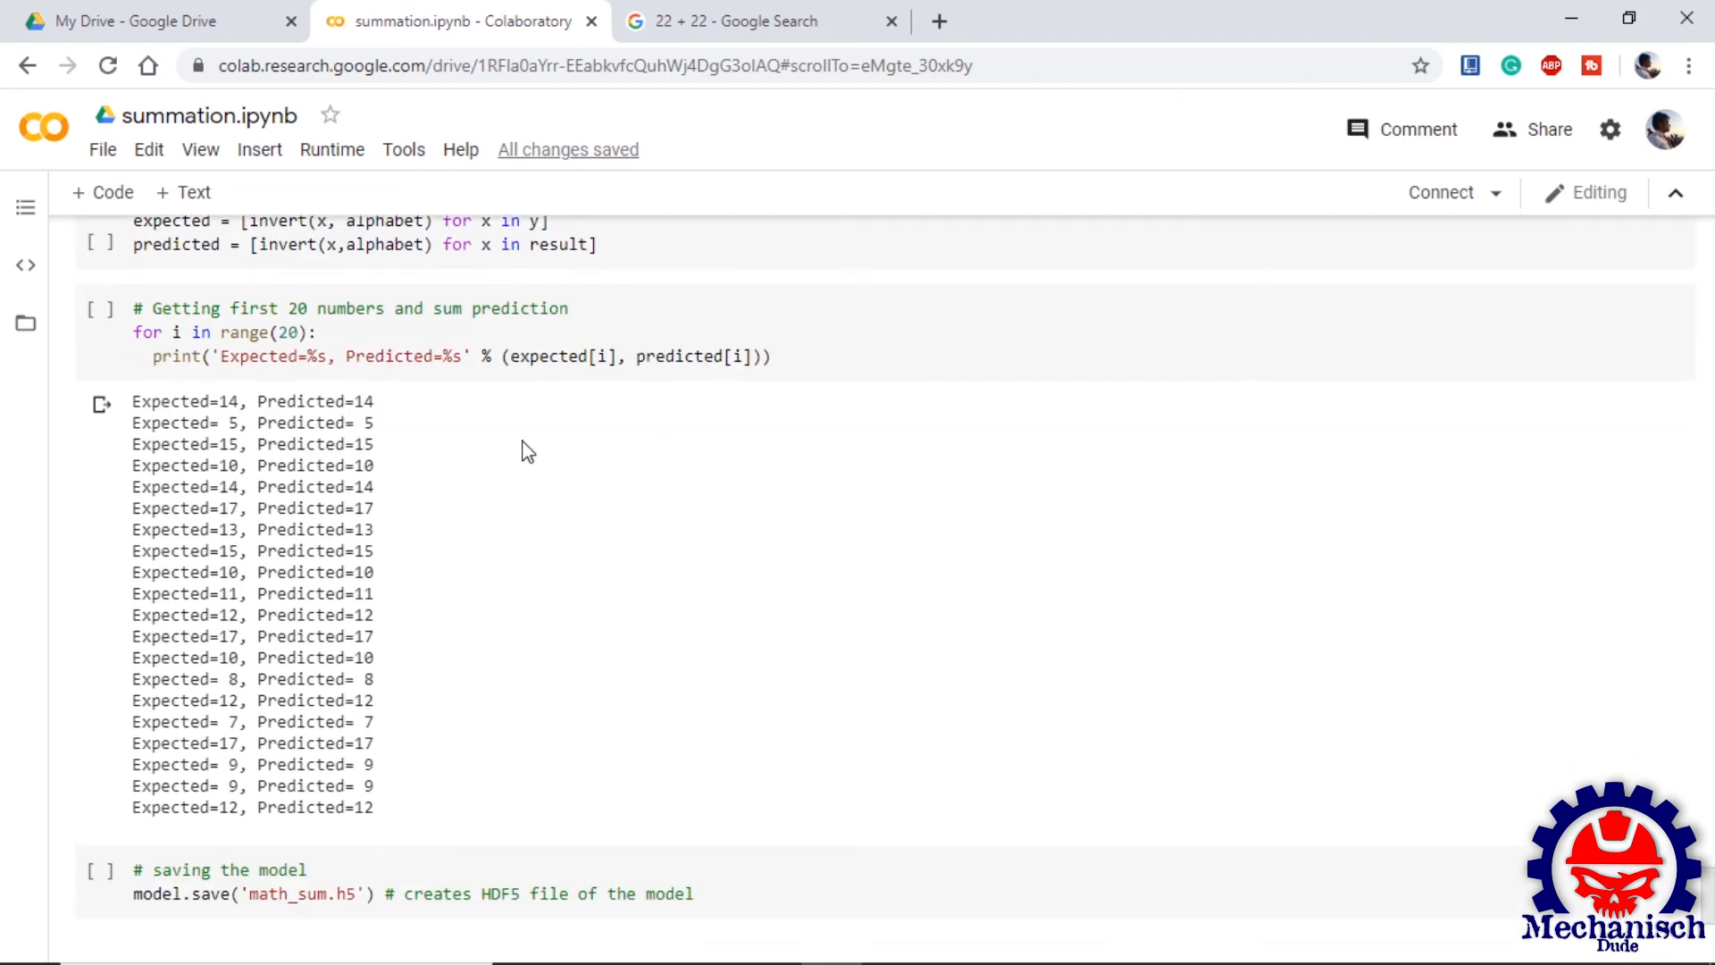
pyautogui.moveTo(372, 811)
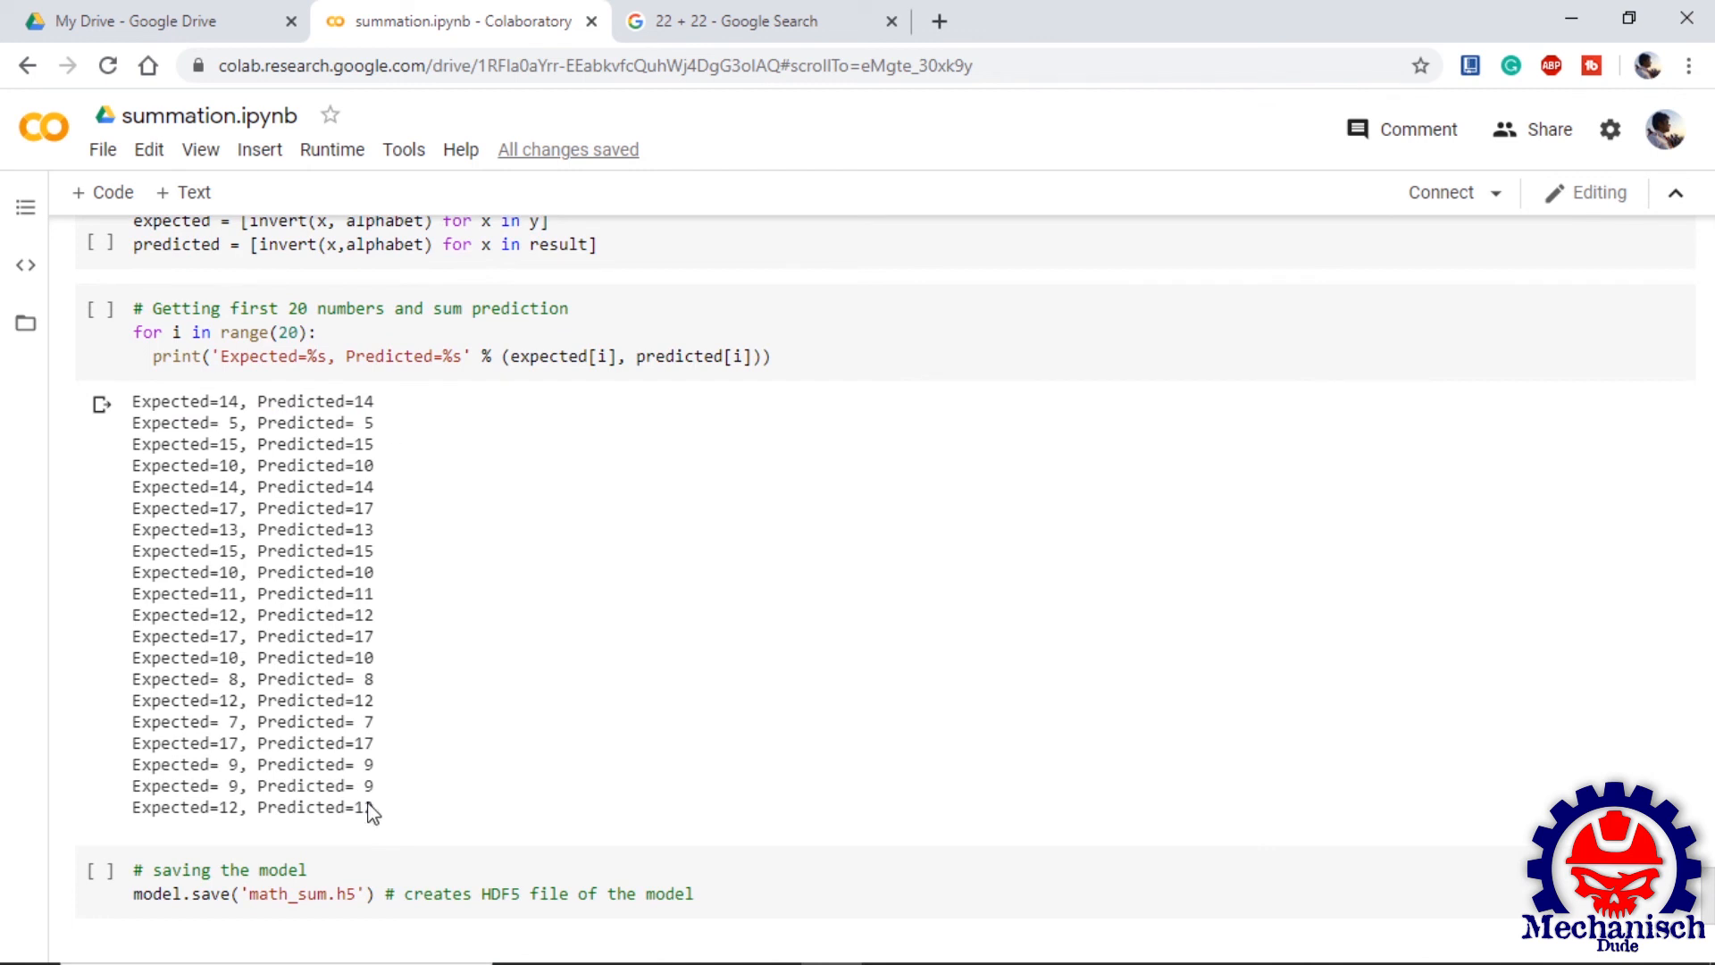
pyautogui.moveTo(390, 423)
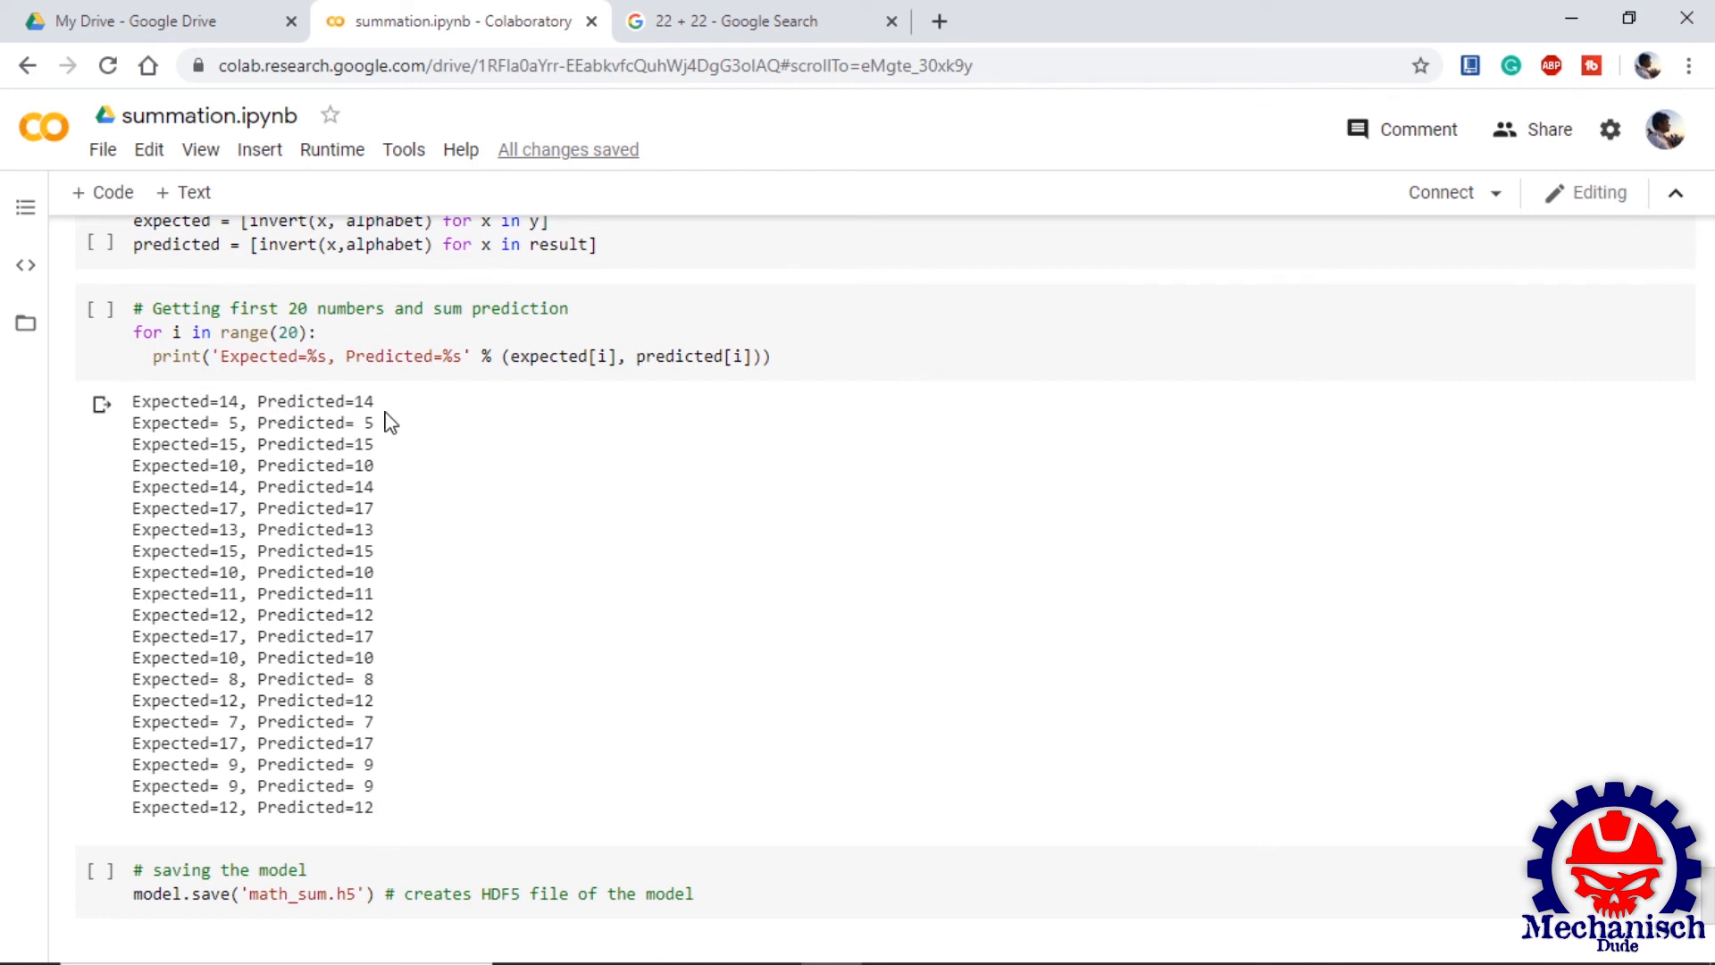
pyautogui.moveTo(434, 729)
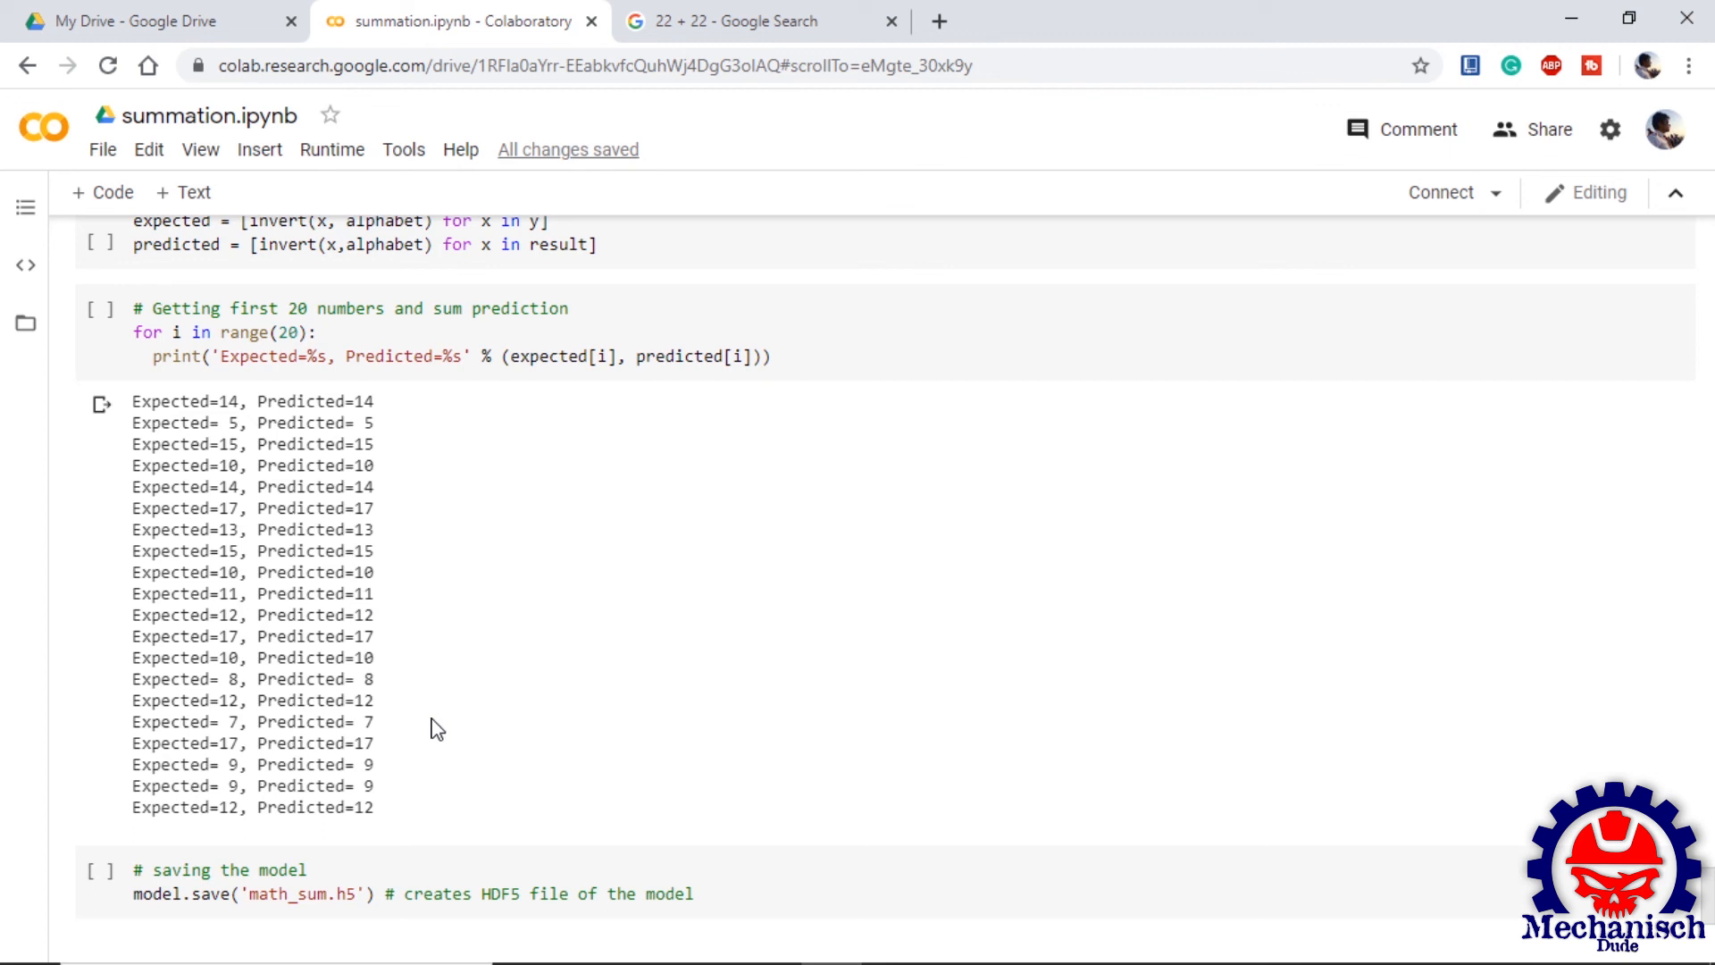
pyautogui.scroll(-3)
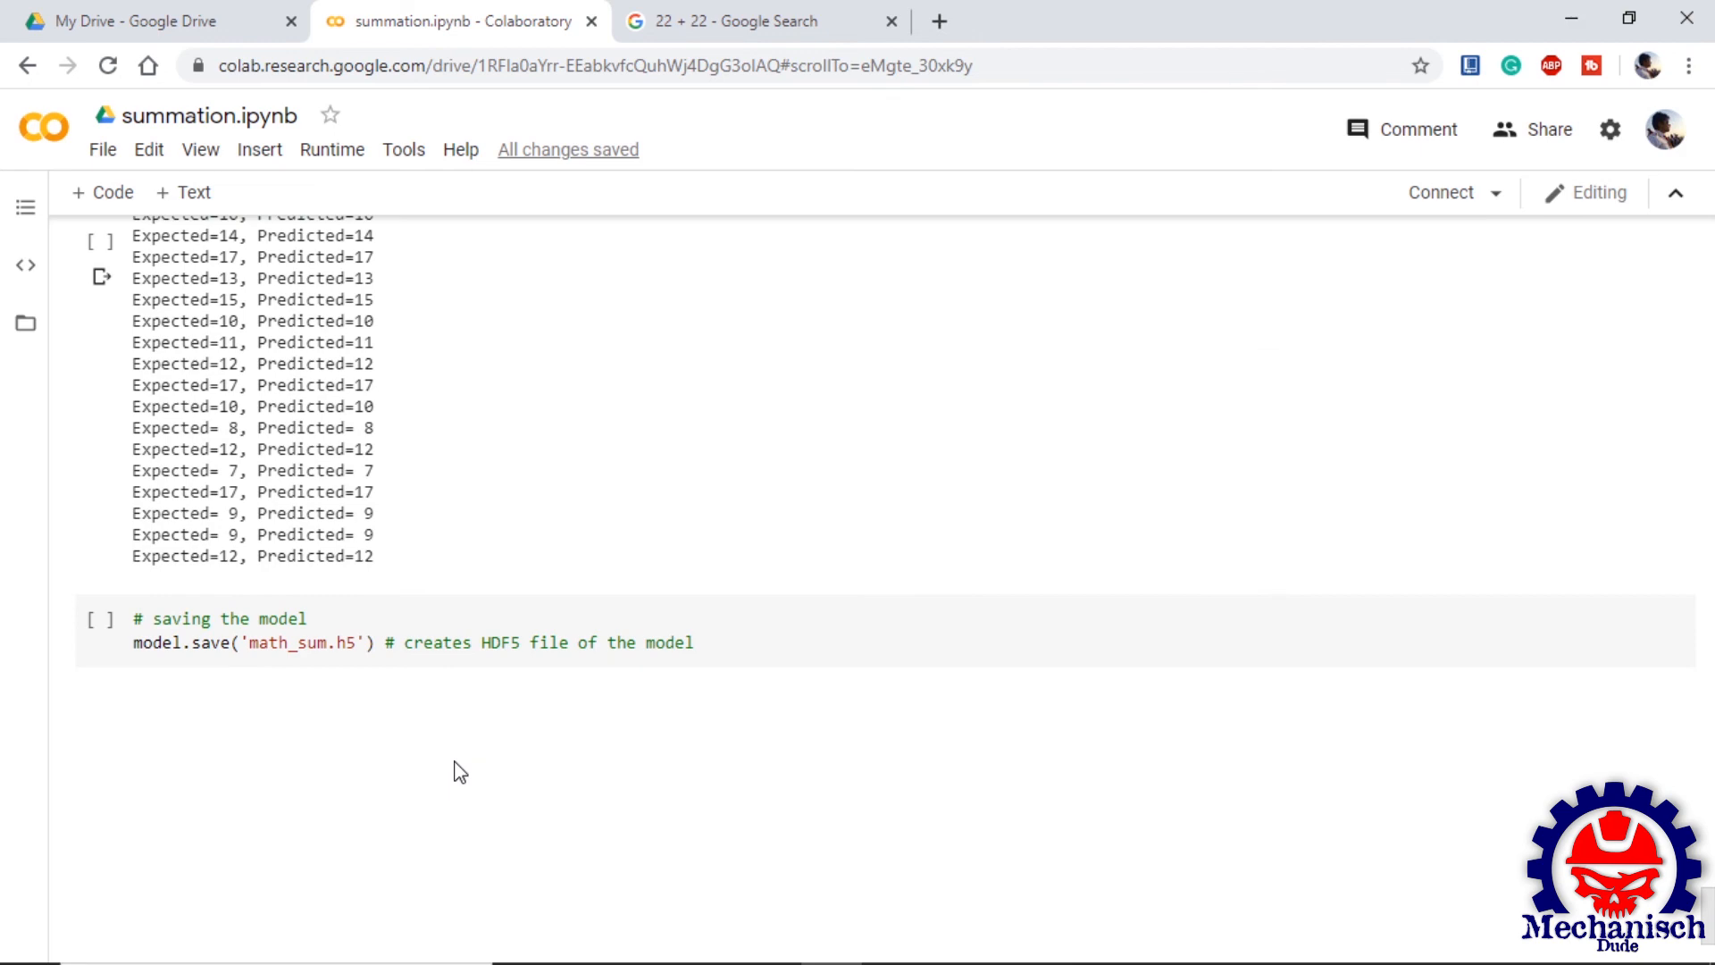